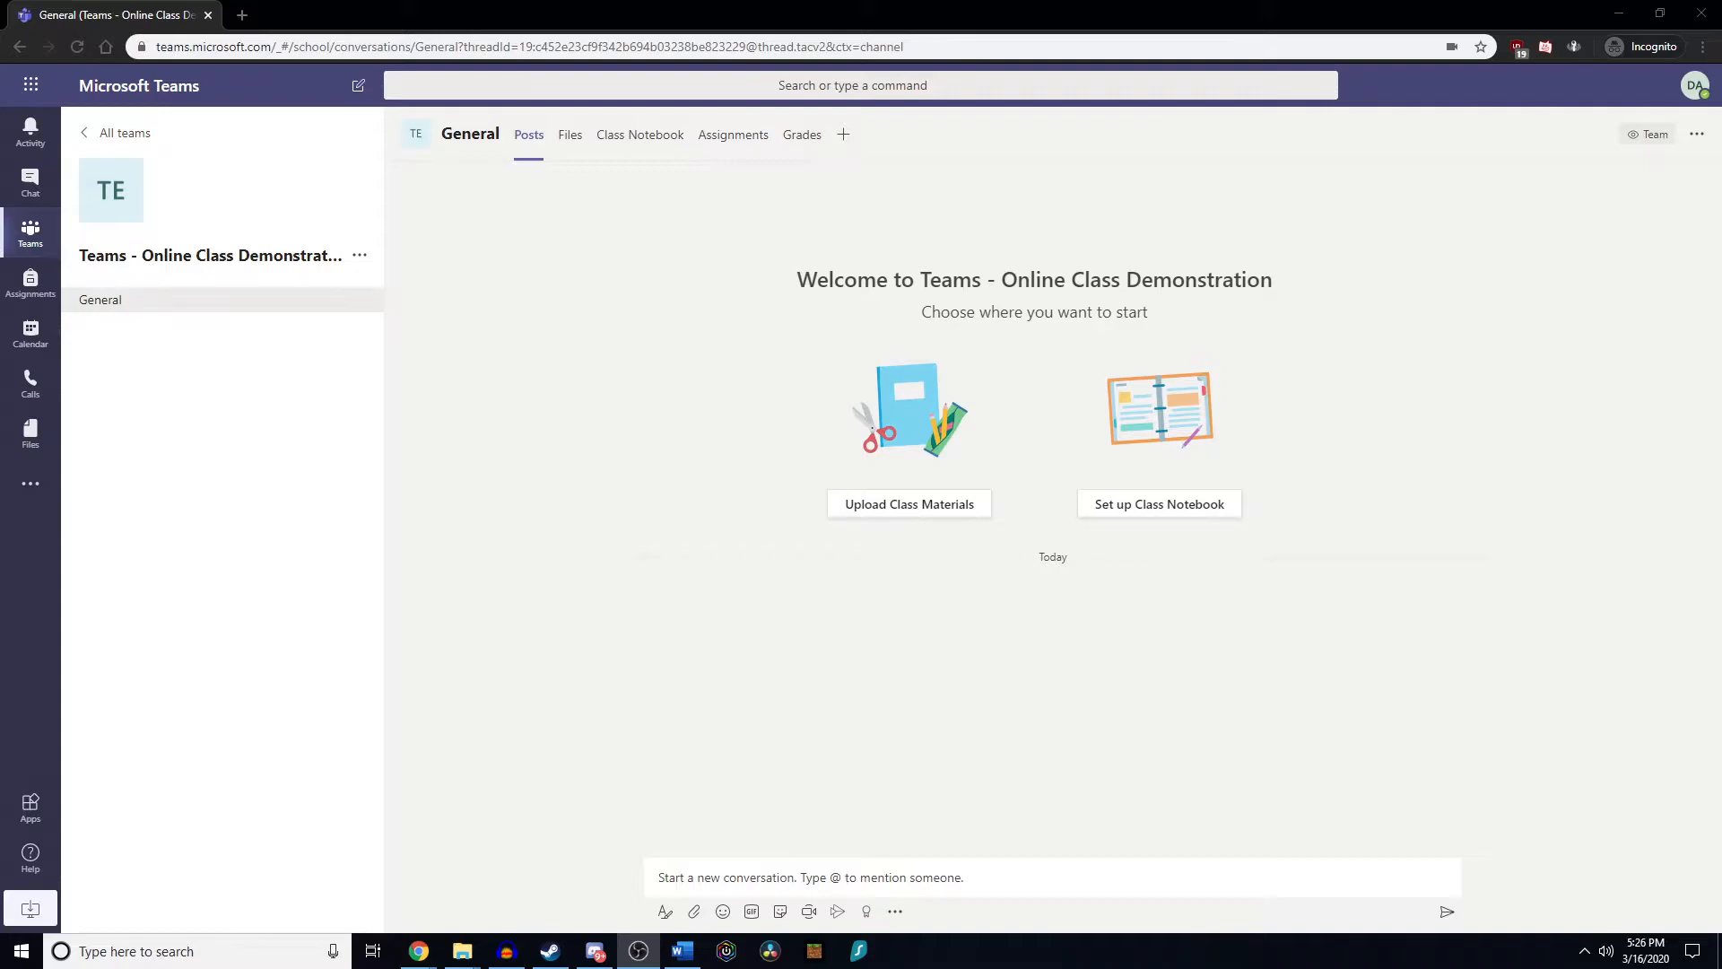
{"action": "mouse_move", "coordinate": [650, 821]}
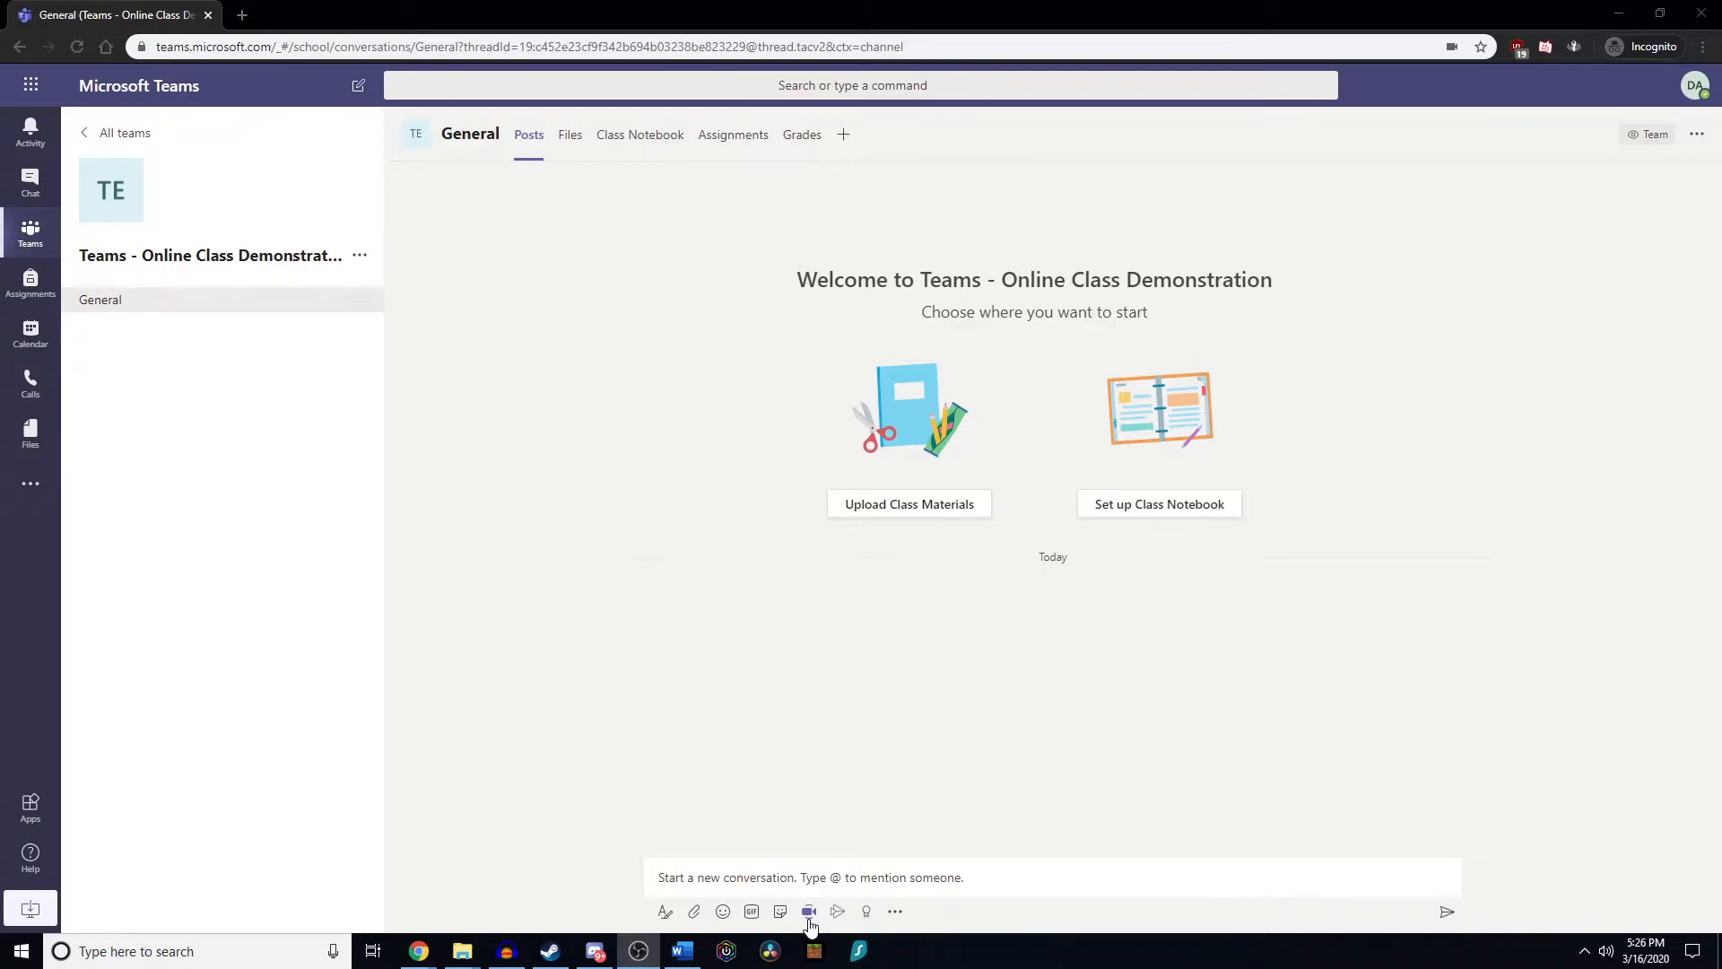
{"action": "mouse_move", "coordinate": [809, 911]}
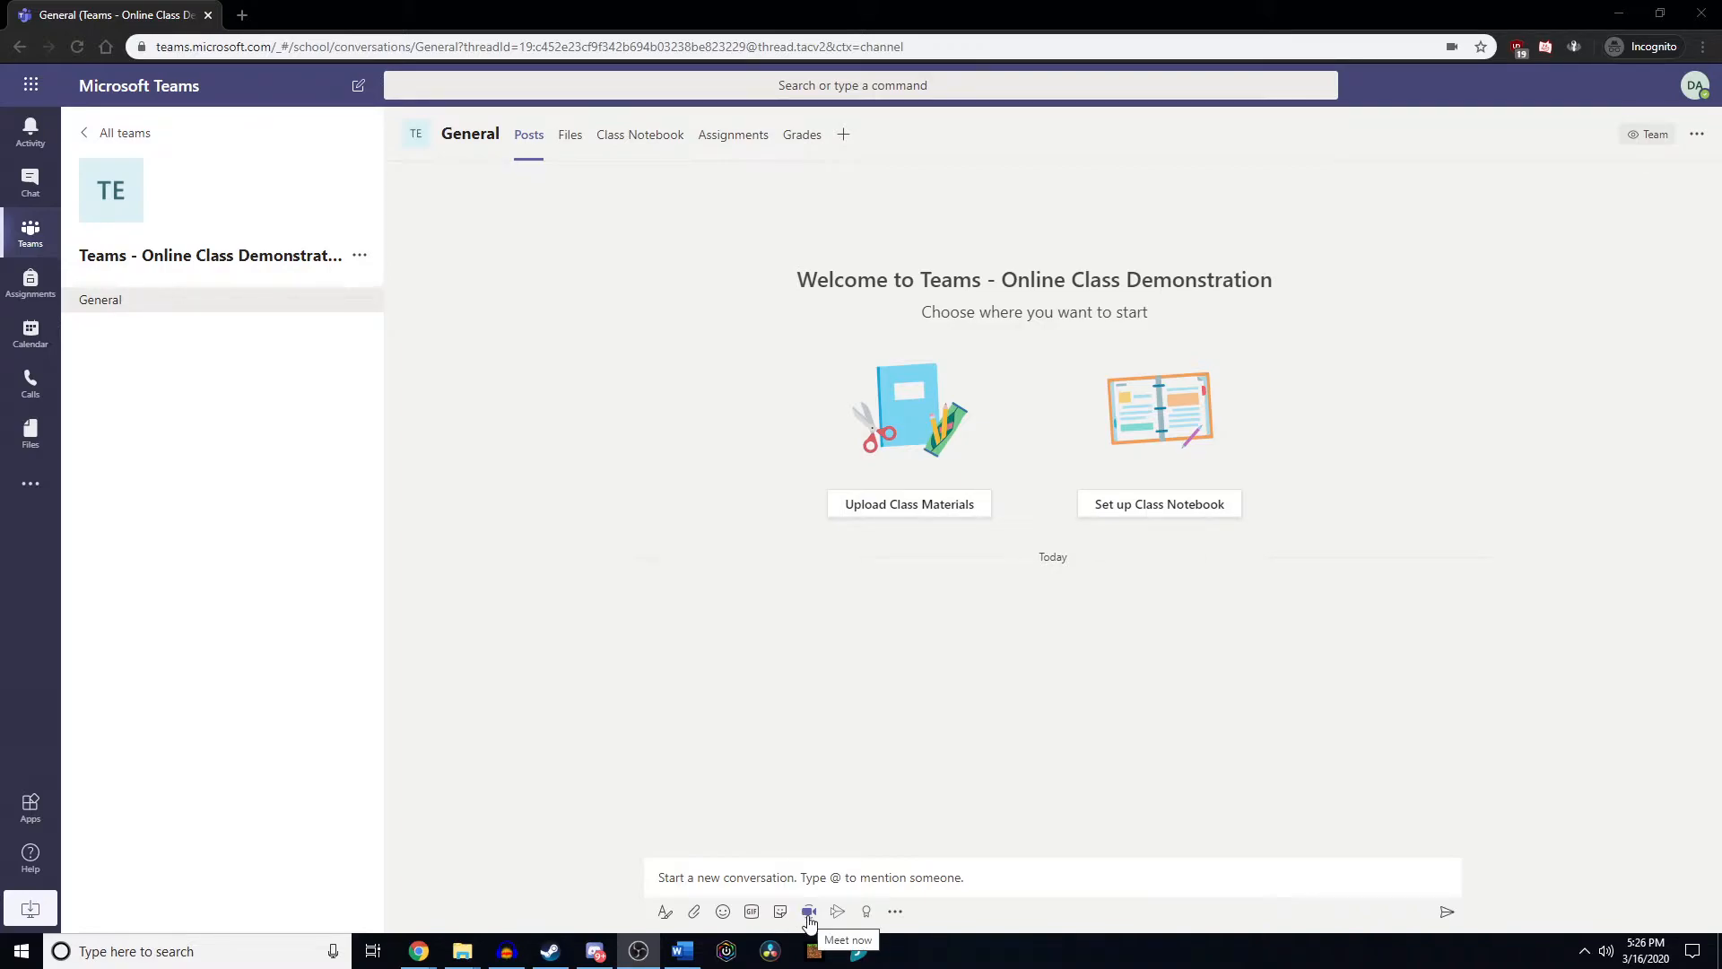
Bring up the Meet now prompt below the General channel's conversation box.
{"action": "left_click", "coordinate": [809, 912]}
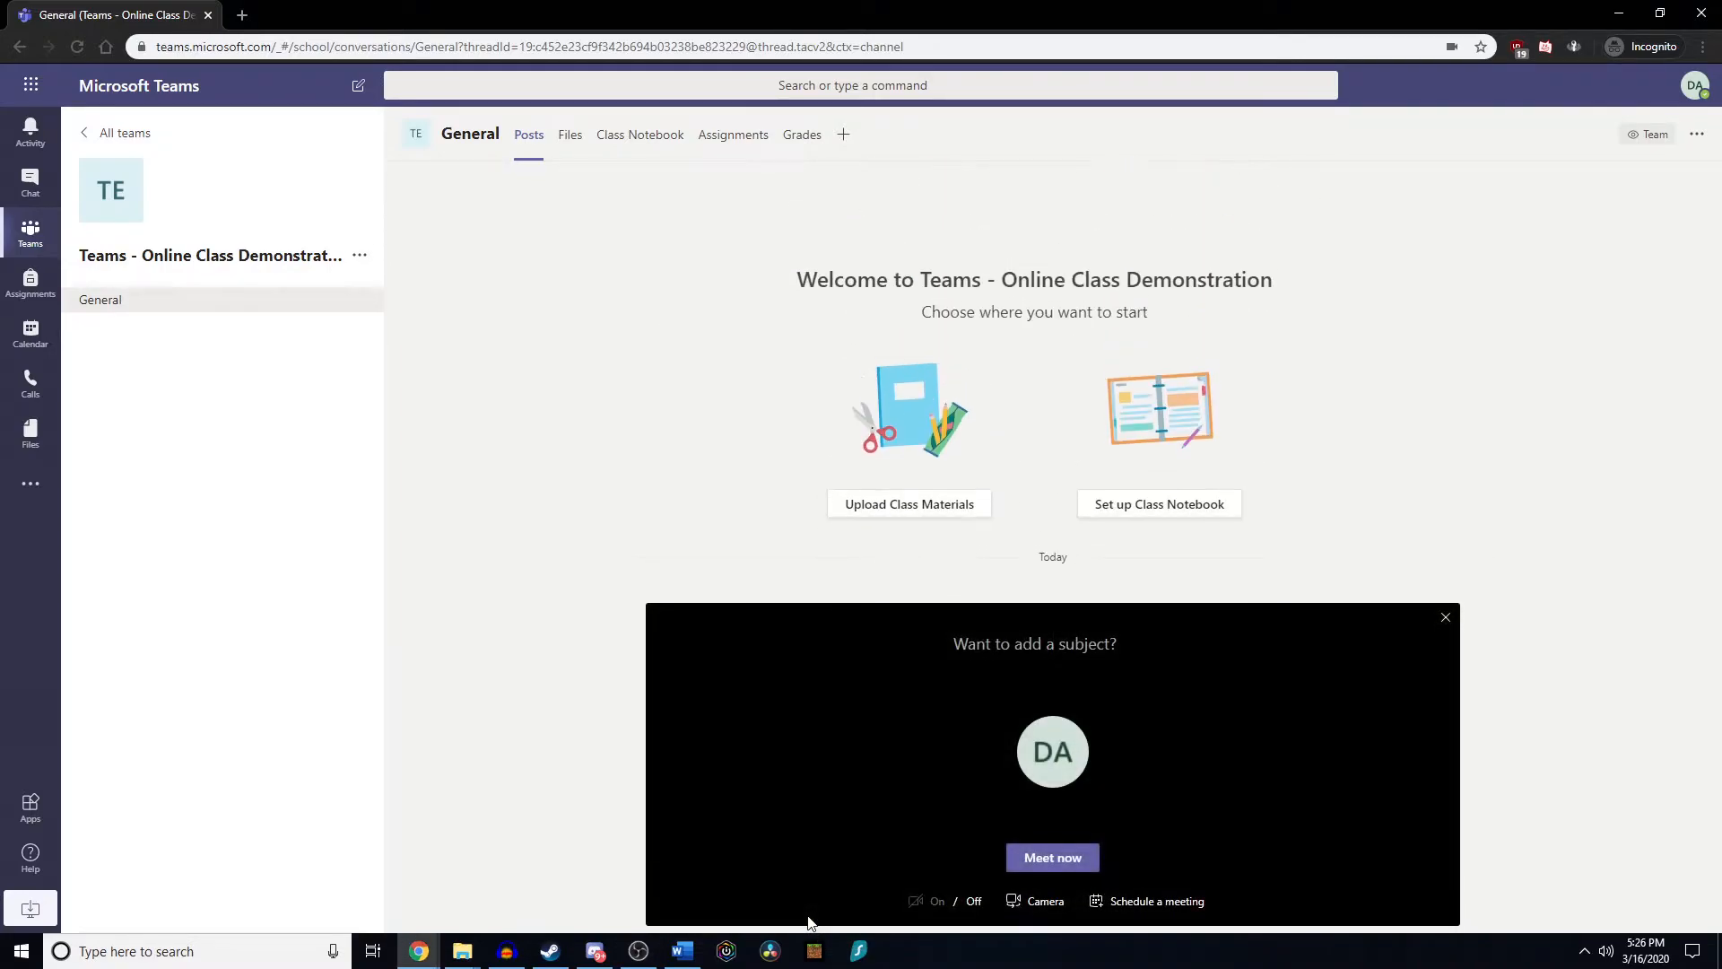
{"action": "mouse_move", "coordinate": [1142, 708]}
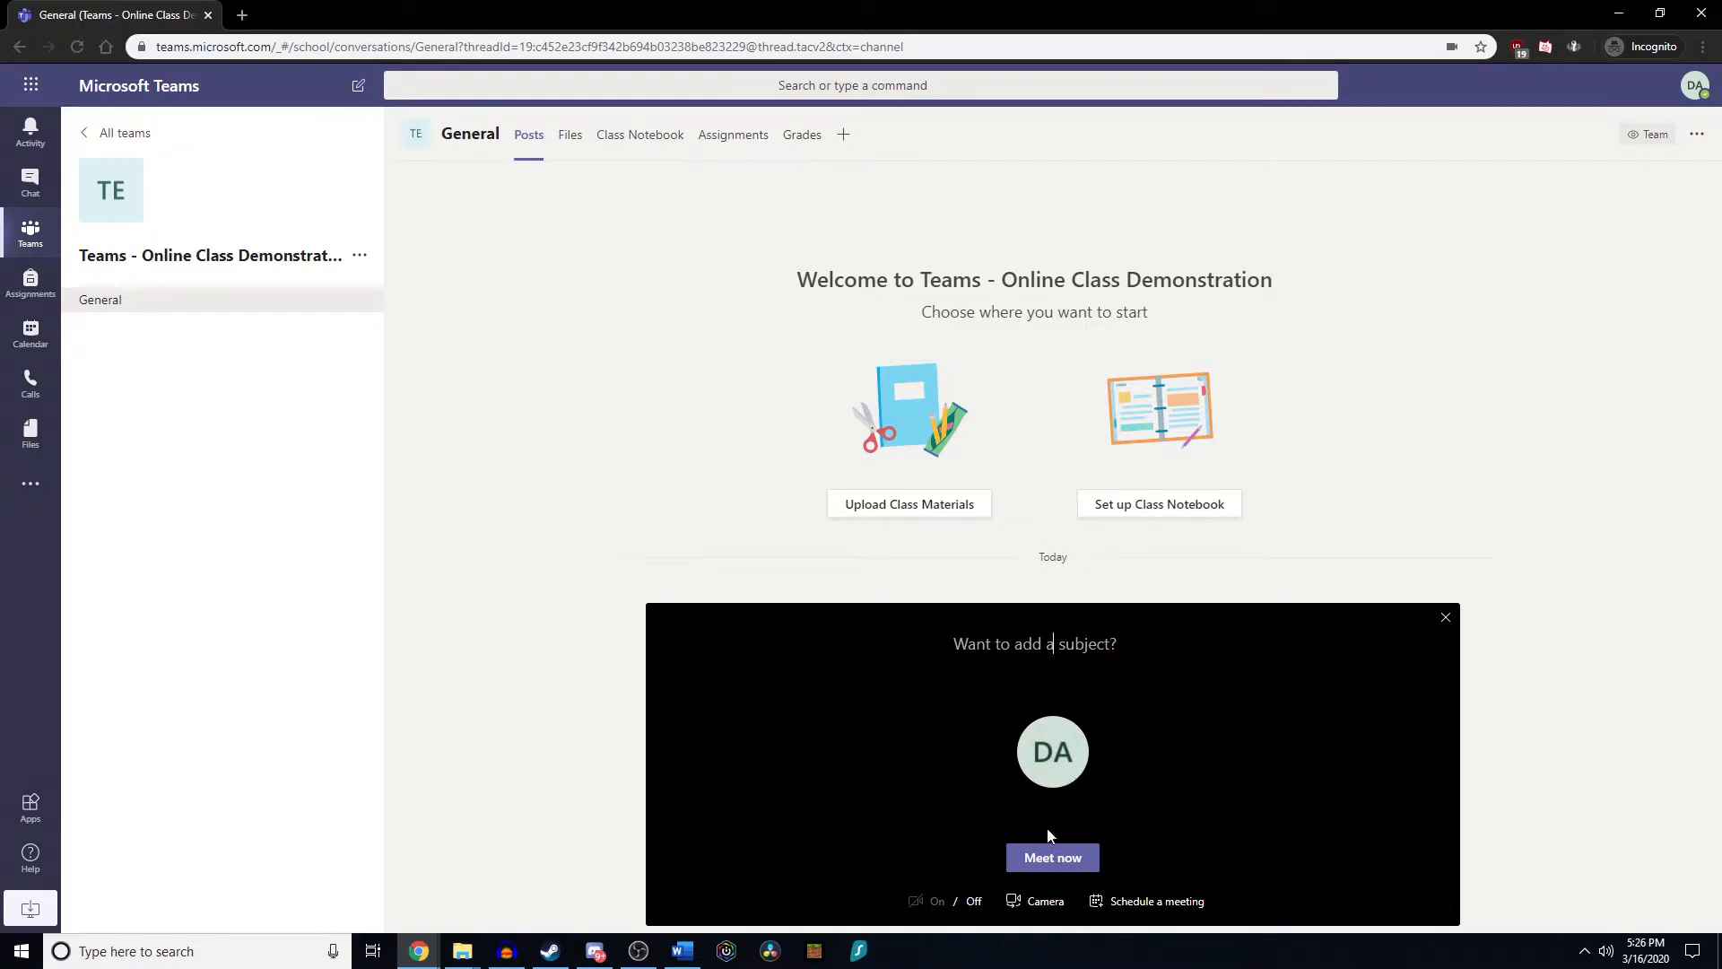
{"action": "mouse_move", "coordinate": [1157, 900]}
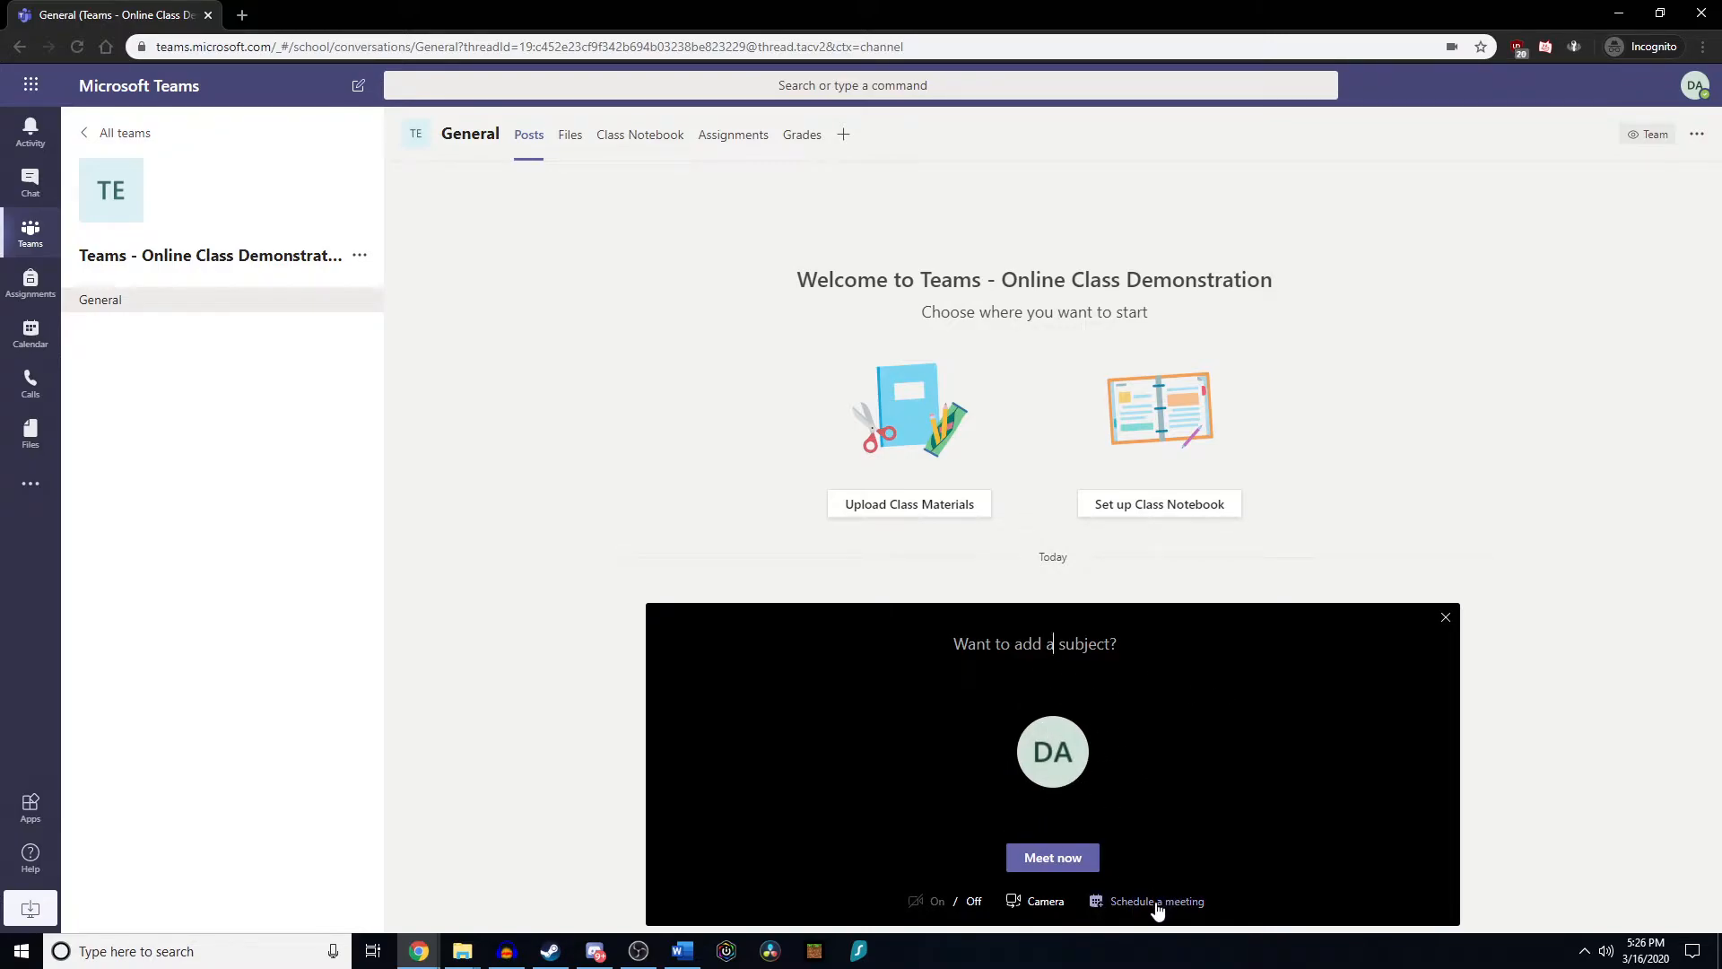
Start scheduling a new meeting titled 'Class Meetings'.
{"action": "left_click", "coordinate": [1157, 901]}
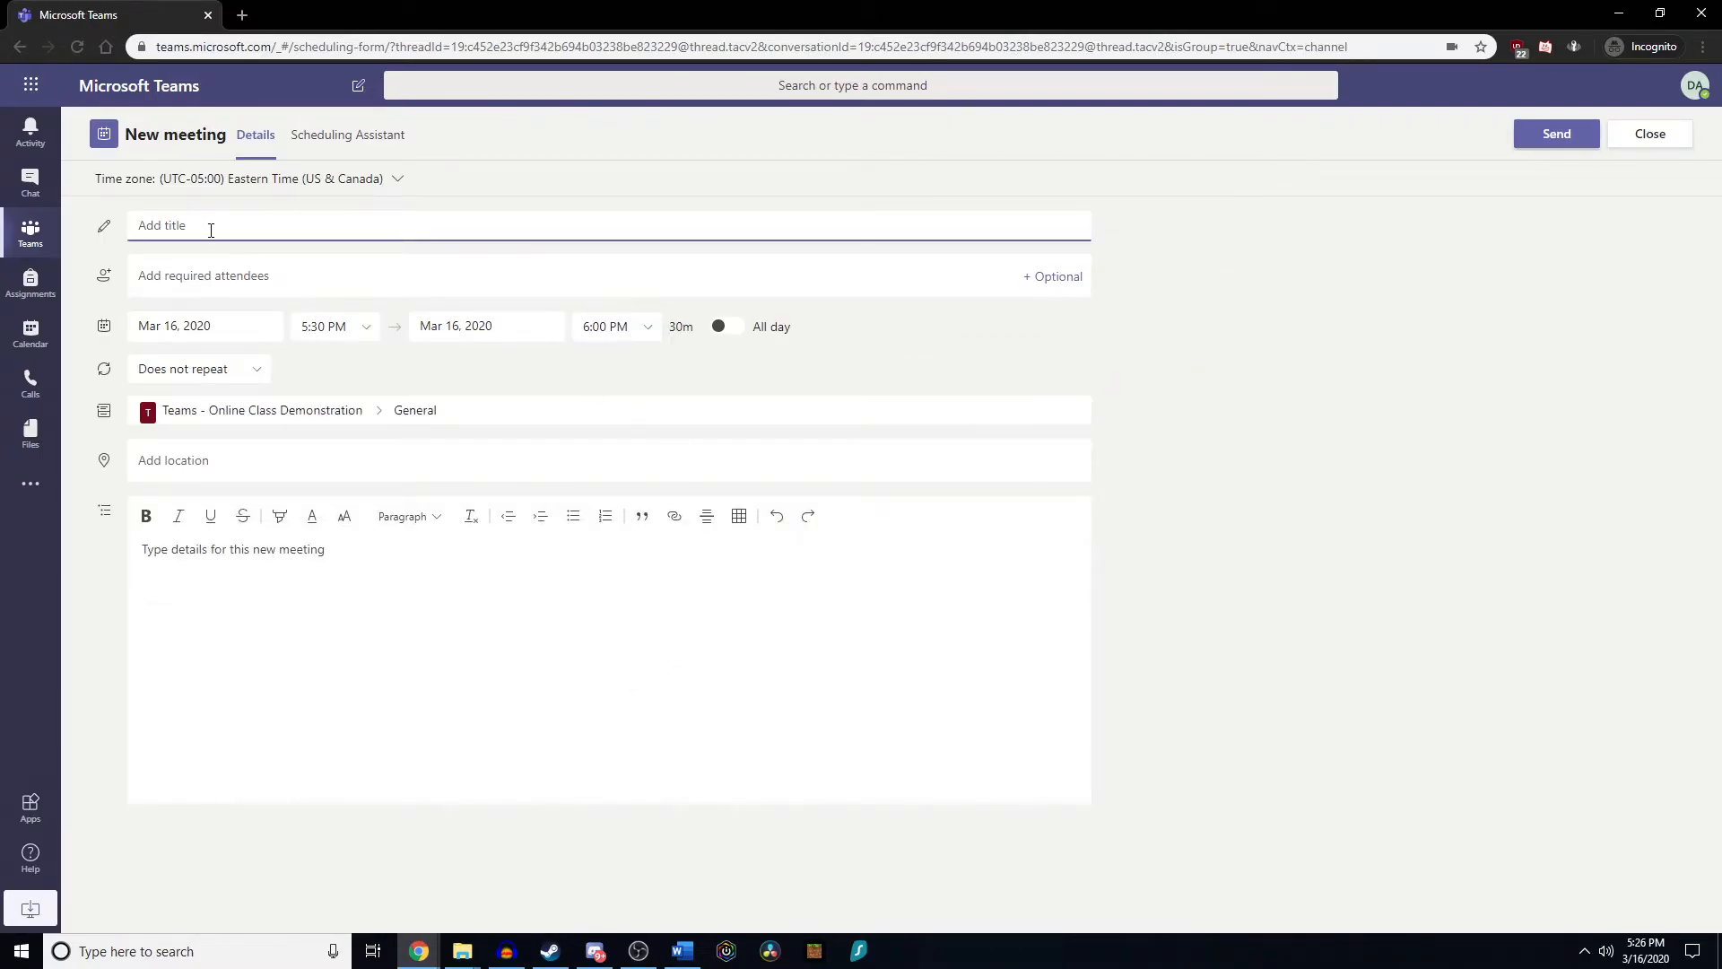
{"action": "type", "text": "Class"}
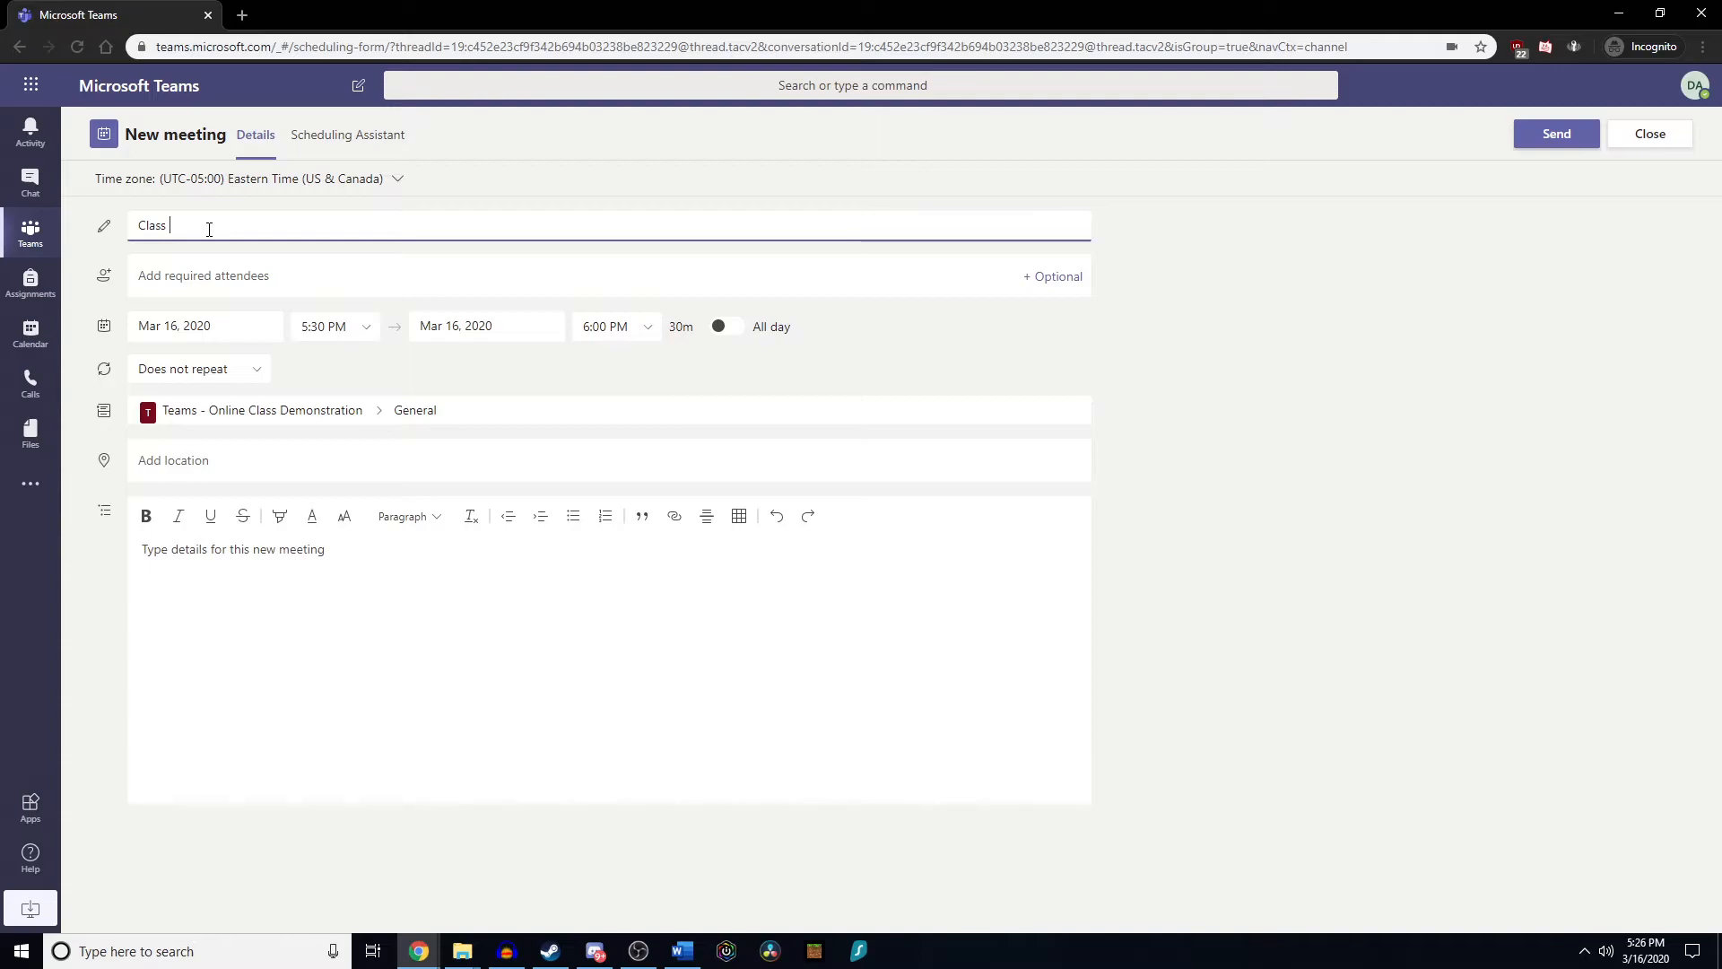
{"action": "type", "text": "Meetings"}
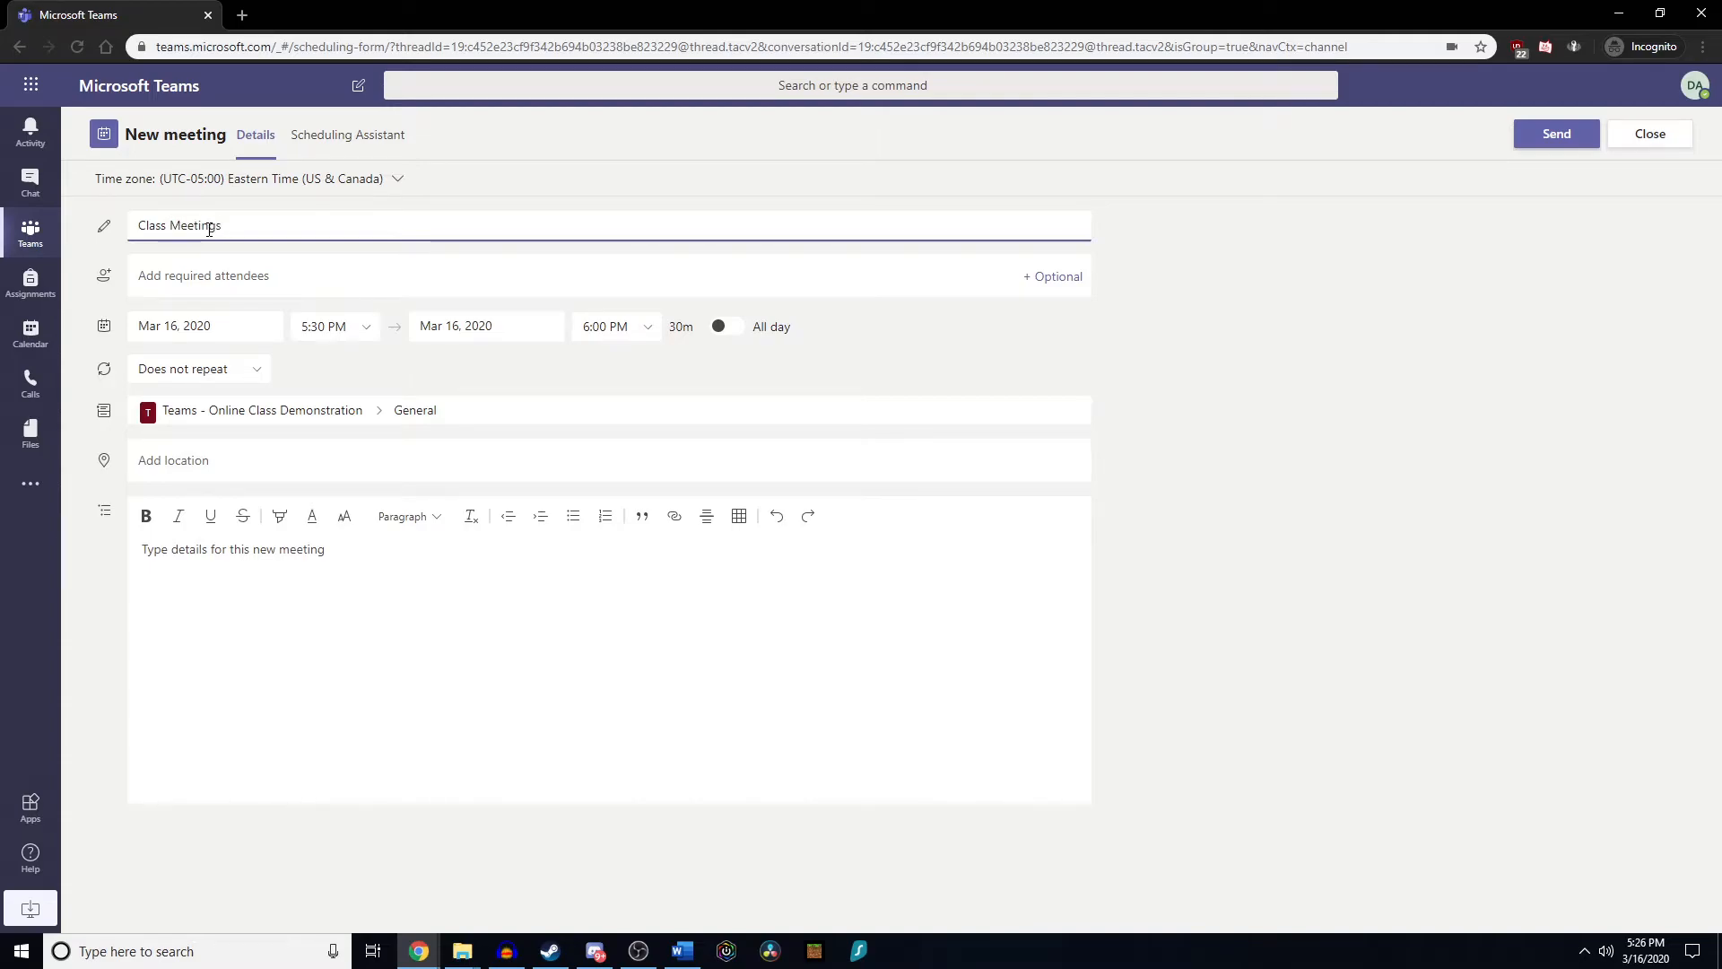
Set the meeting to run 5:00 PM to 6:00 PM and reach the repeat options.
{"action": "left_click", "coordinate": [334, 326]}
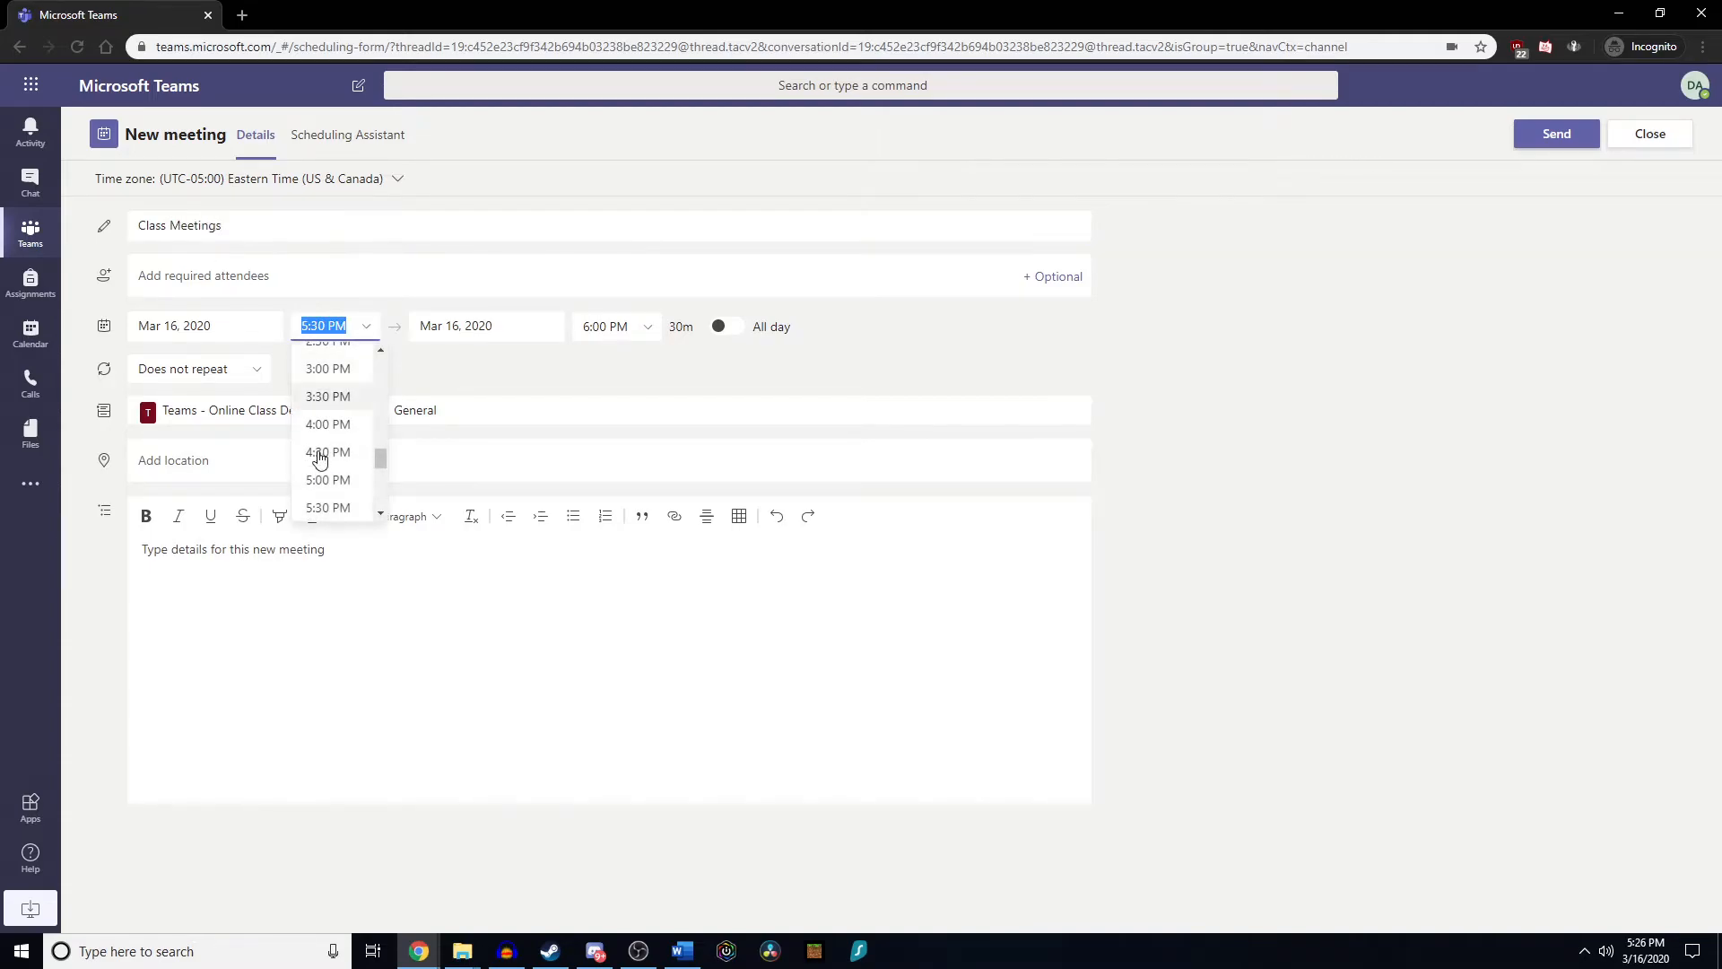
{"action": "left_click", "coordinate": [326, 452]}
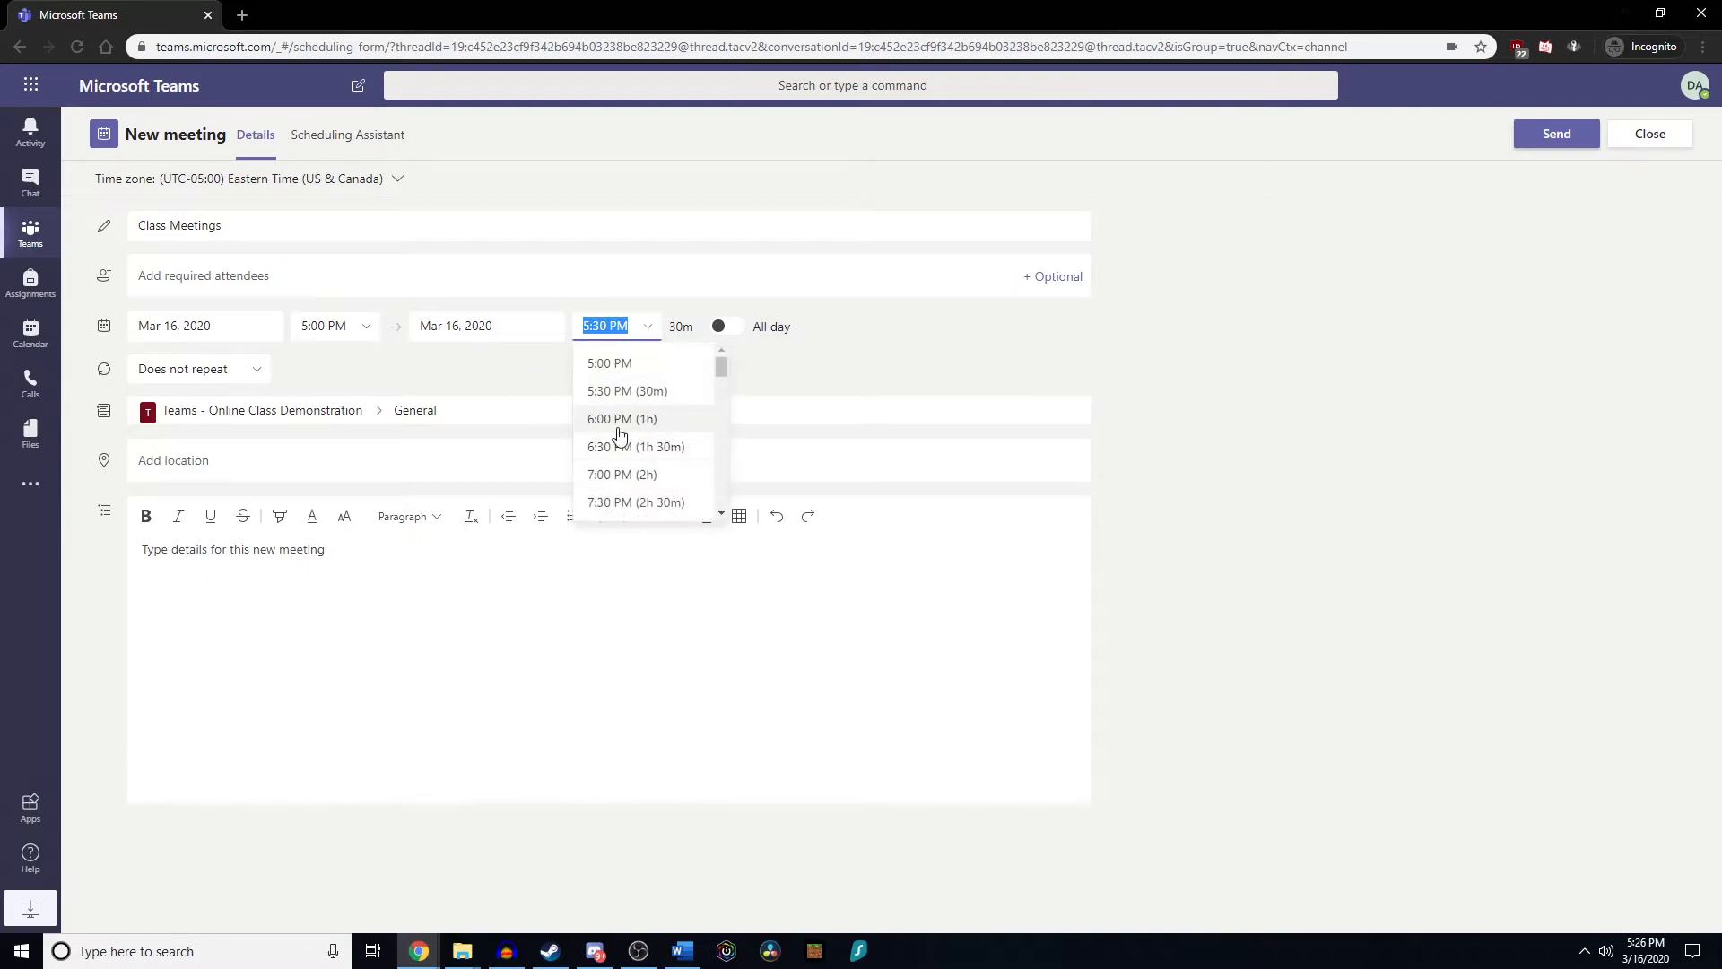
{"action": "left_click", "coordinate": [622, 418]}
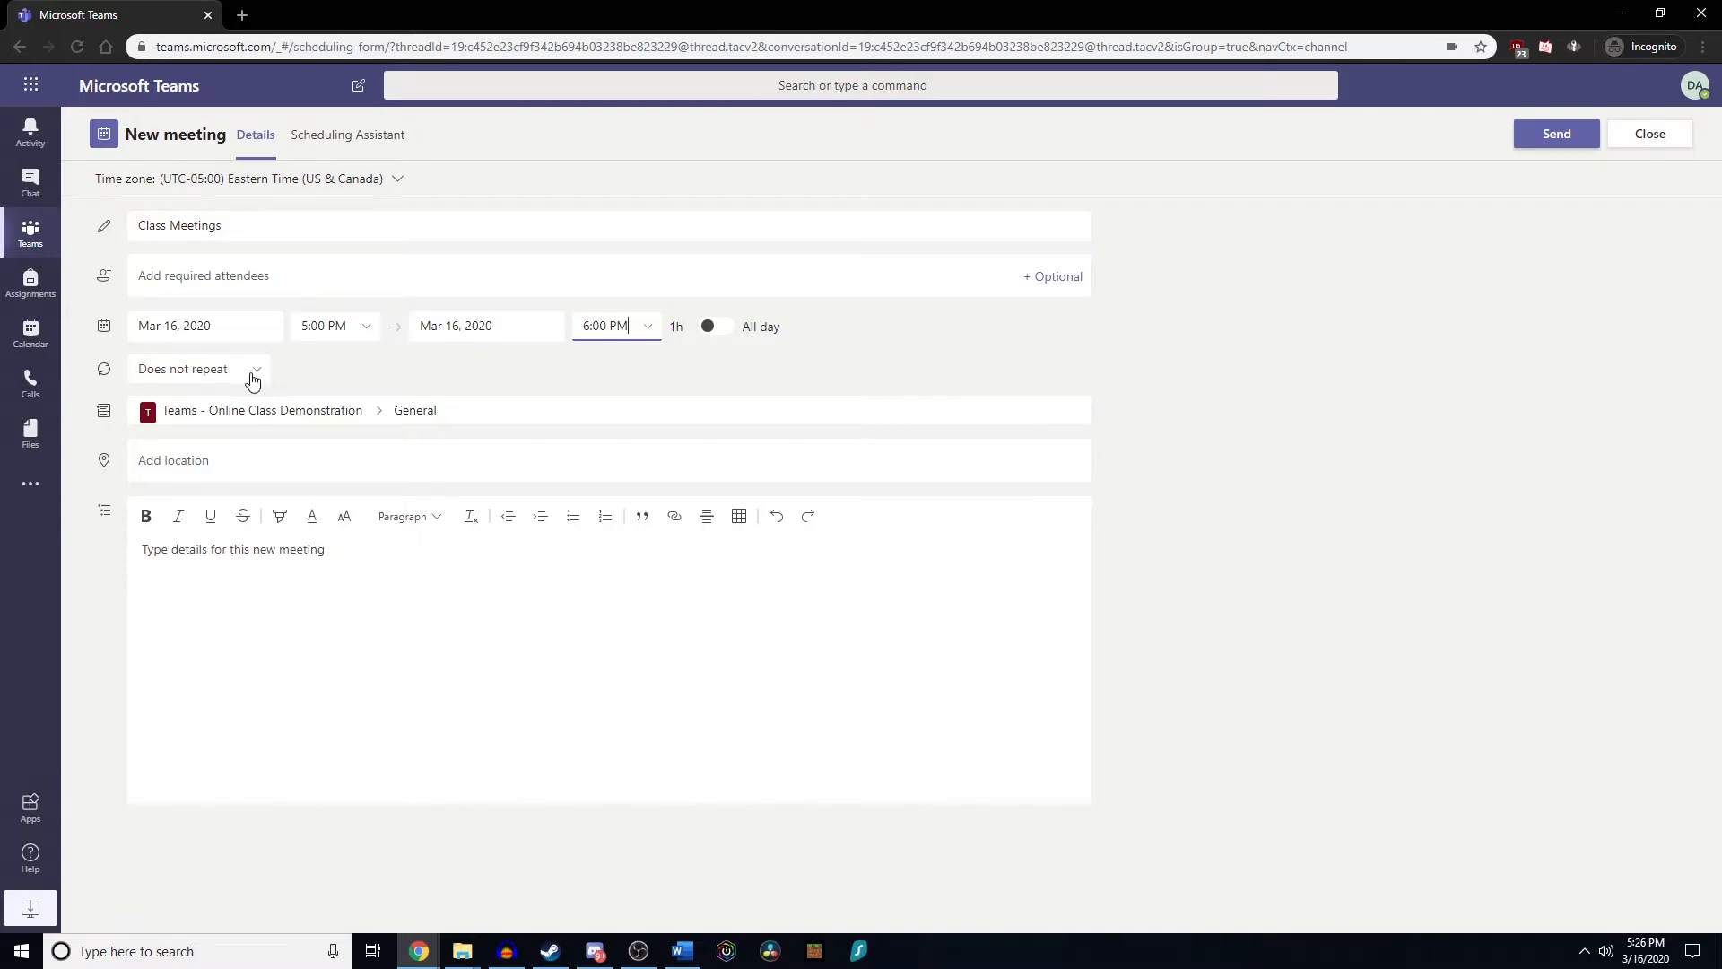
{"action": "left_click", "coordinate": [199, 367]}
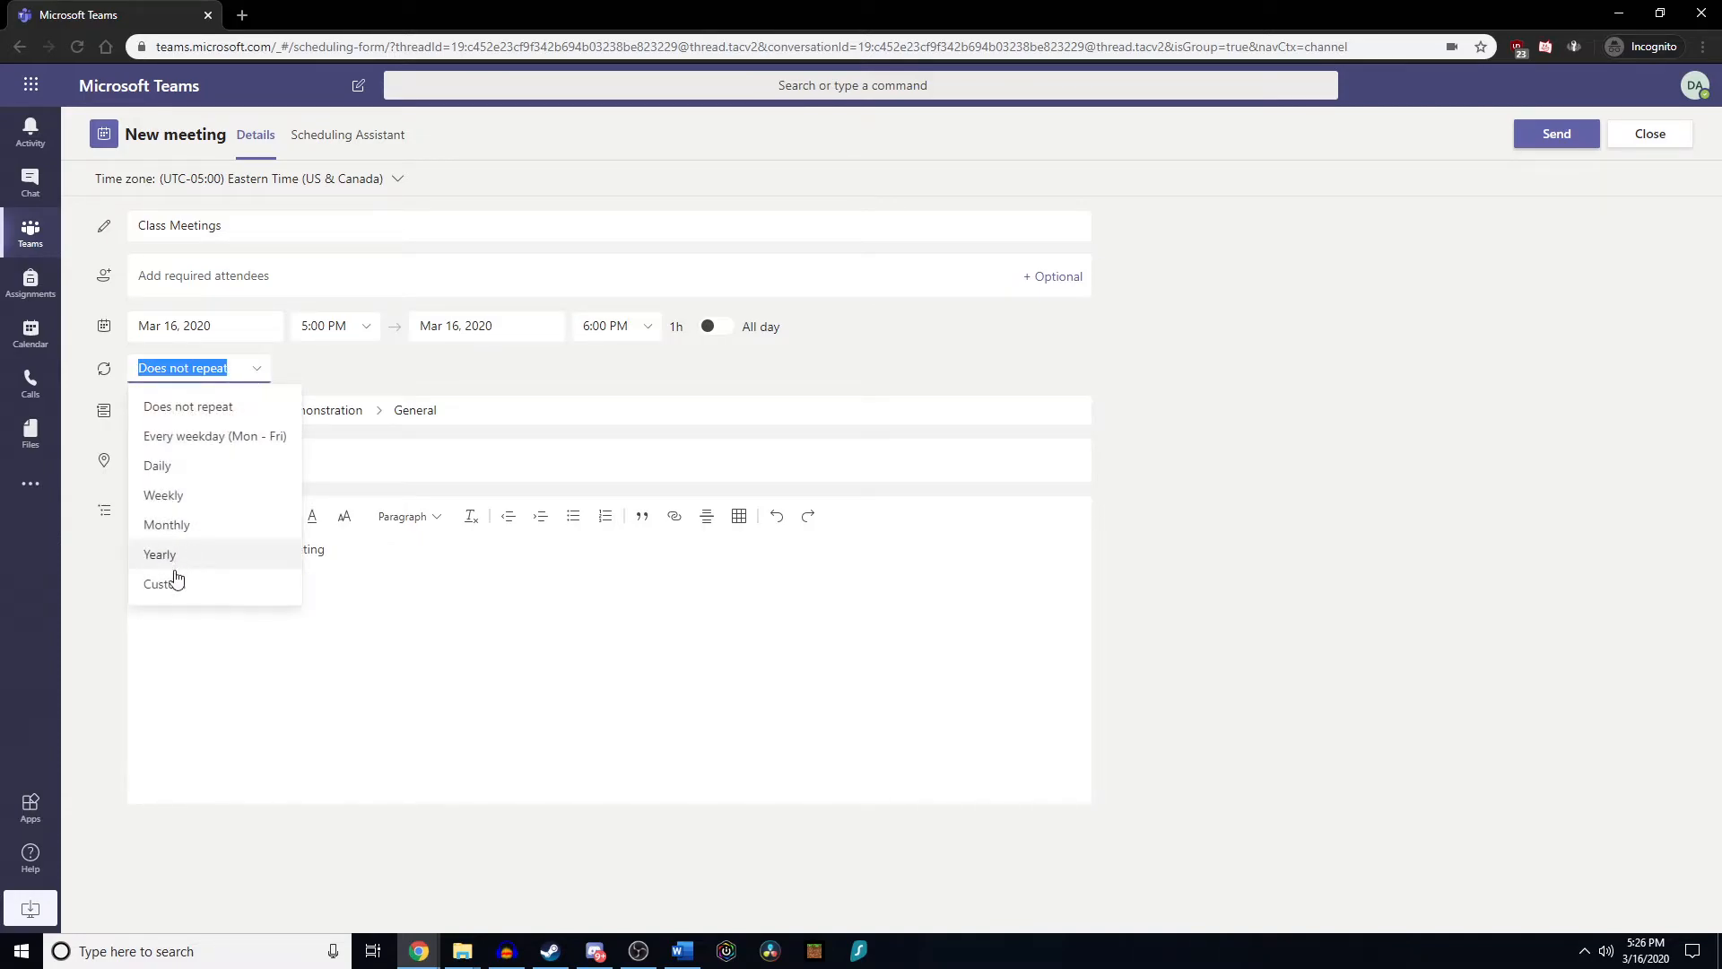
Set a custom recurrence repeating every 1 week on Monday, Wednesday and Friday.
{"action": "left_click", "coordinate": [162, 583]}
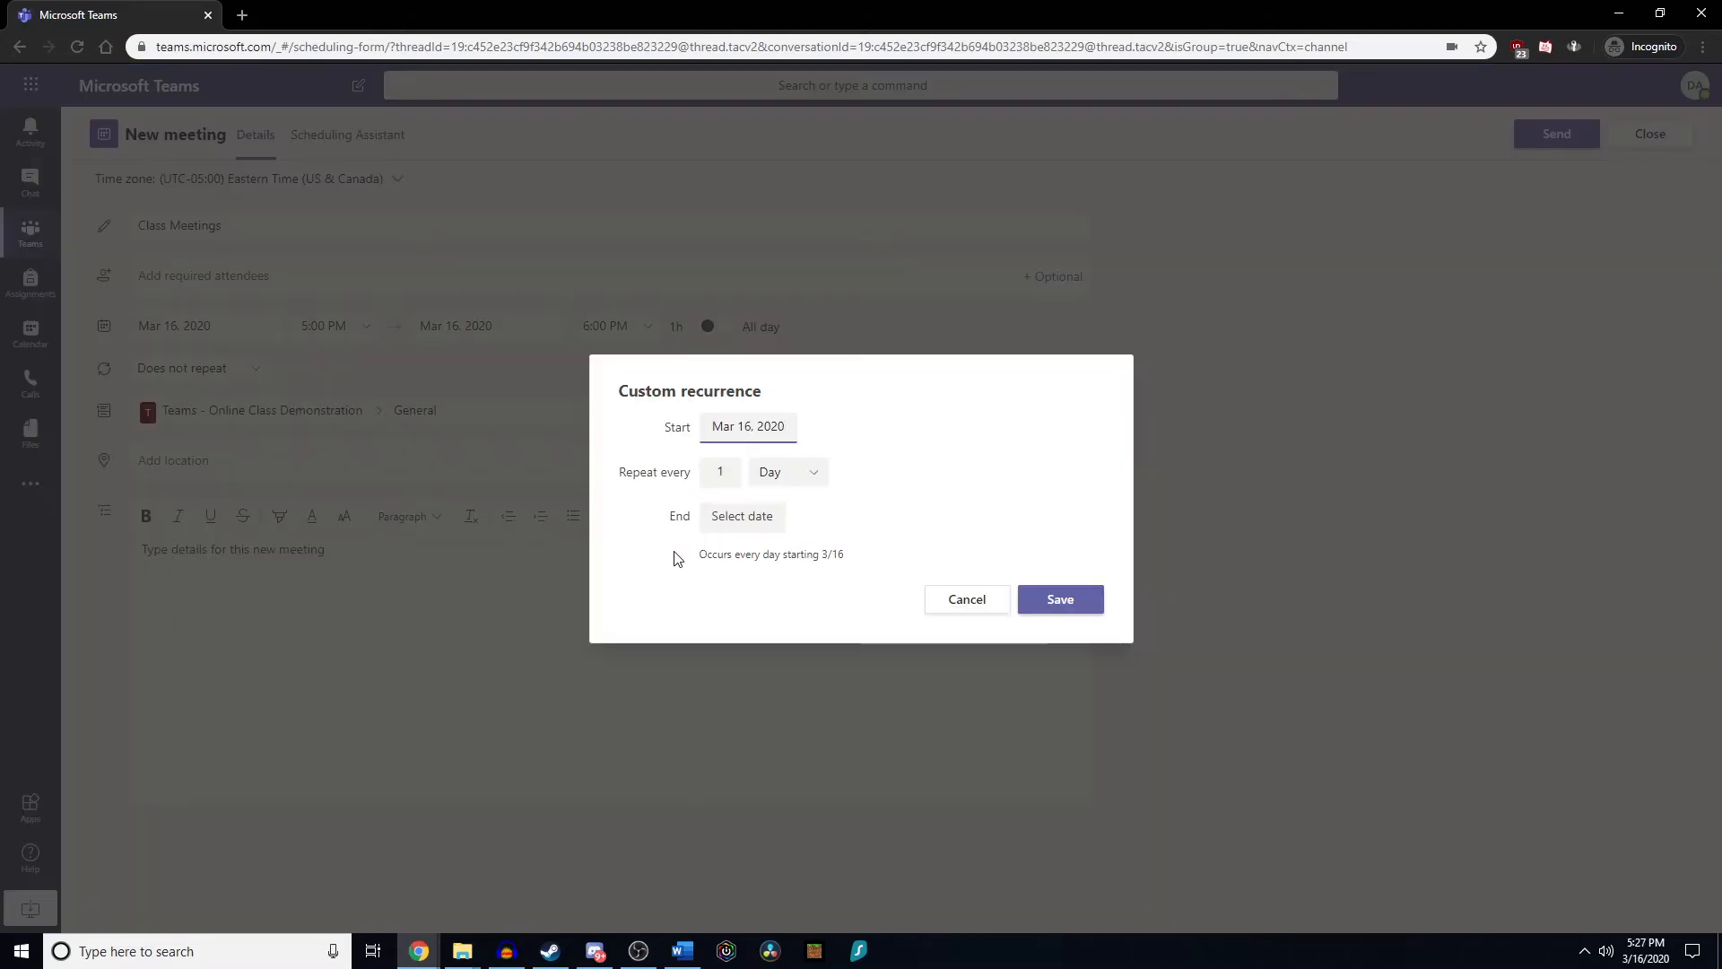
{"action": "left_click", "coordinate": [748, 427]}
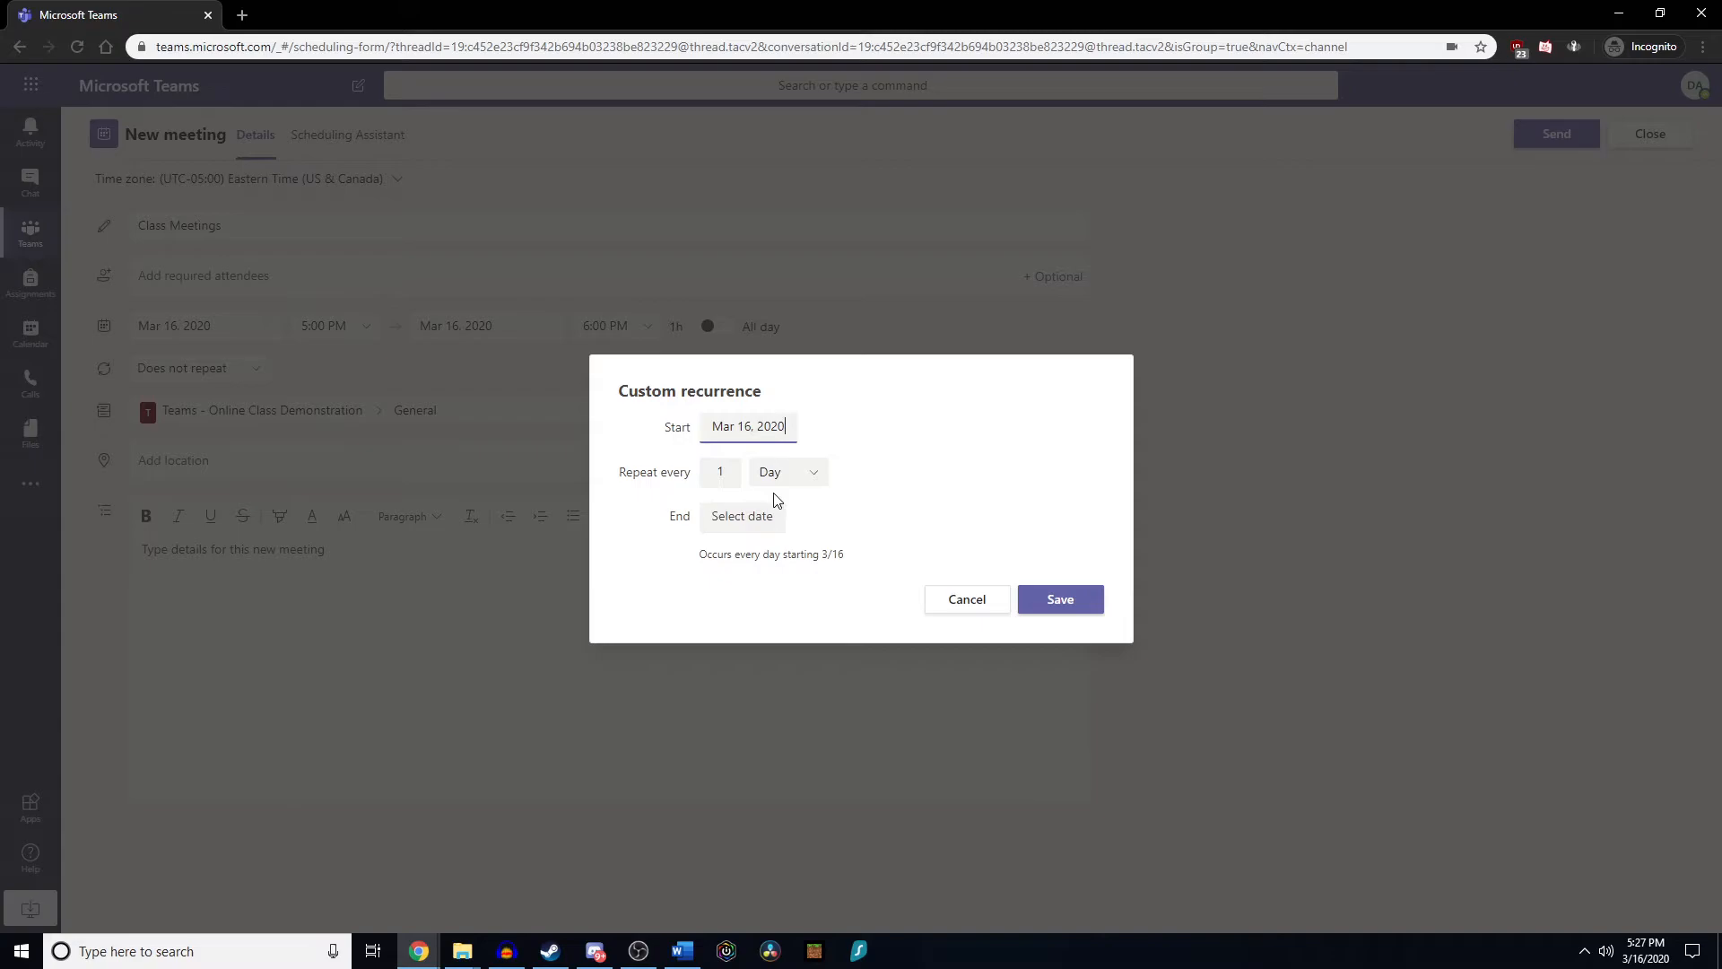
{"action": "mouse_move", "coordinate": [800, 481]}
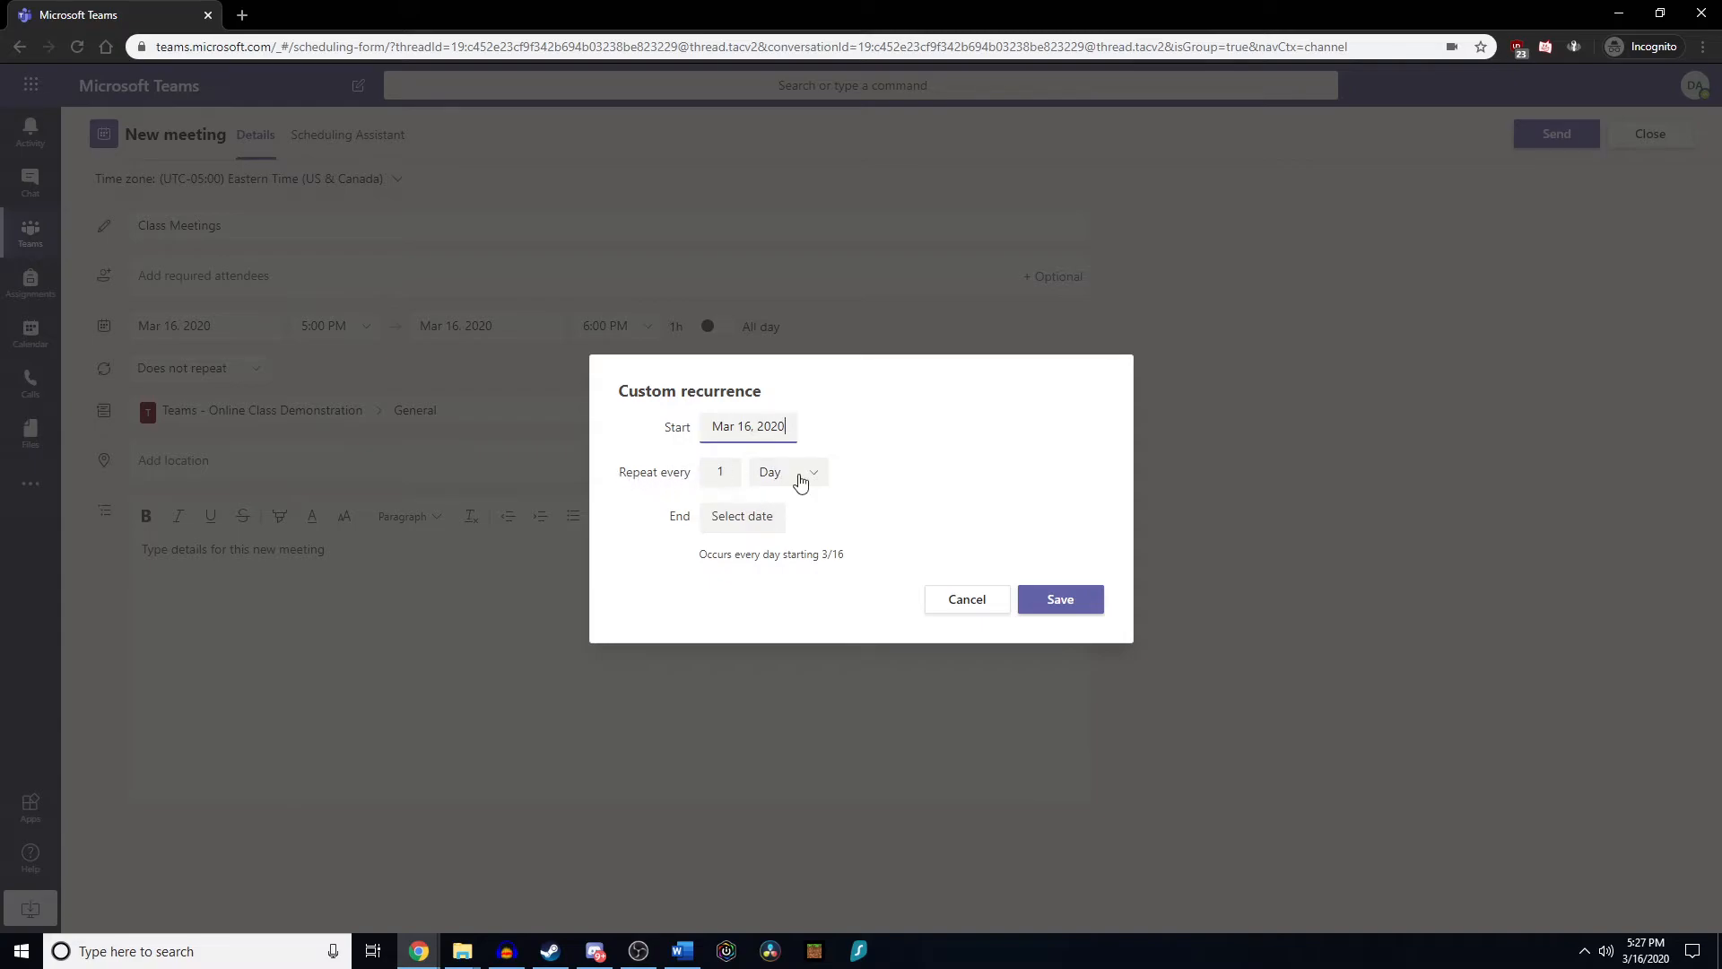
{"action": "left_click", "coordinate": [788, 472]}
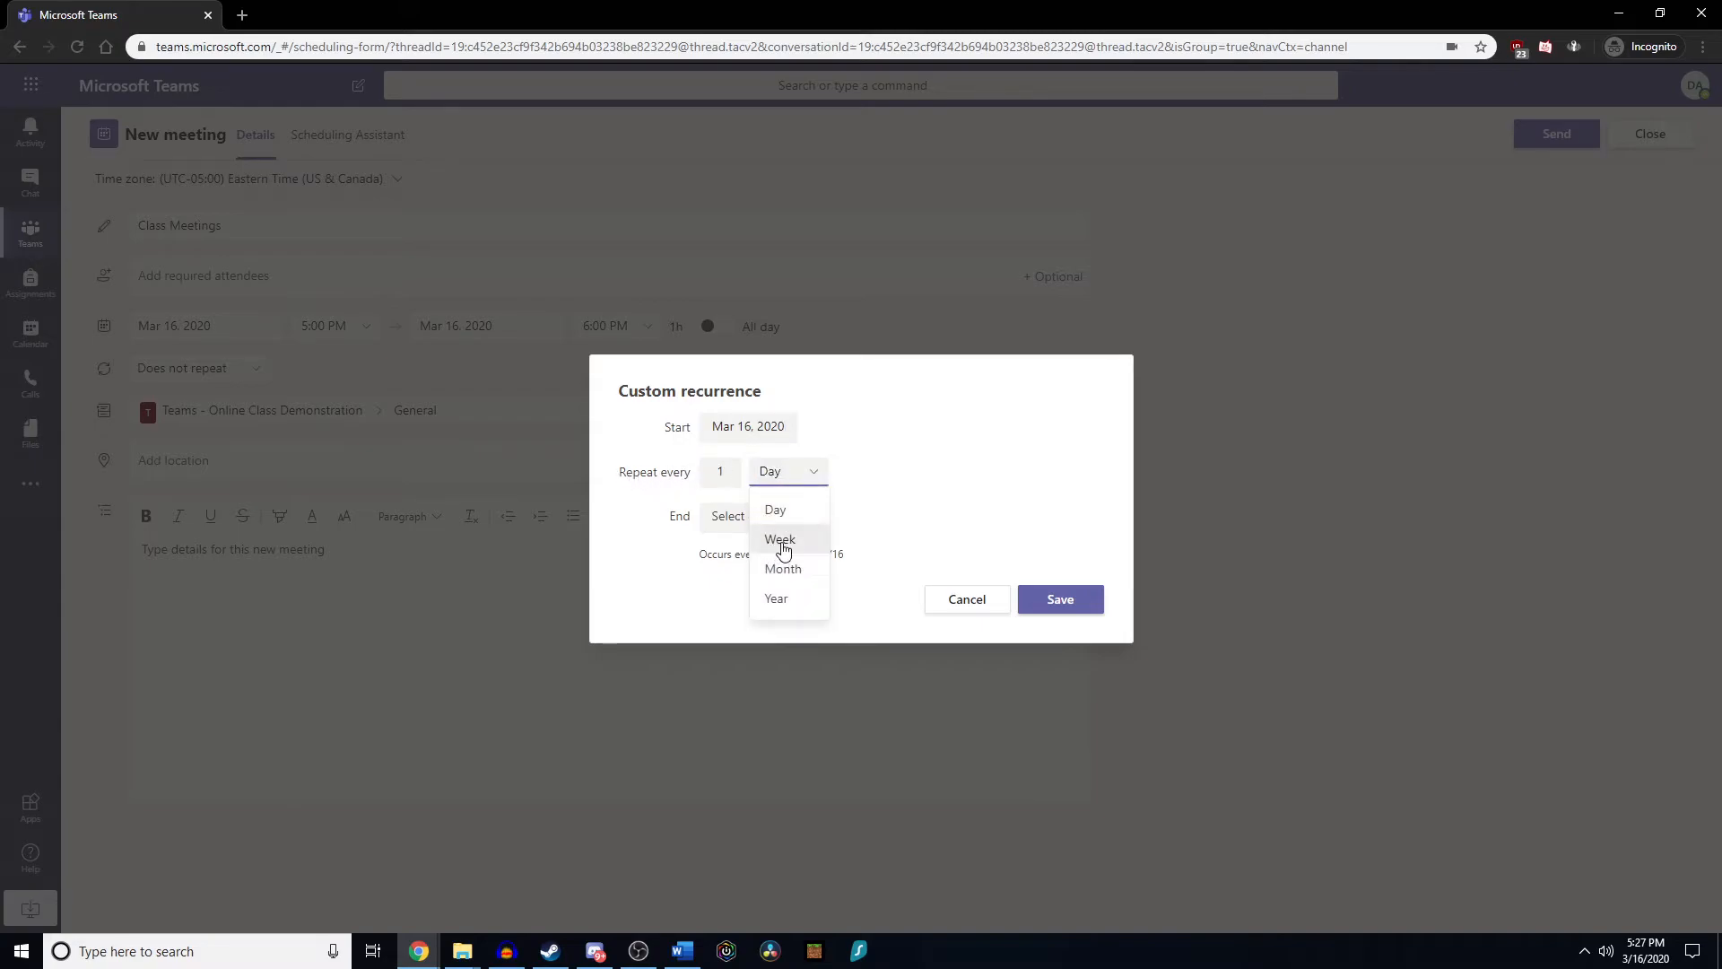
{"action": "left_click", "coordinate": [778, 538]}
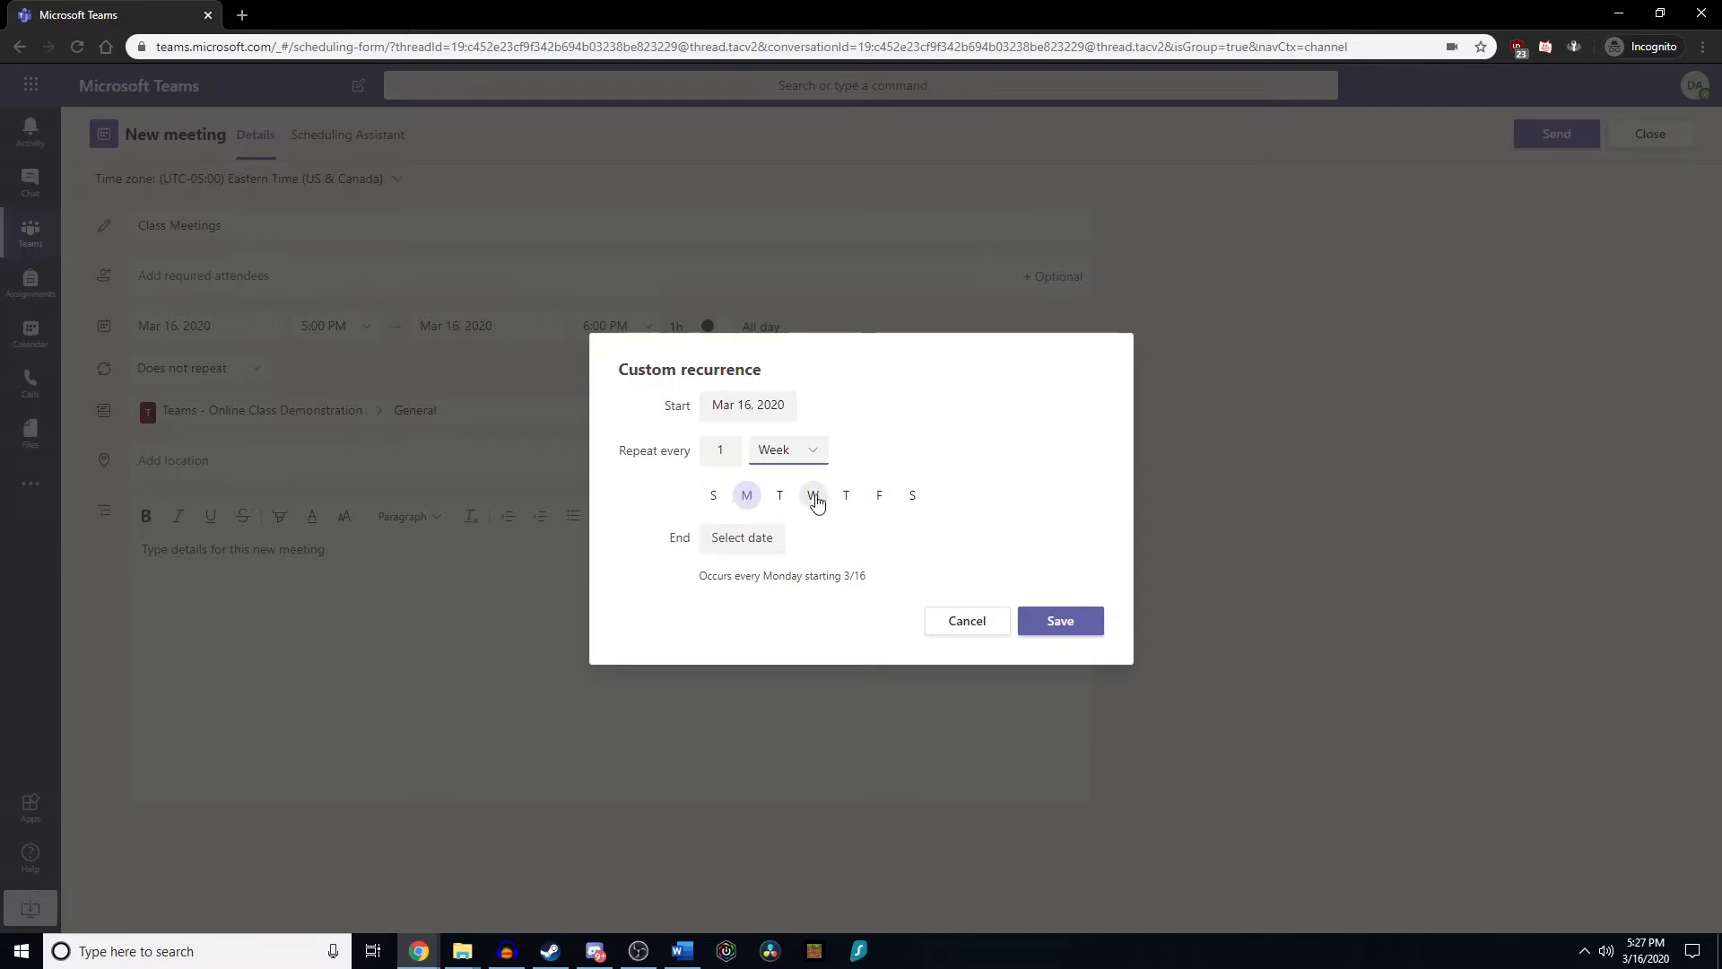
{"action": "left_click", "coordinate": [879, 495]}
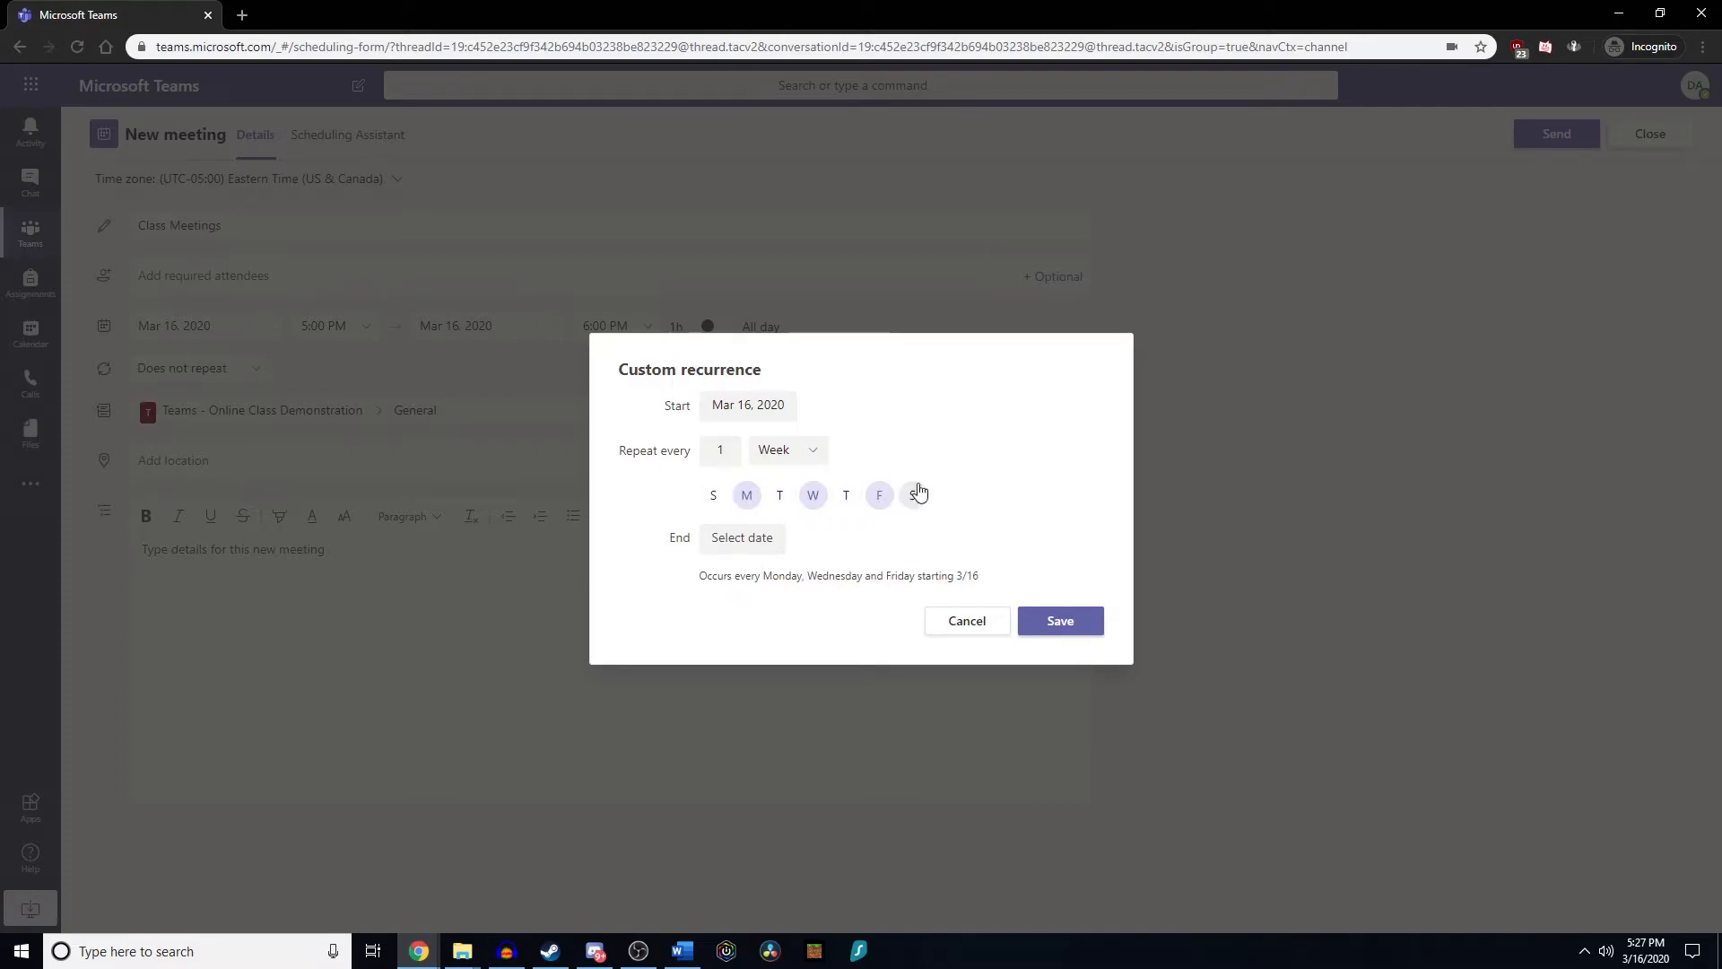
End the recurring series on April 24, 2020.
{"action": "left_click", "coordinate": [741, 537]}
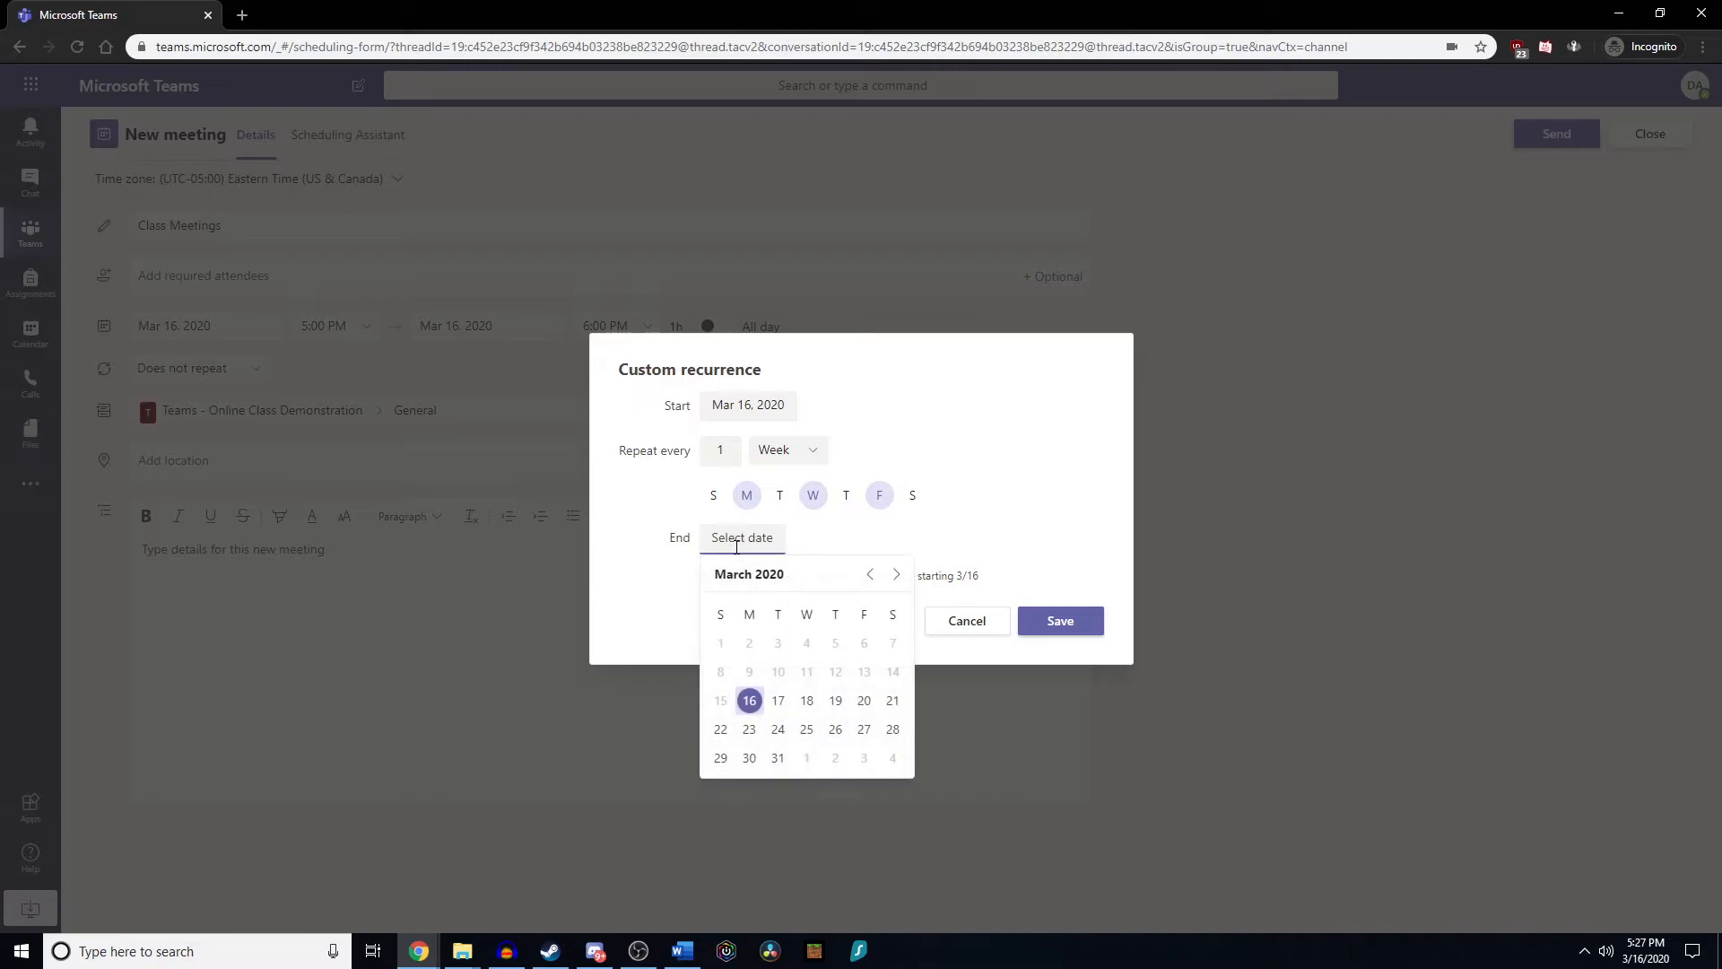
{"action": "mouse_move", "coordinate": [786, 545]}
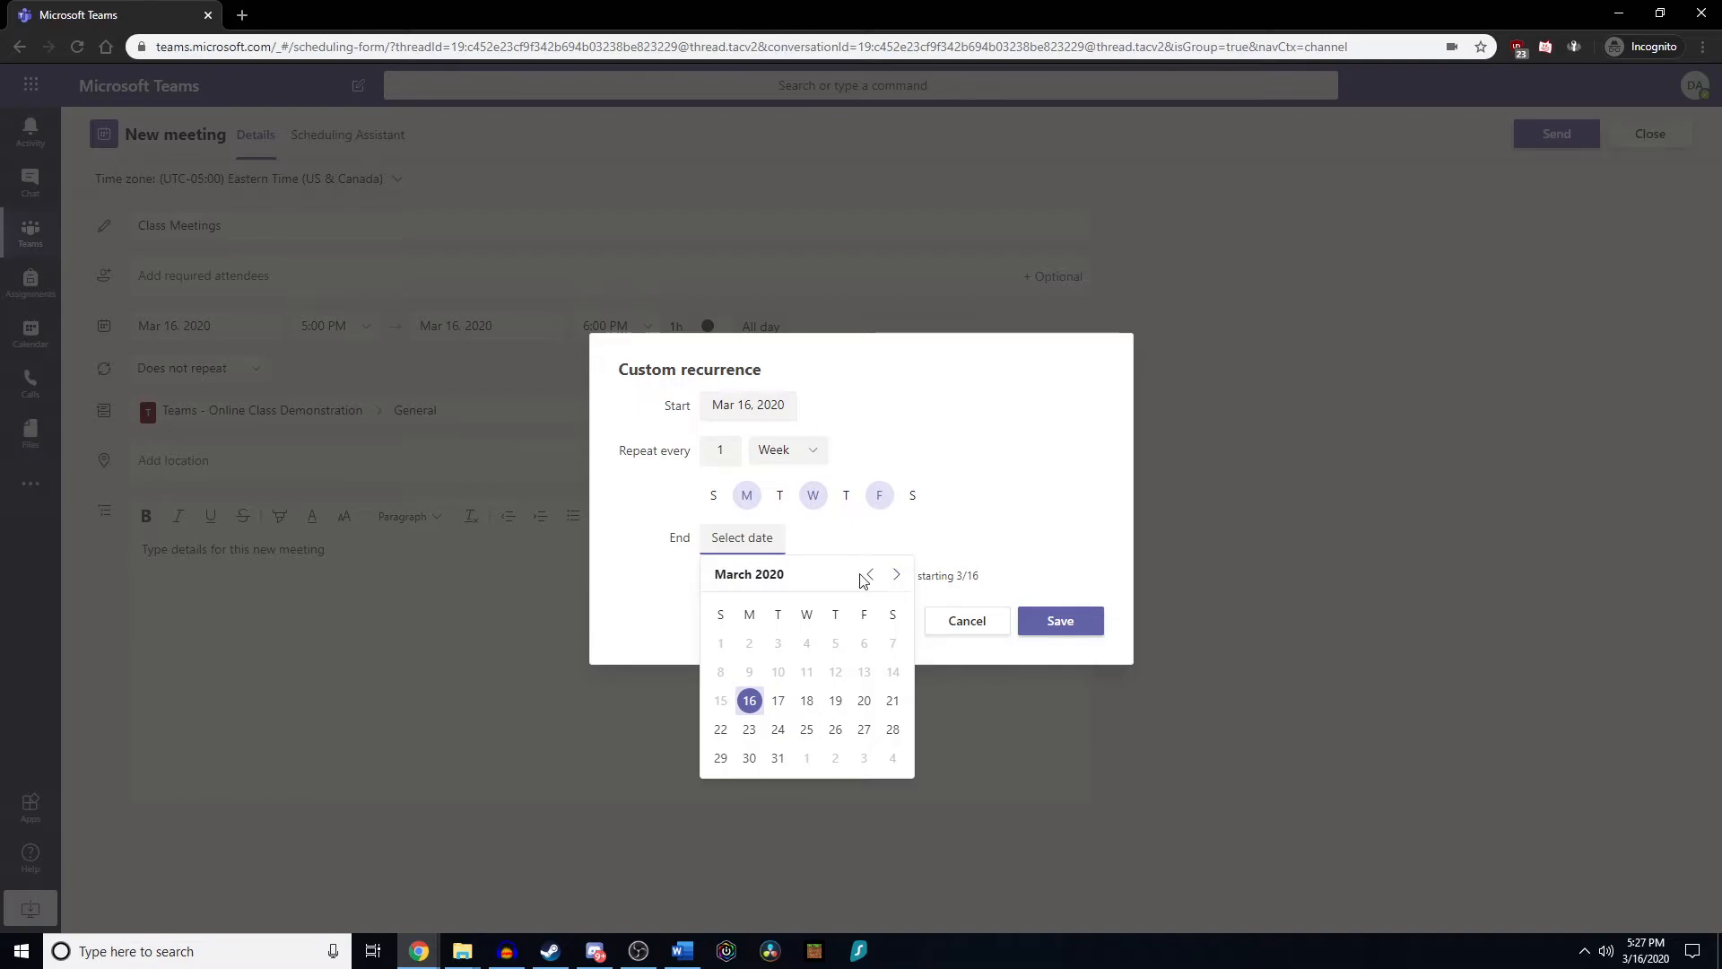
{"action": "left_click", "coordinate": [897, 574]}
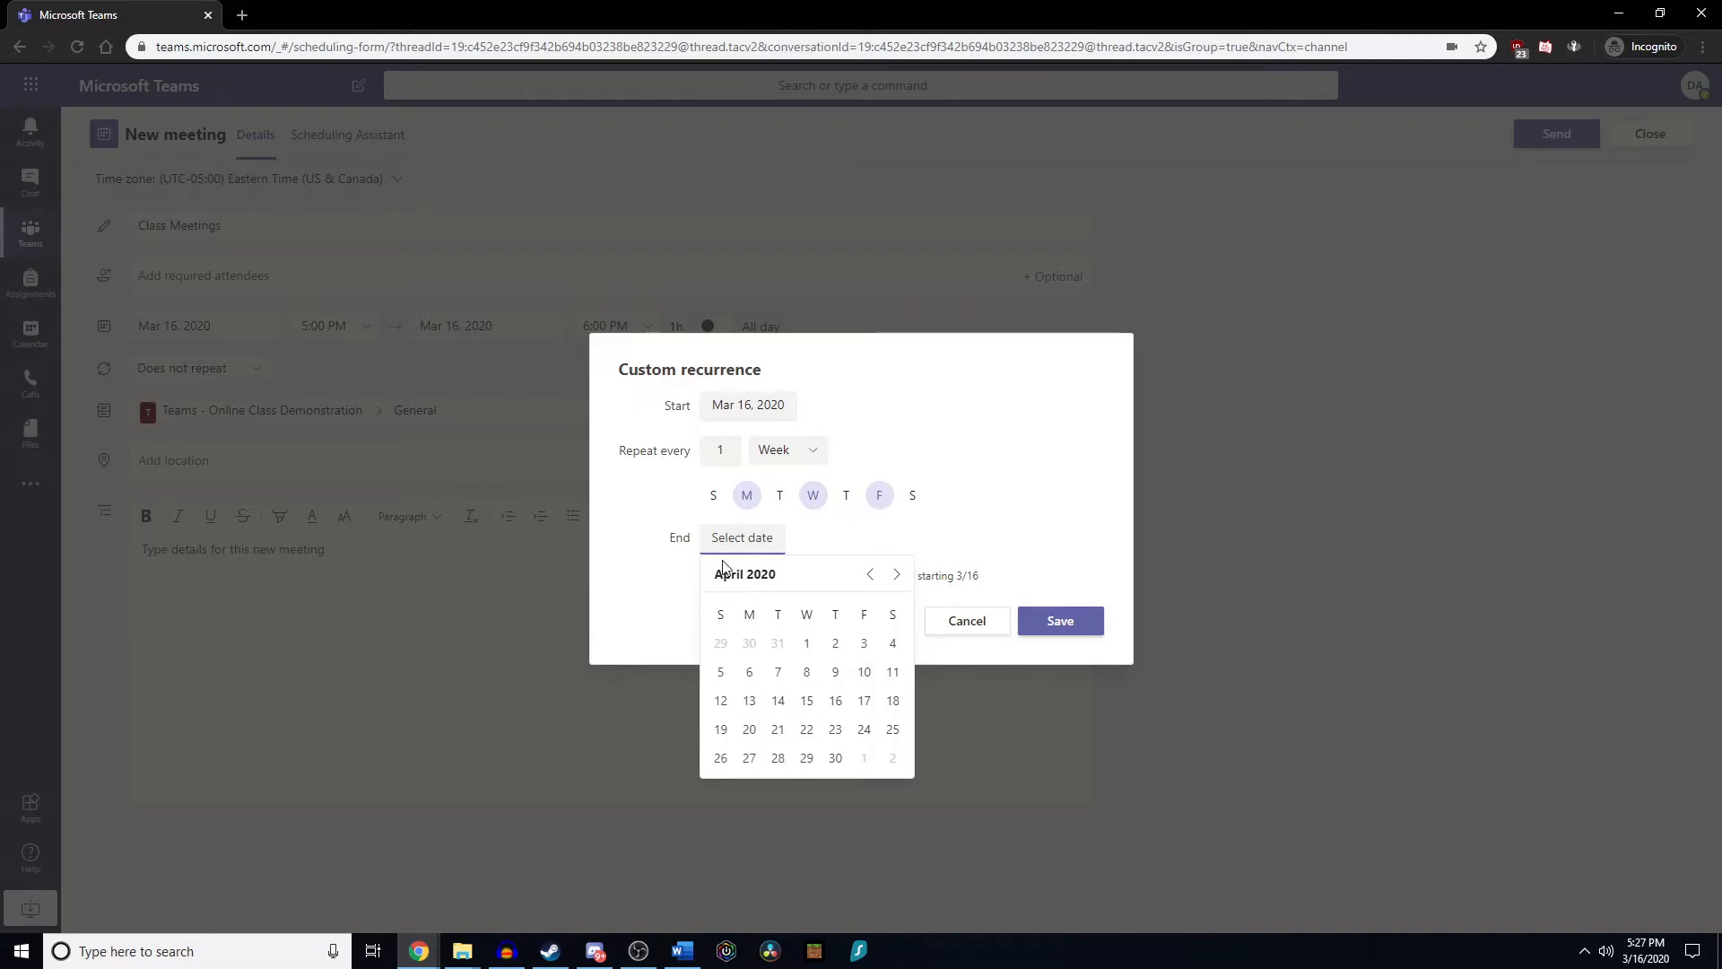
{"action": "left_click", "coordinate": [863, 728]}
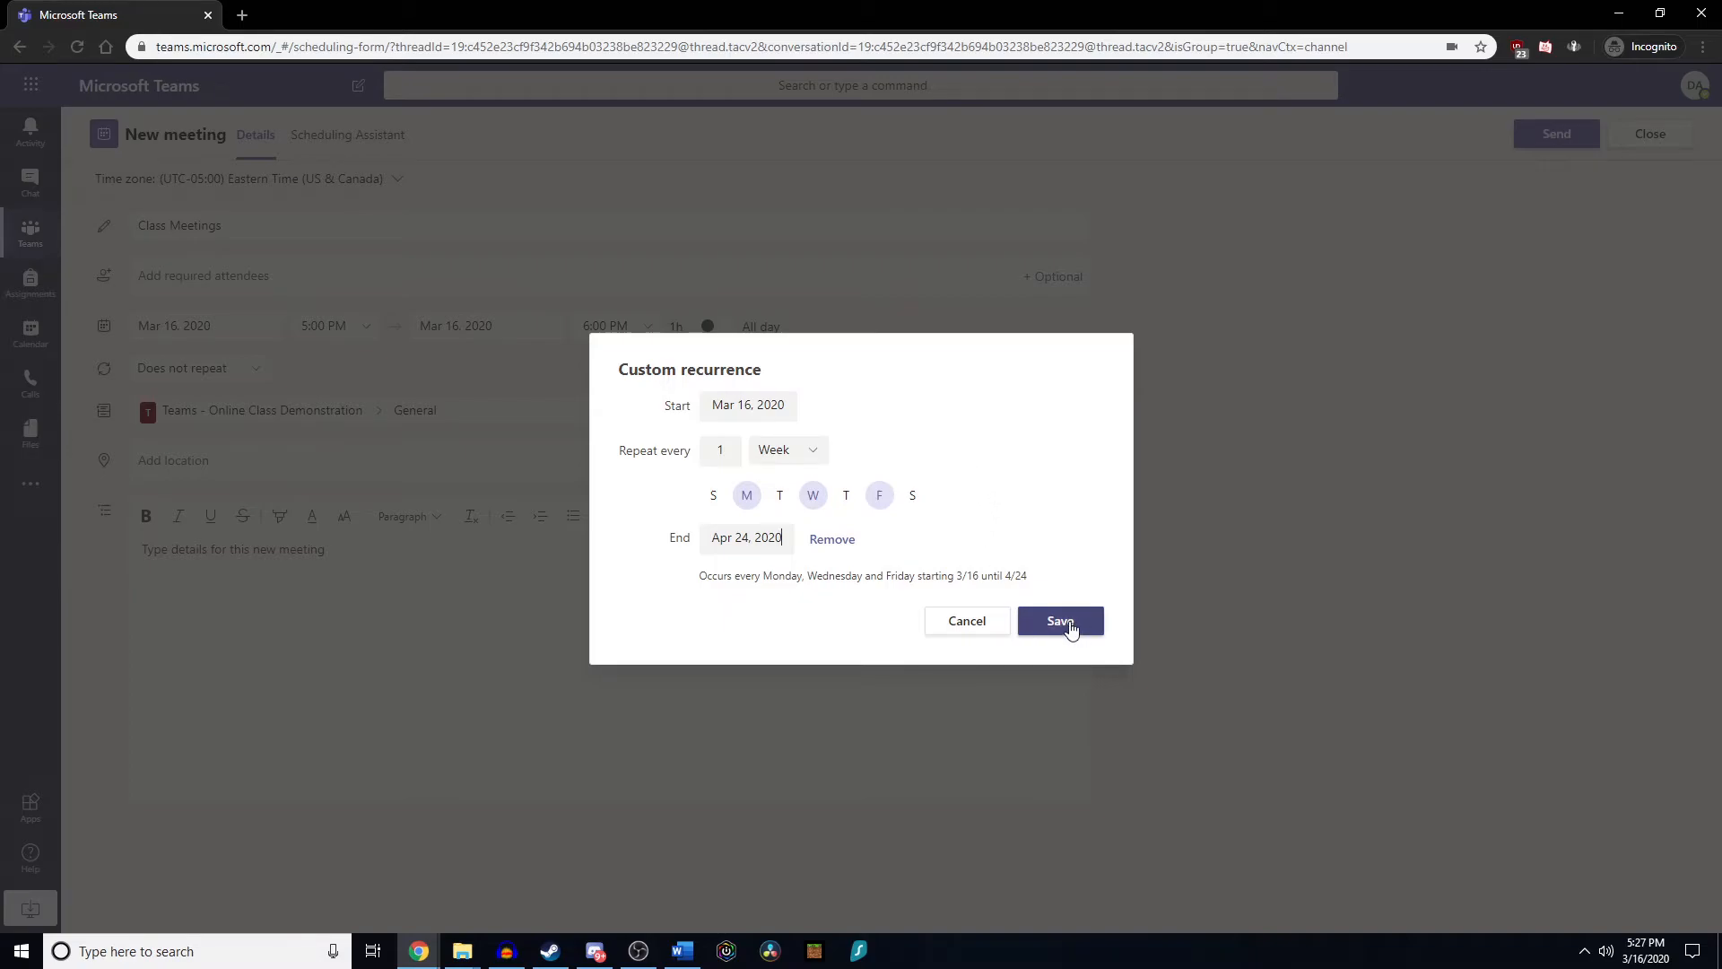
Save the custom recurrence and send 'Class Meetings' to the General channel.
{"action": "left_click", "coordinate": [1059, 620]}
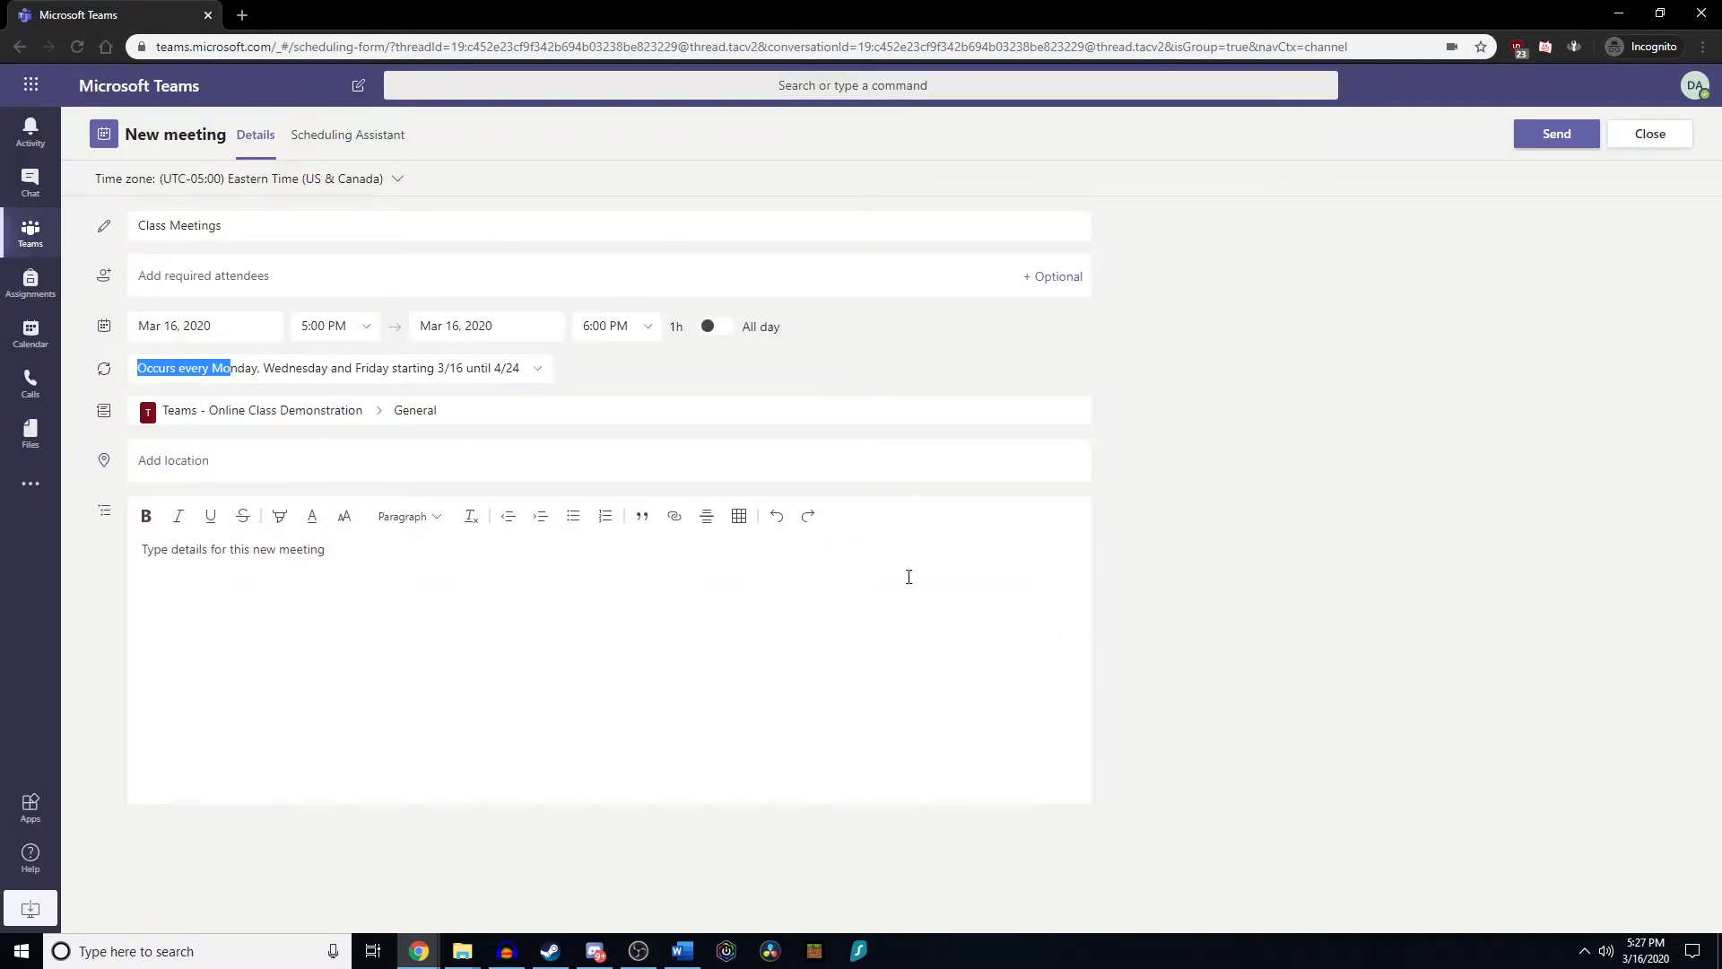
{"action": "left_click", "coordinate": [908, 576]}
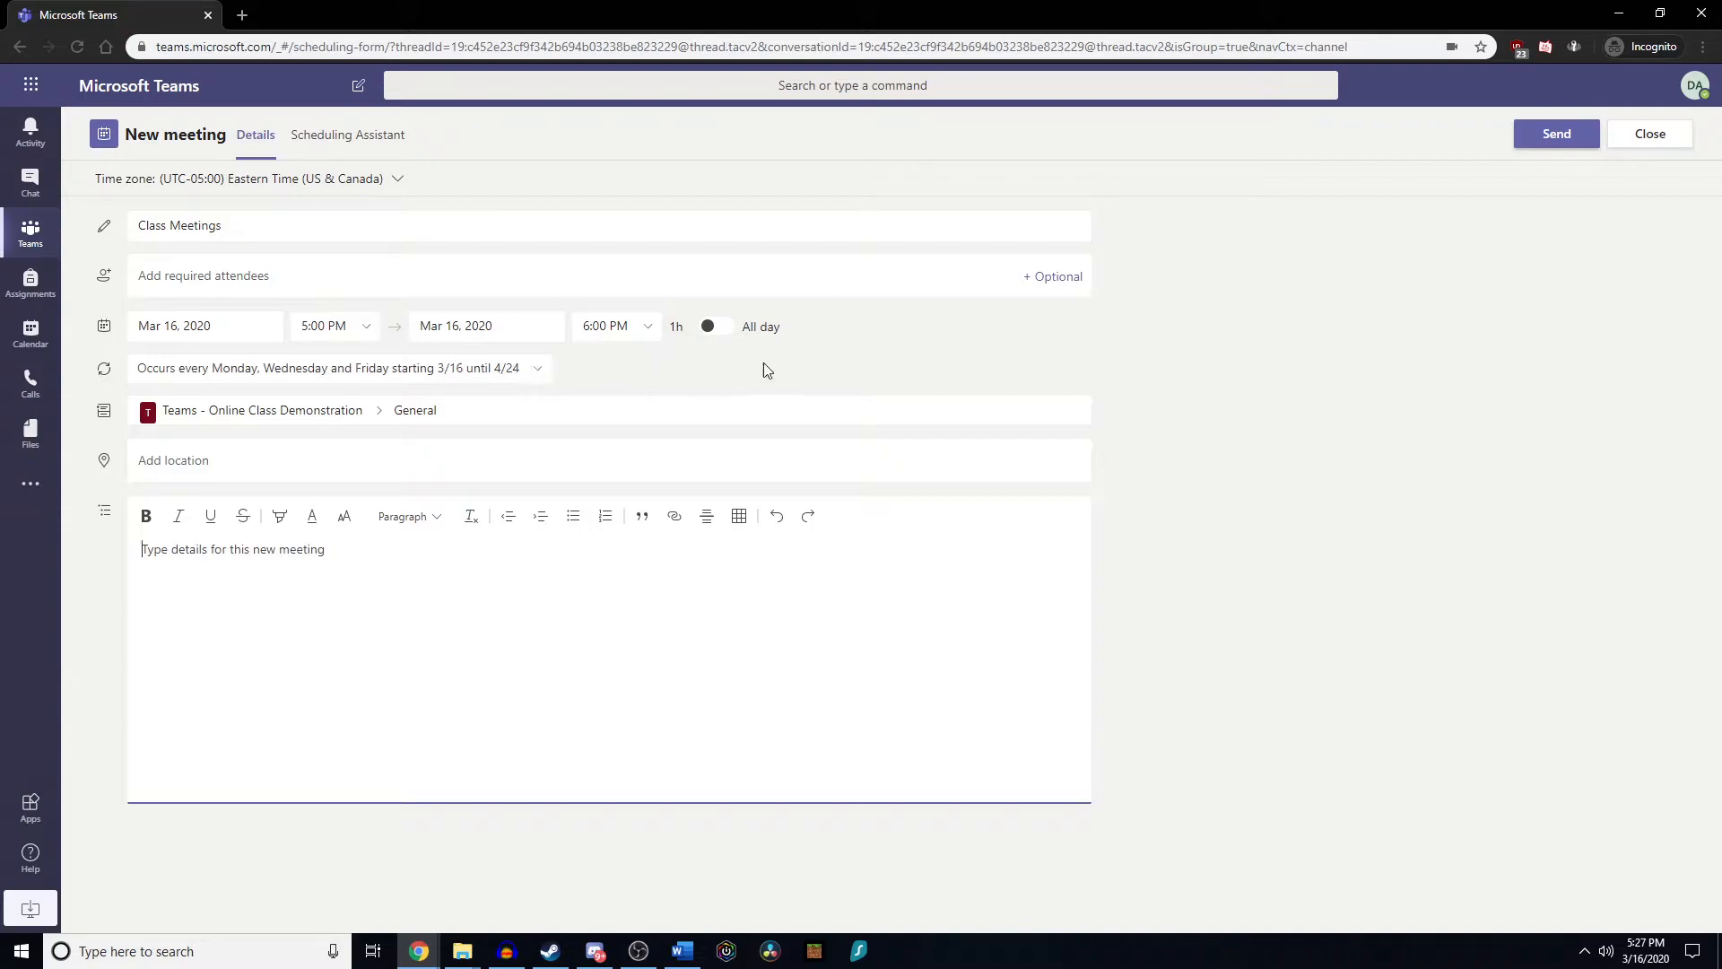
{"action": "mouse_move", "coordinate": [429, 259]}
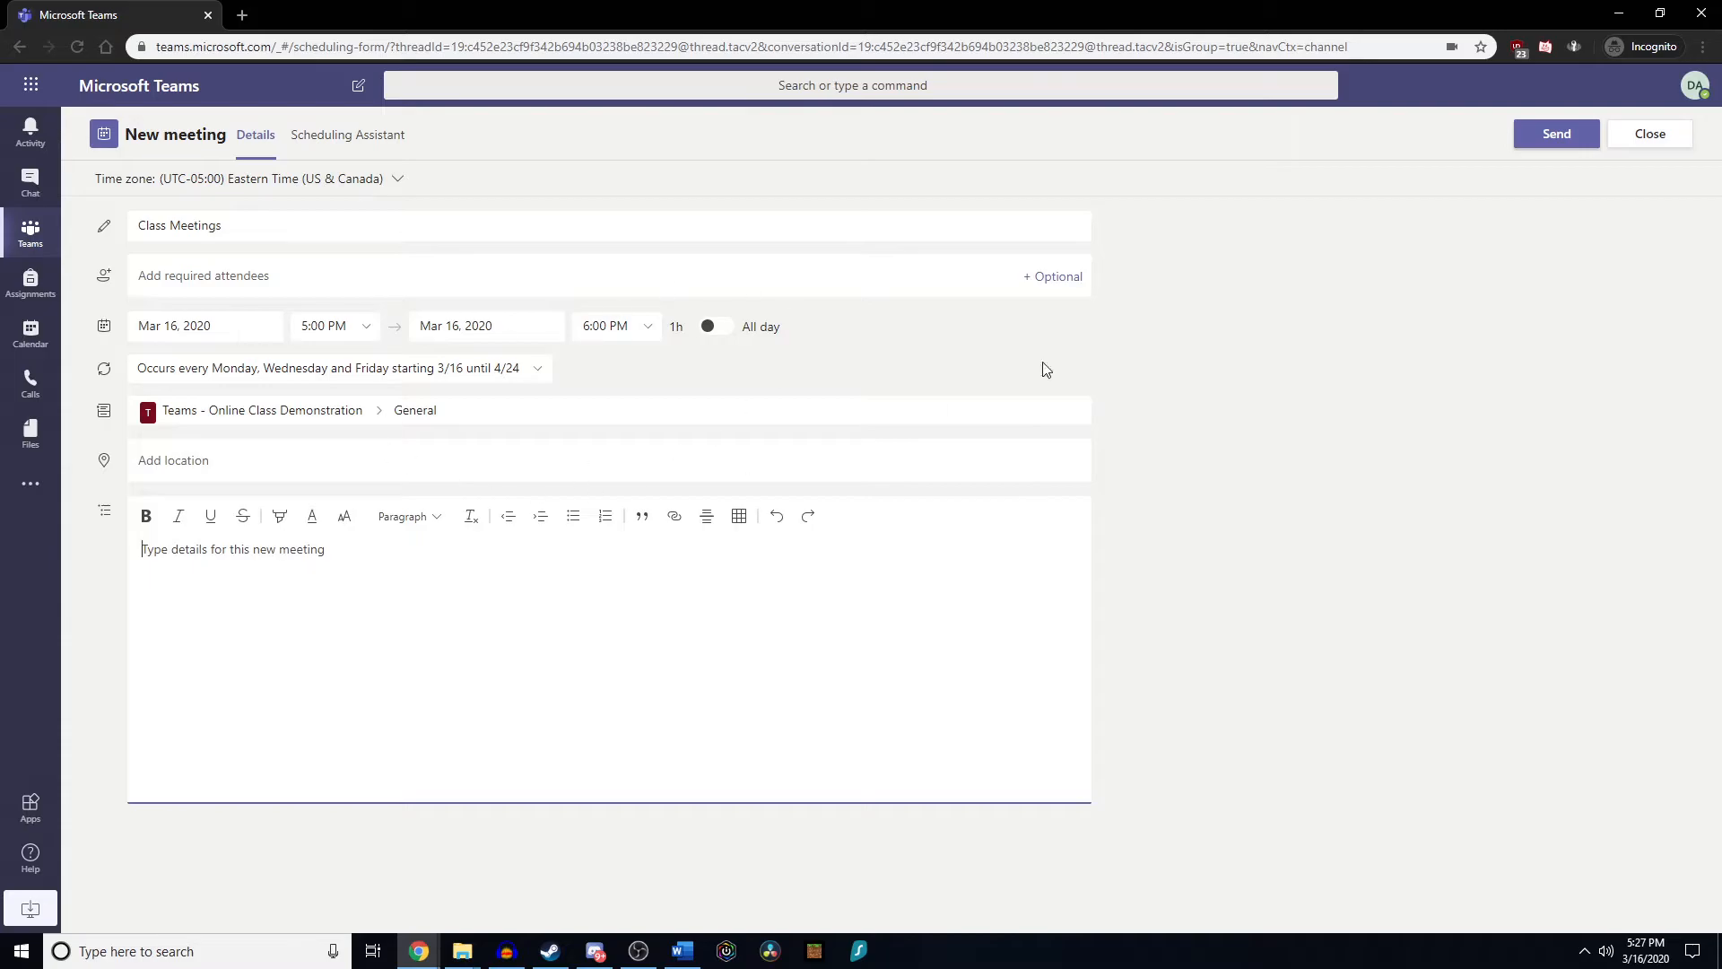
{"action": "left_click", "coordinate": [1556, 133]}
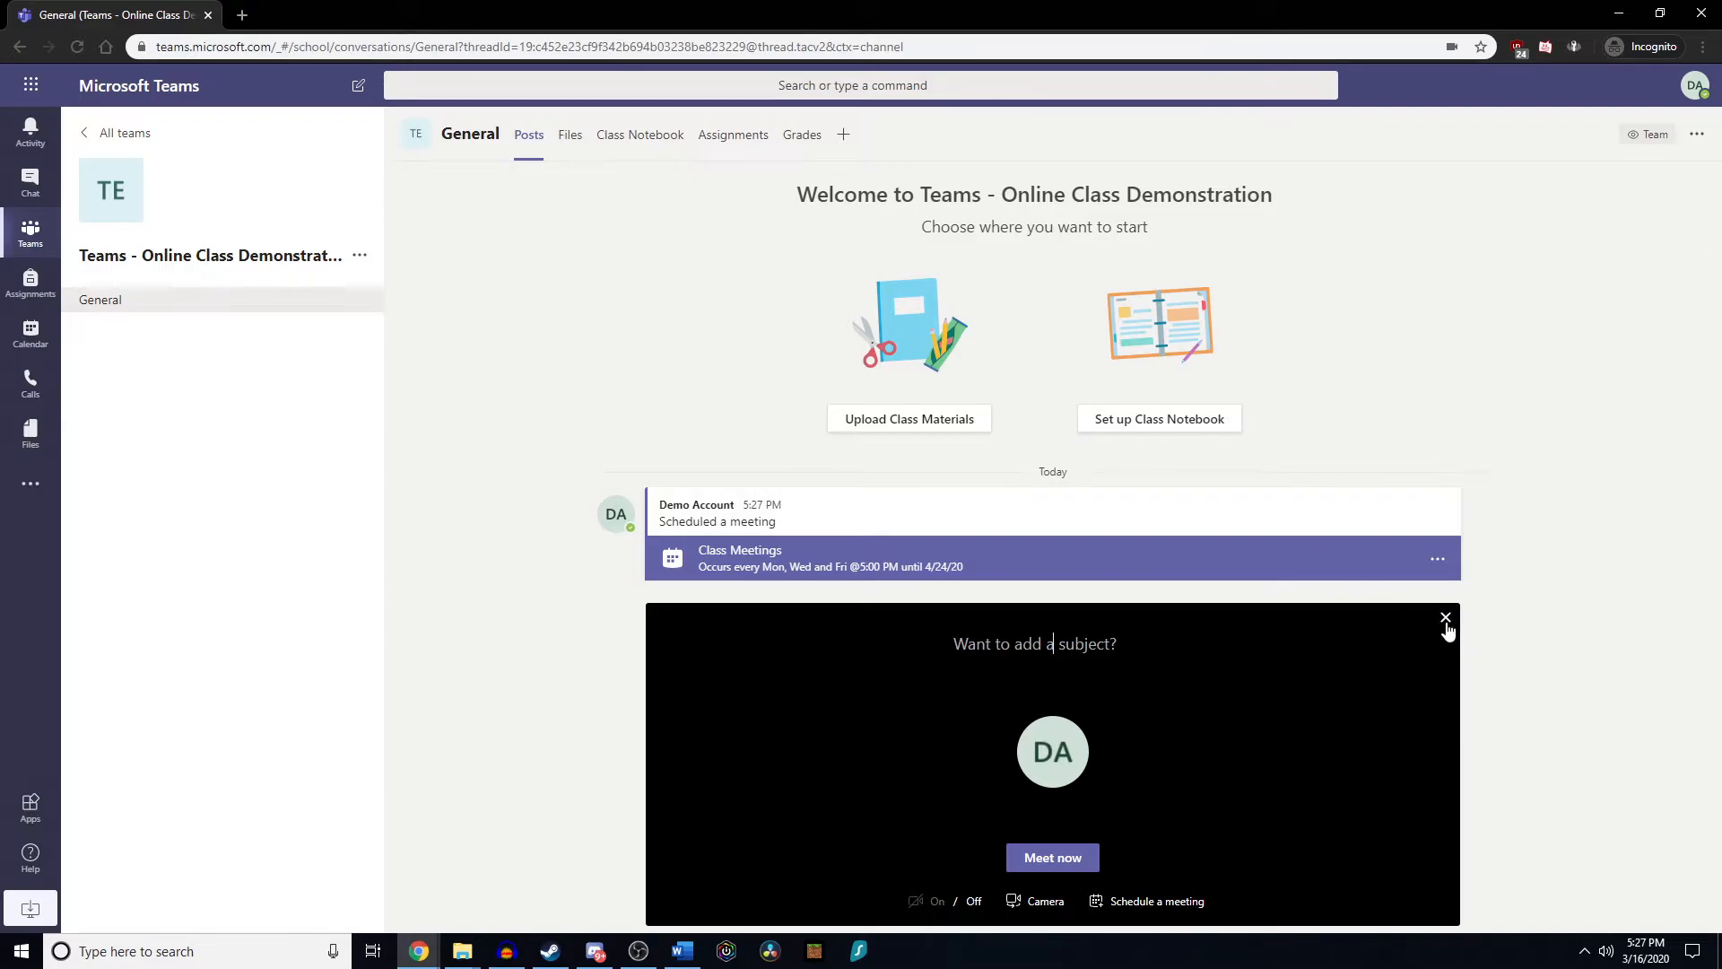
View the meeting details from the 'Class Meetings' post's more-options menu.
{"action": "left_click", "coordinate": [1446, 619]}
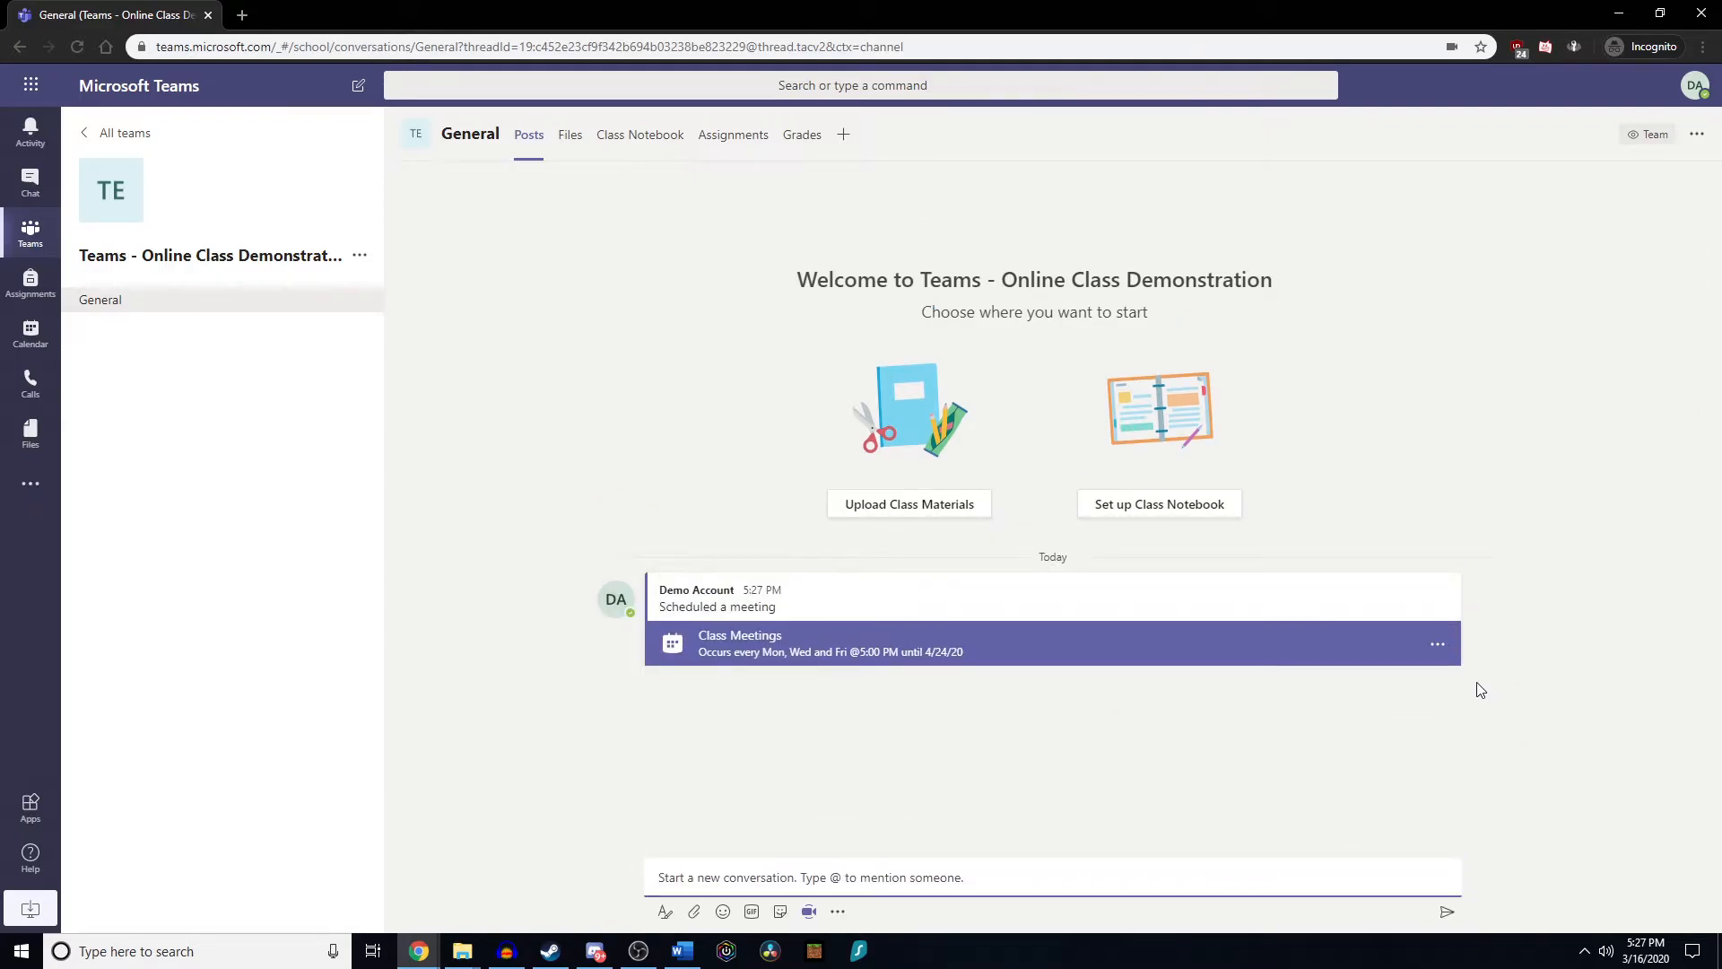
{"action": "mouse_move", "coordinate": [1112, 683]}
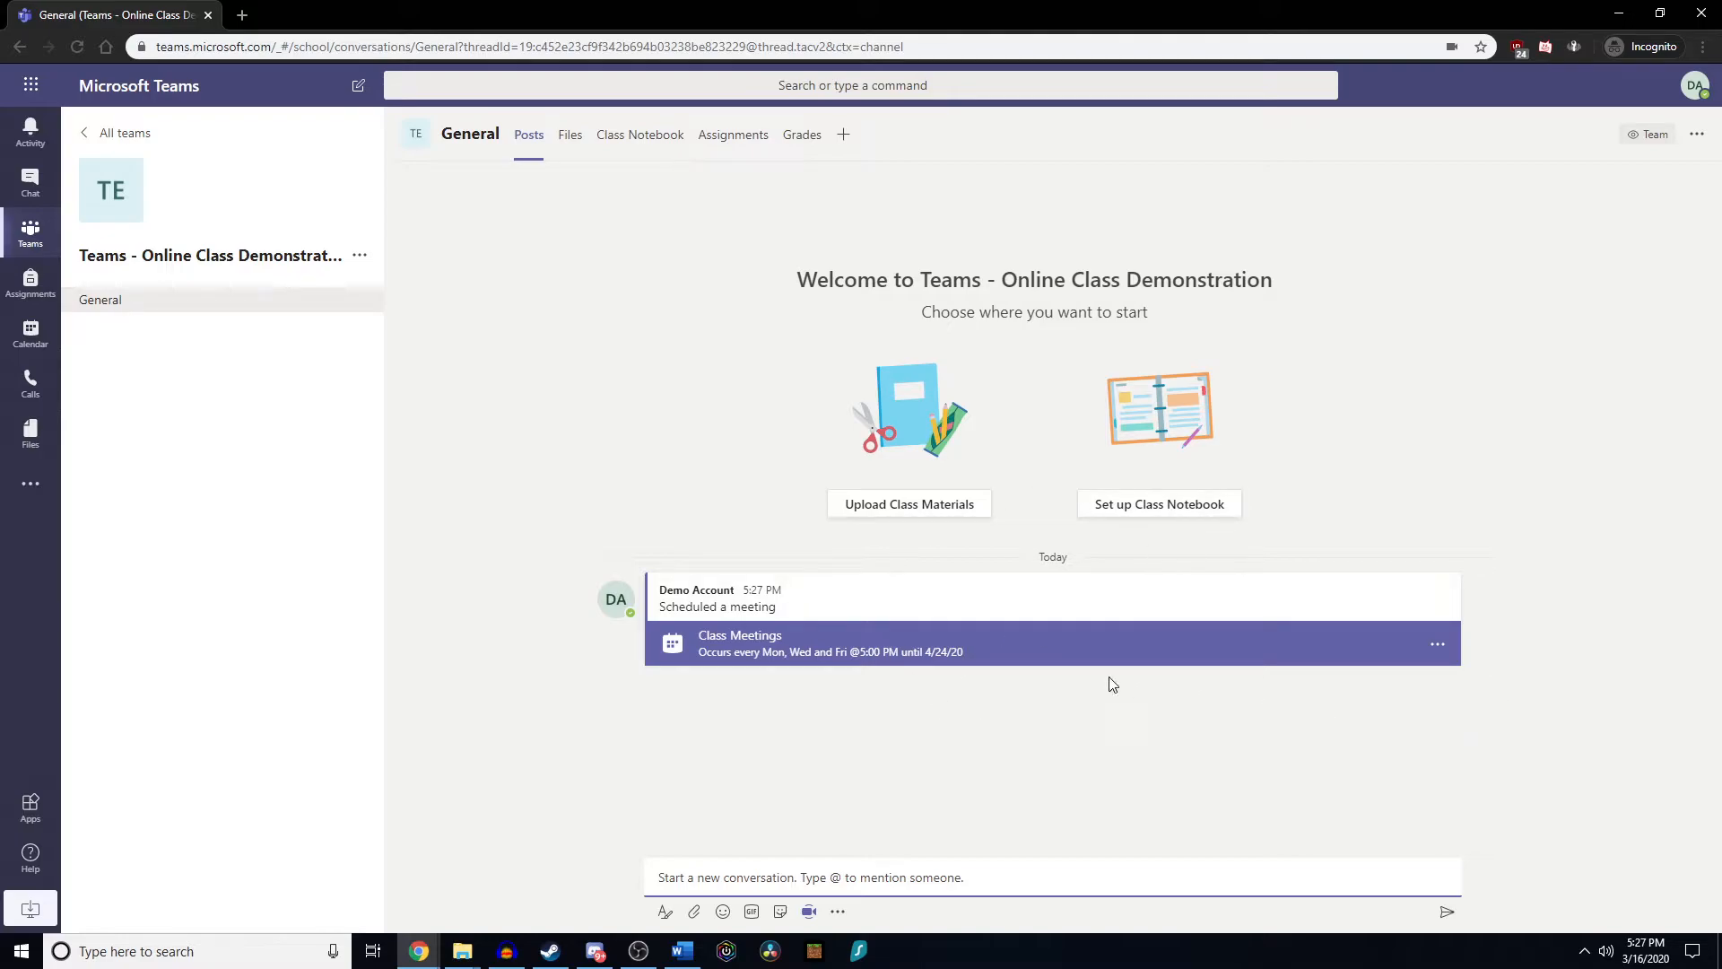
{"action": "mouse_move", "coordinate": [1093, 649]}
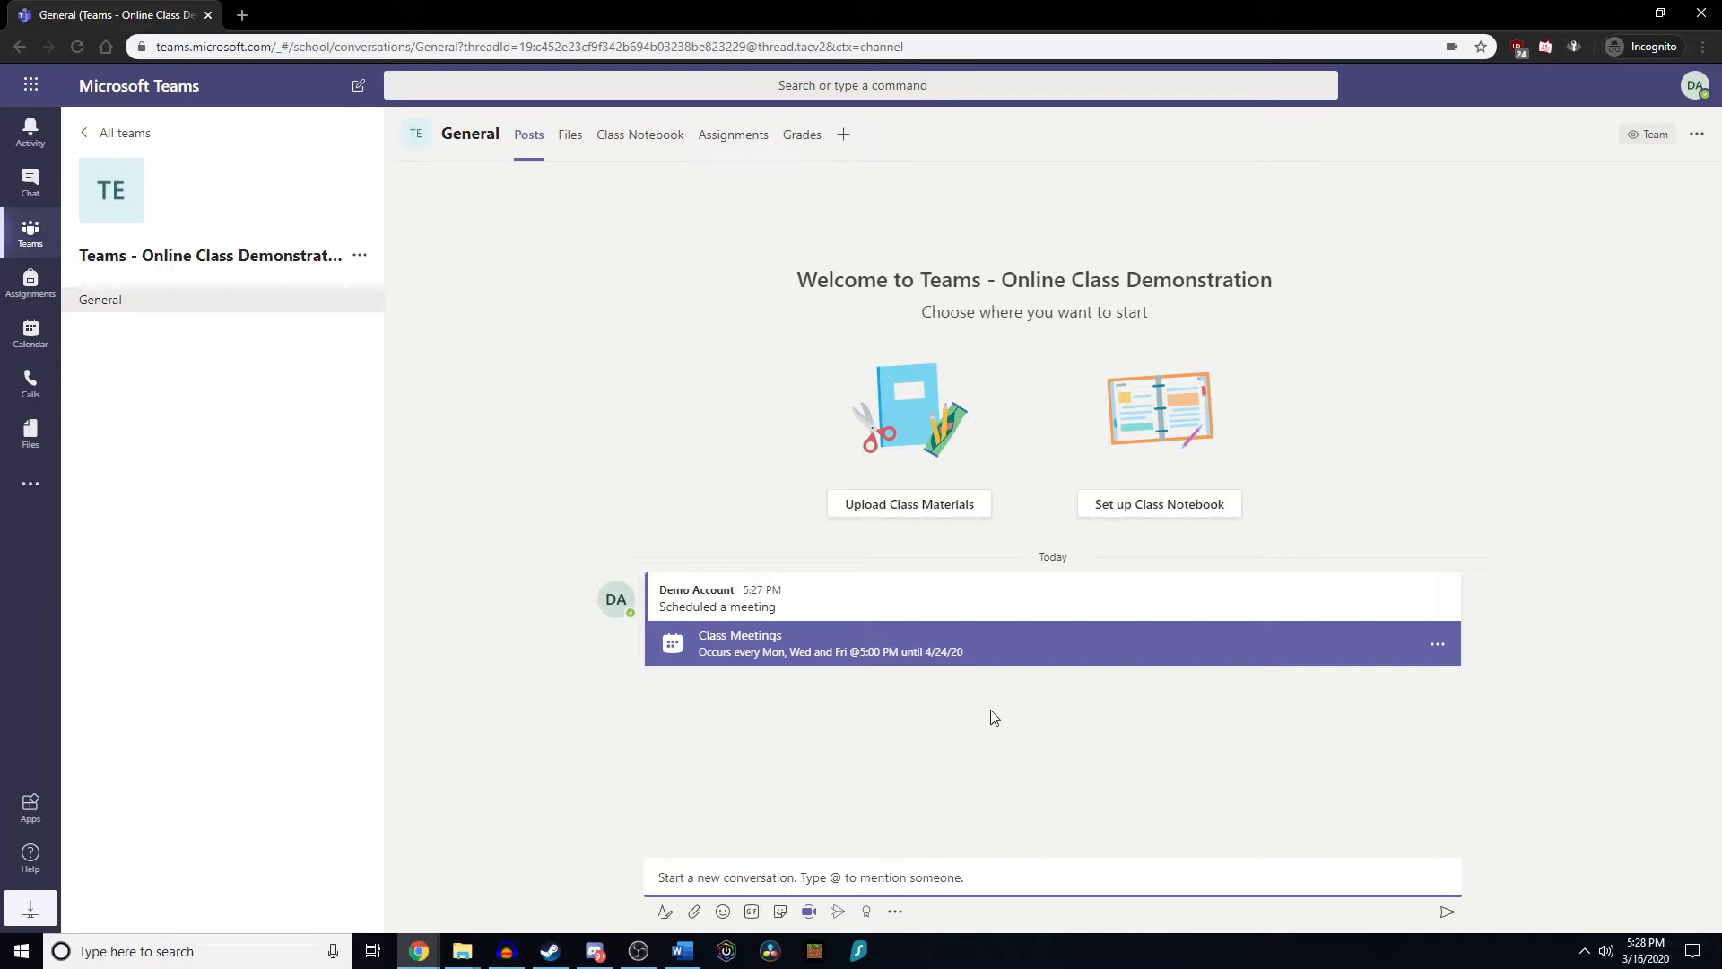
{"action": "mouse_move", "coordinate": [1438, 651]}
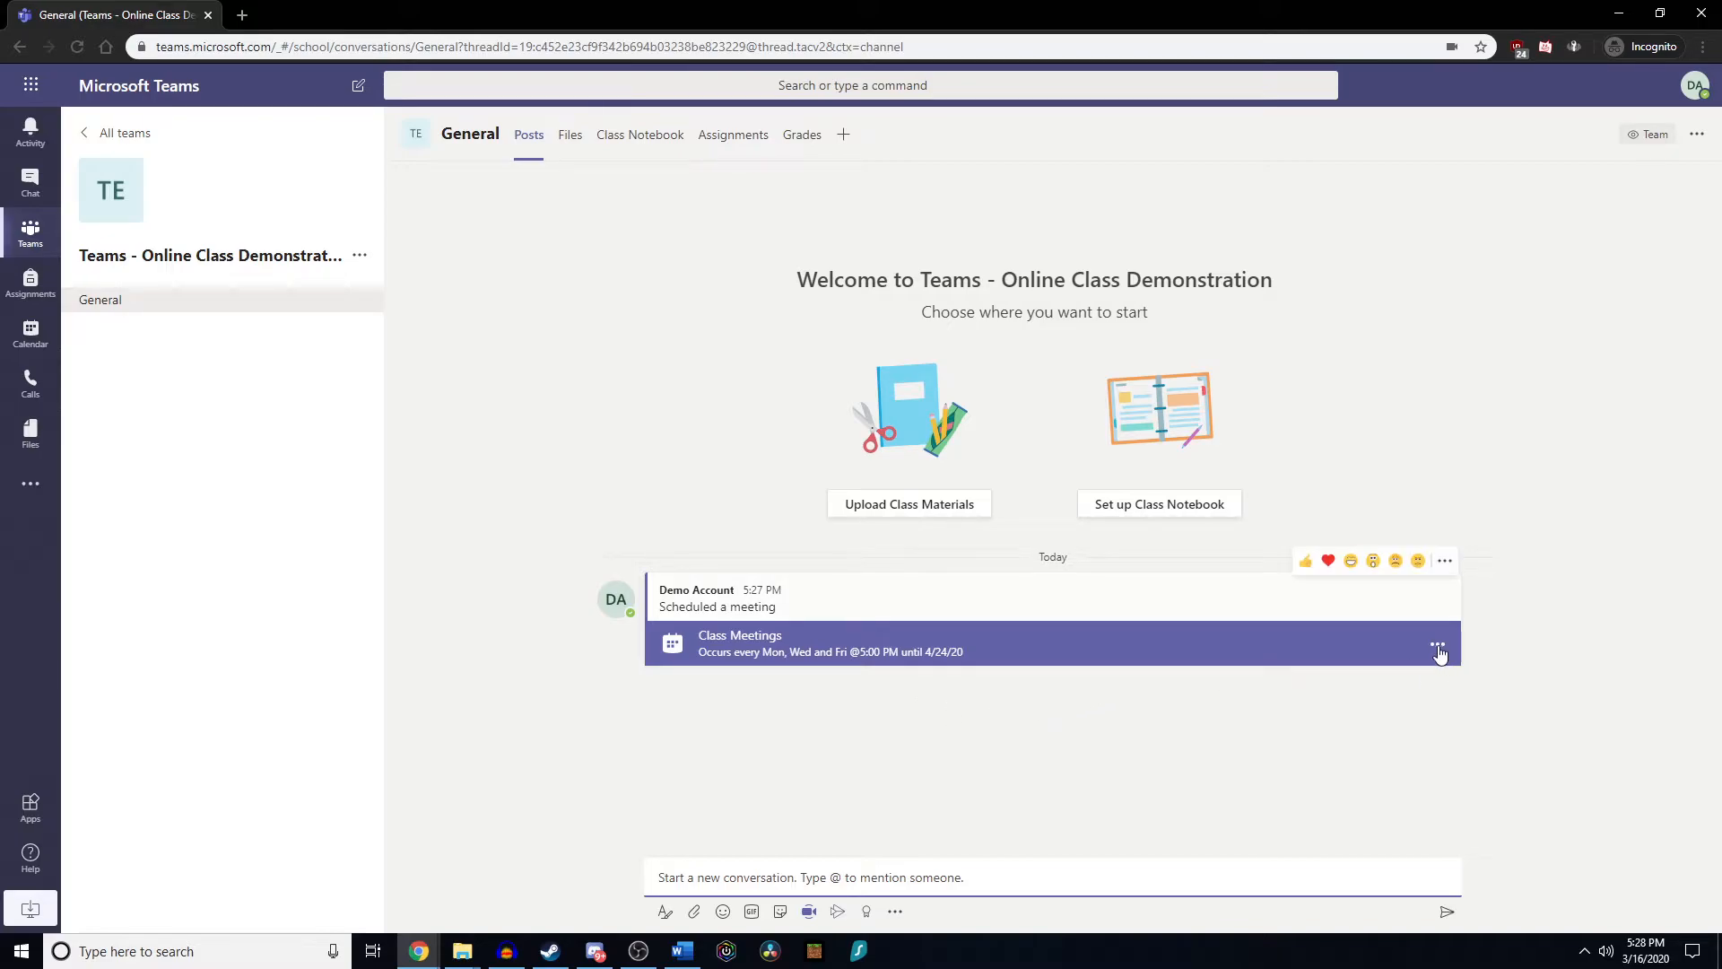
{"action": "mouse_move", "coordinate": [1437, 646]}
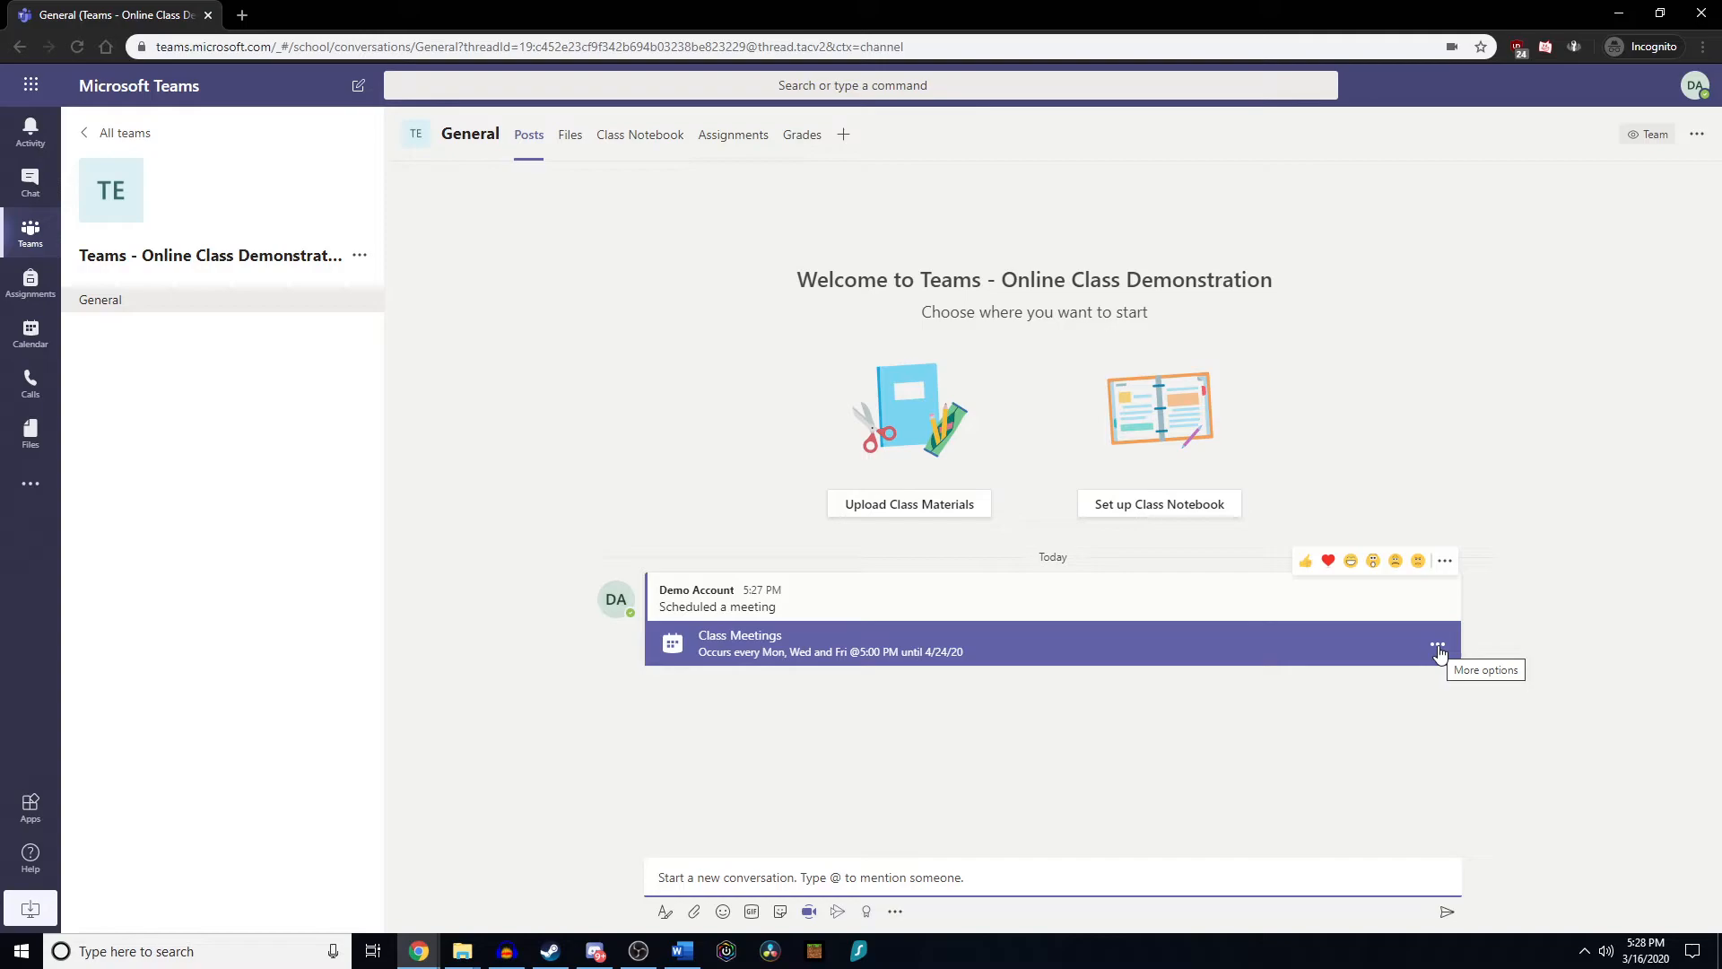
{"action": "left_click", "coordinate": [1437, 648]}
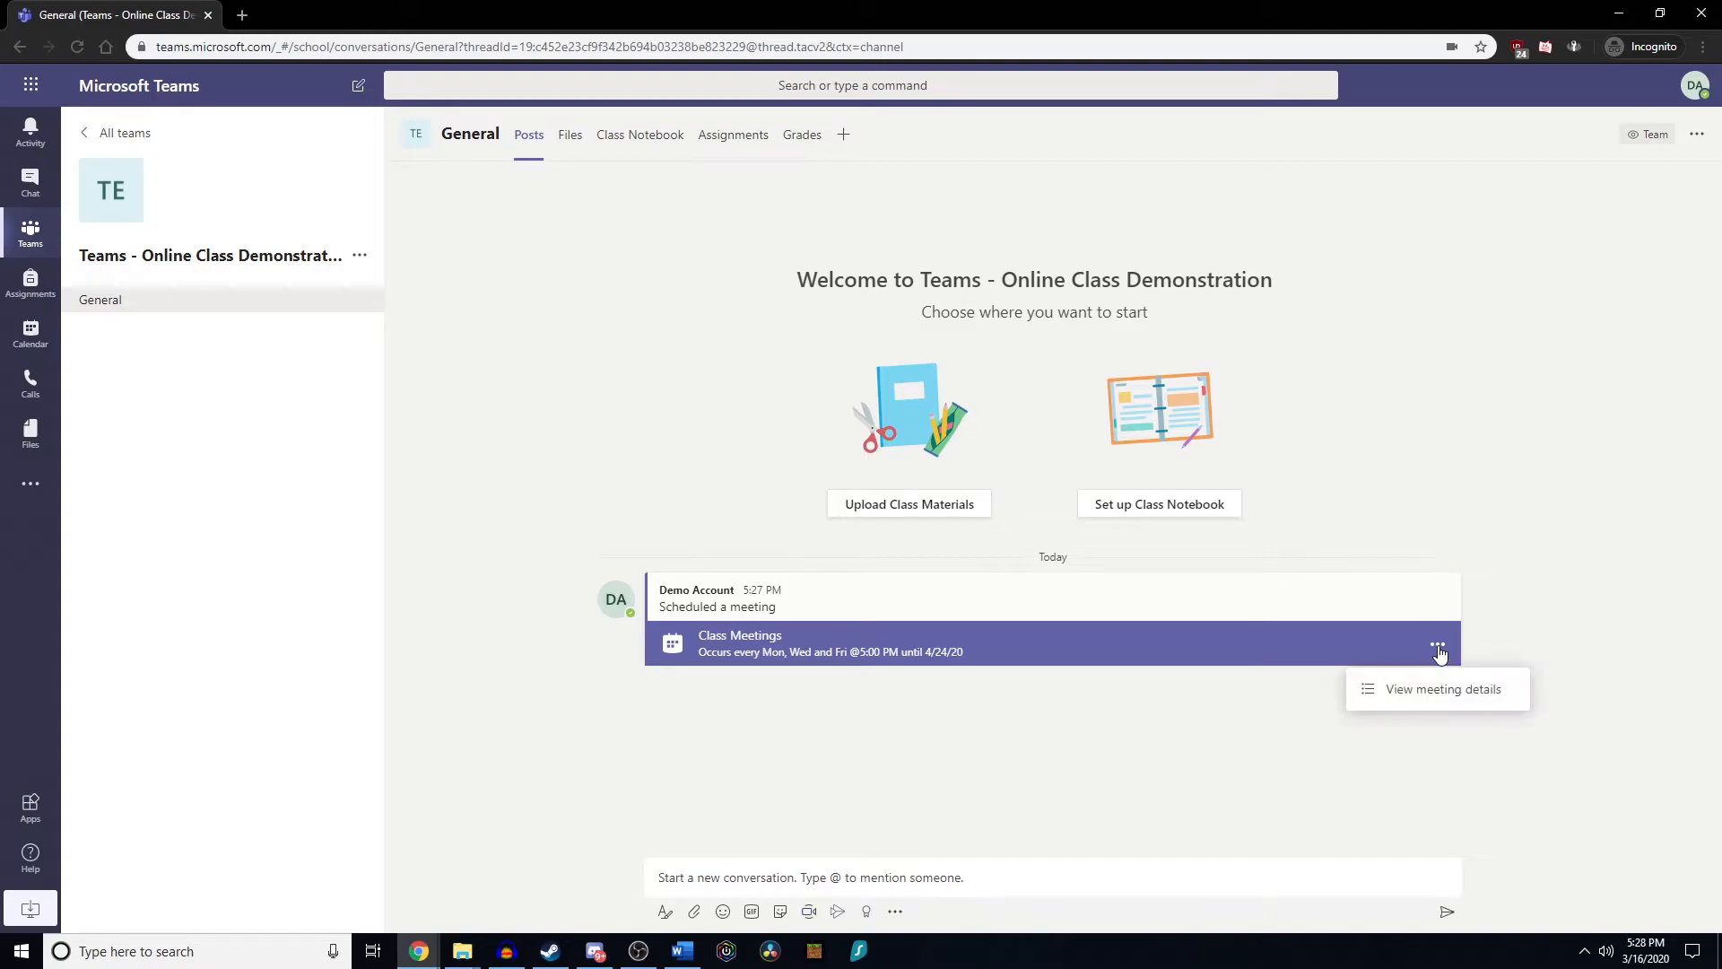
{"action": "mouse_move", "coordinate": [1440, 689]}
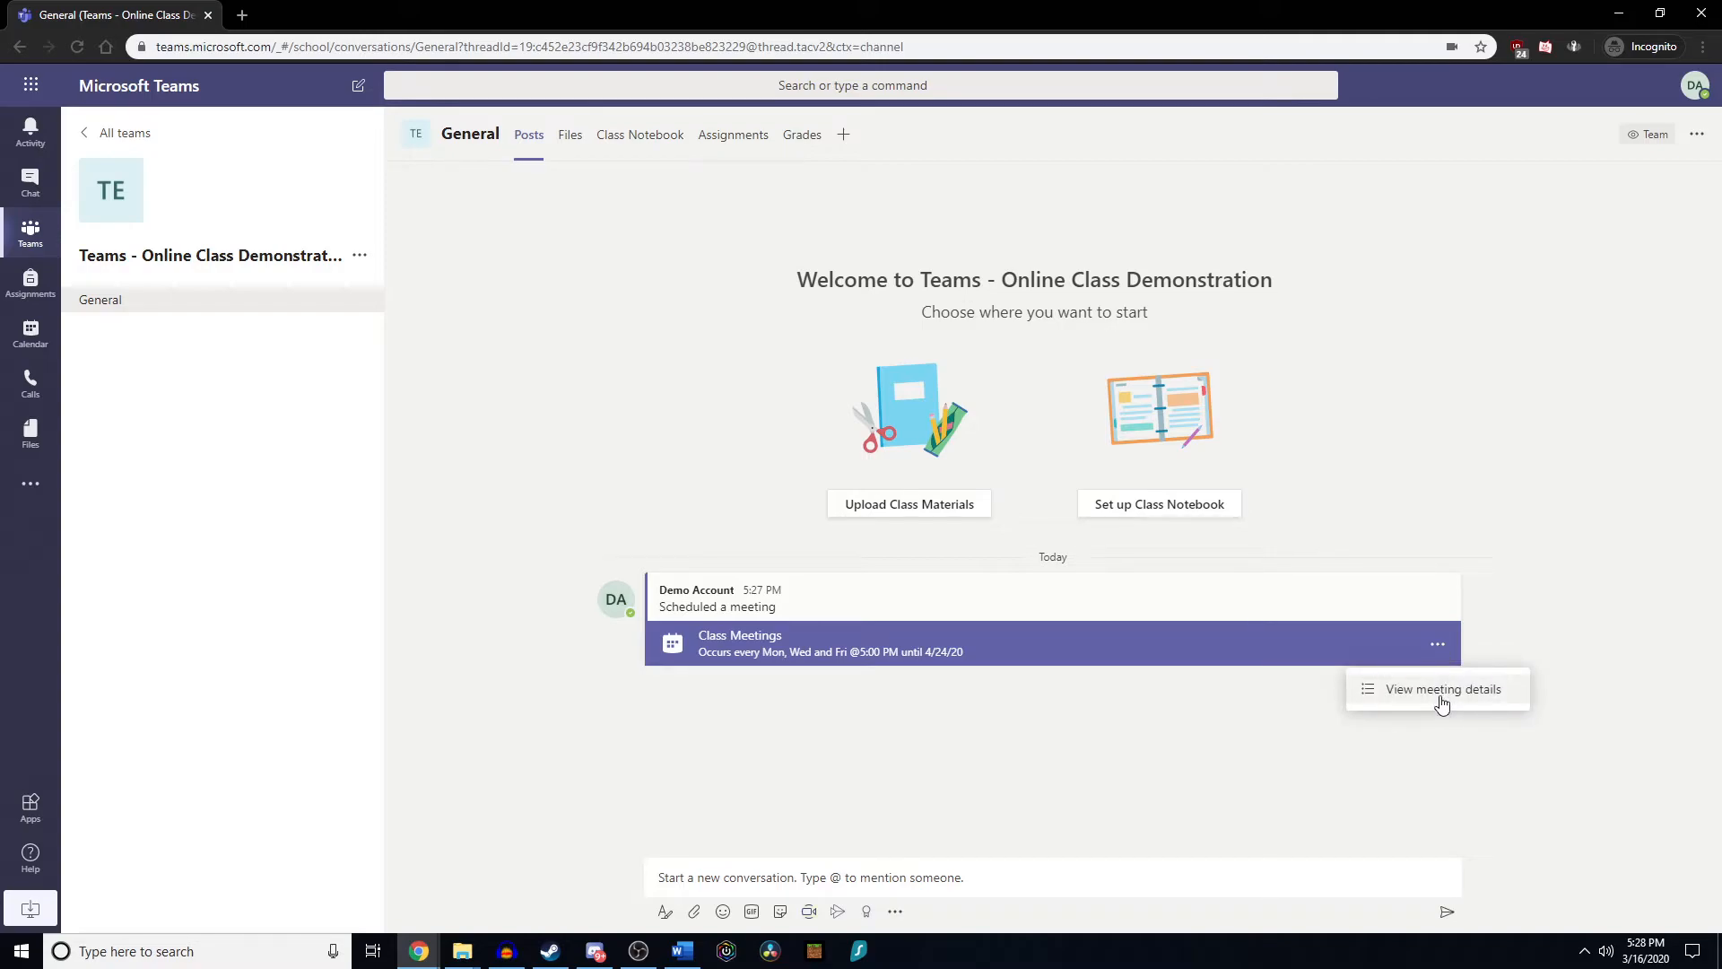
{"action": "left_click", "coordinate": [1431, 689]}
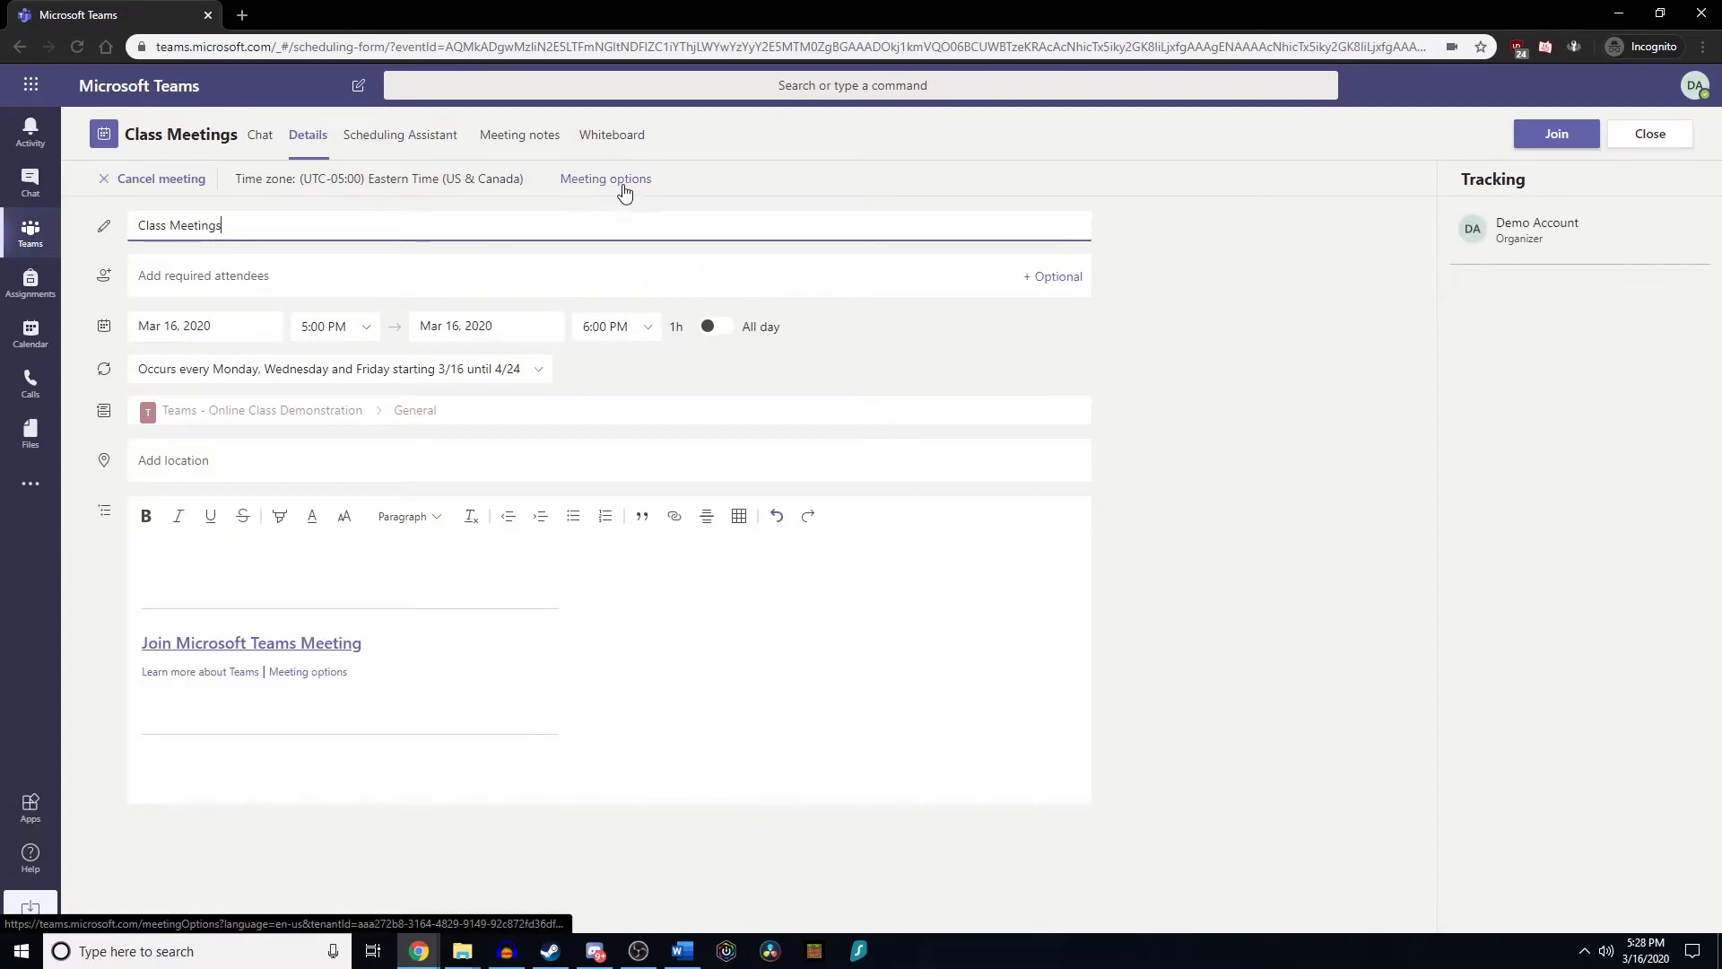
Set 'Who can present?' to 'Only me' in Meeting options and save.
{"action": "left_click", "coordinate": [604, 178]}
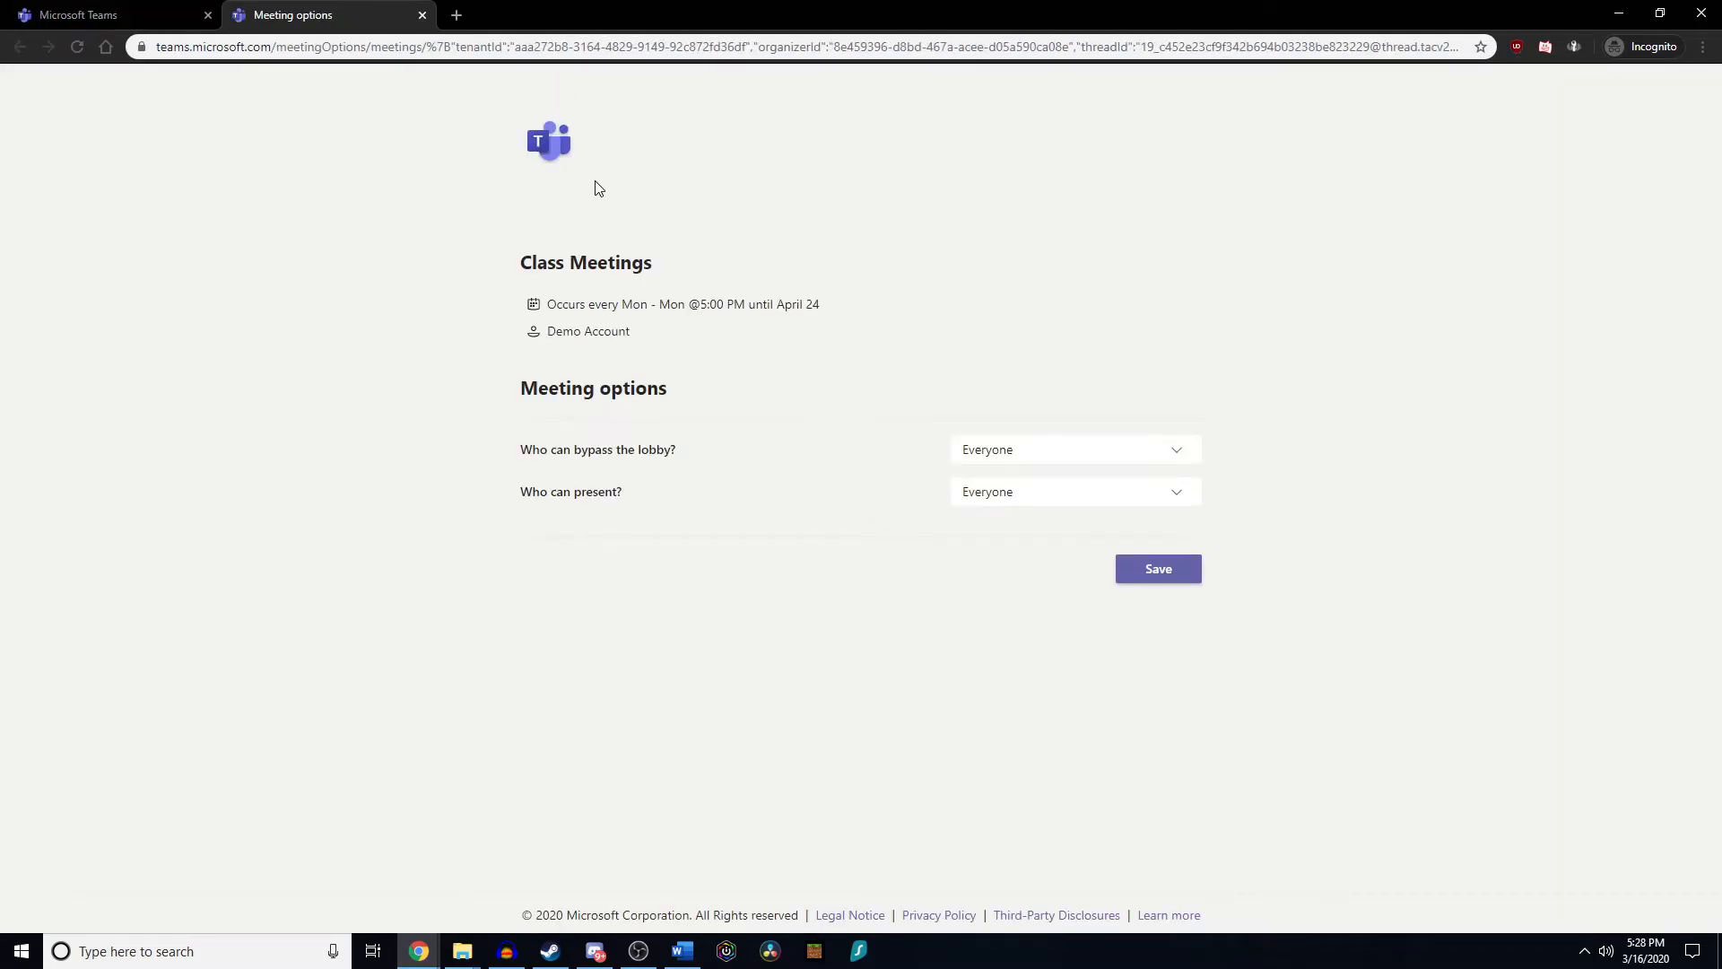
{"action": "mouse_move", "coordinate": [888, 278]}
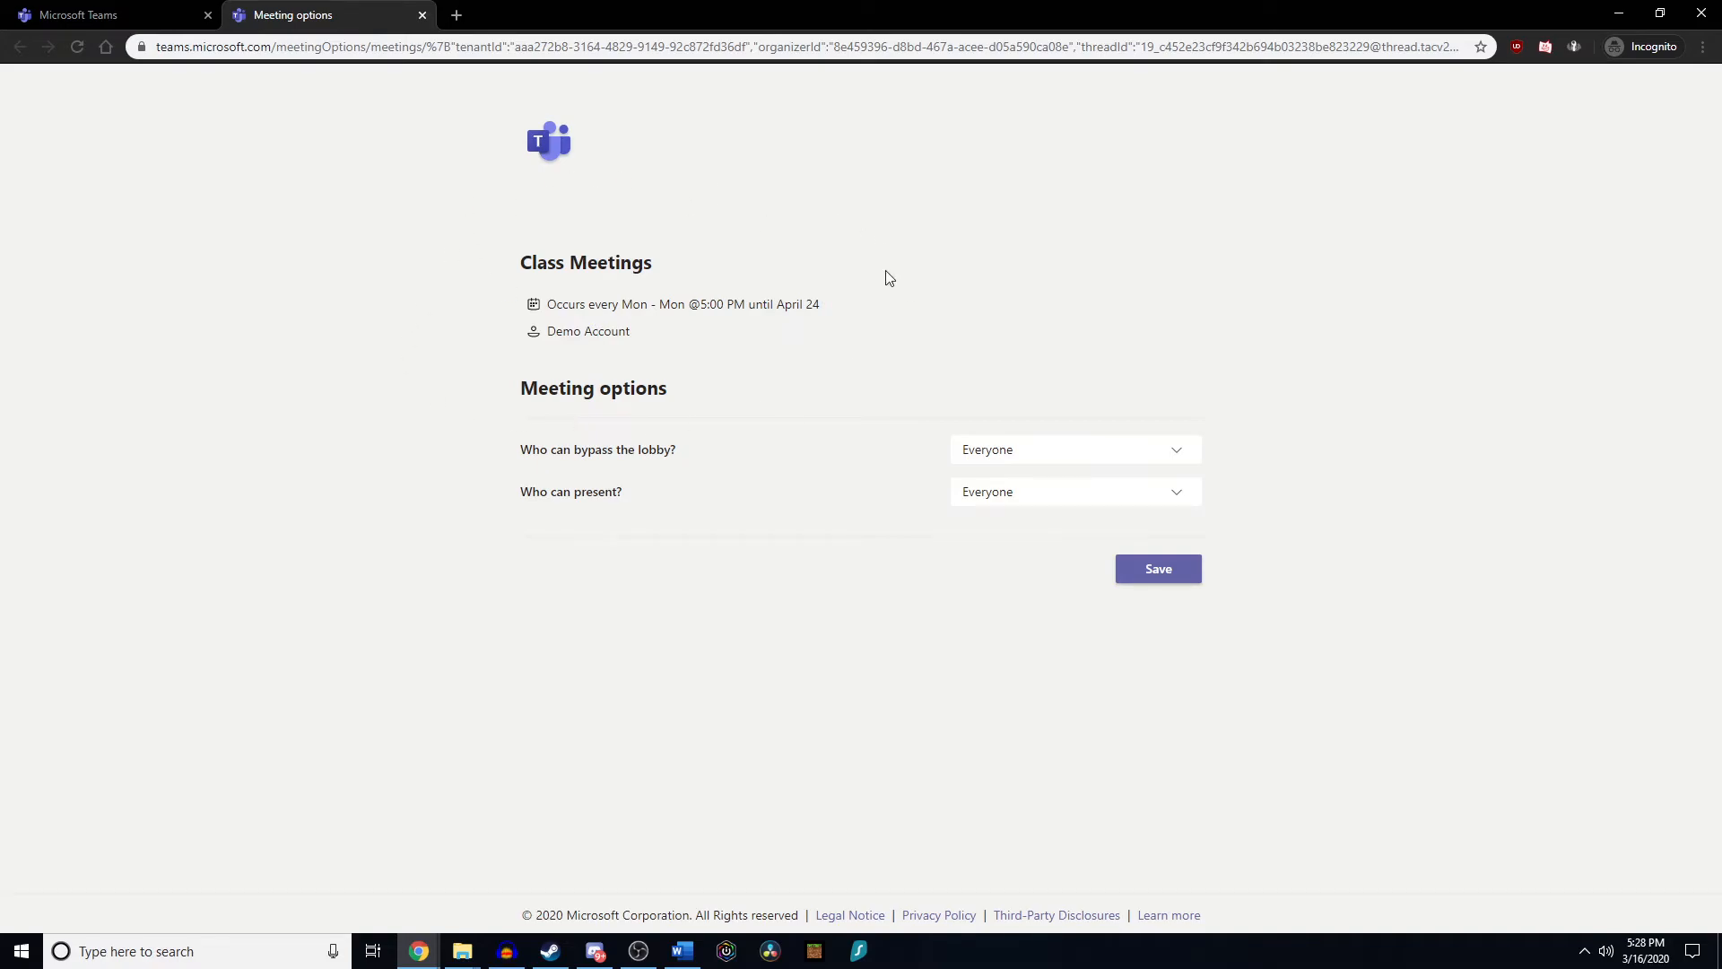
{"action": "mouse_move", "coordinate": [541, 308]}
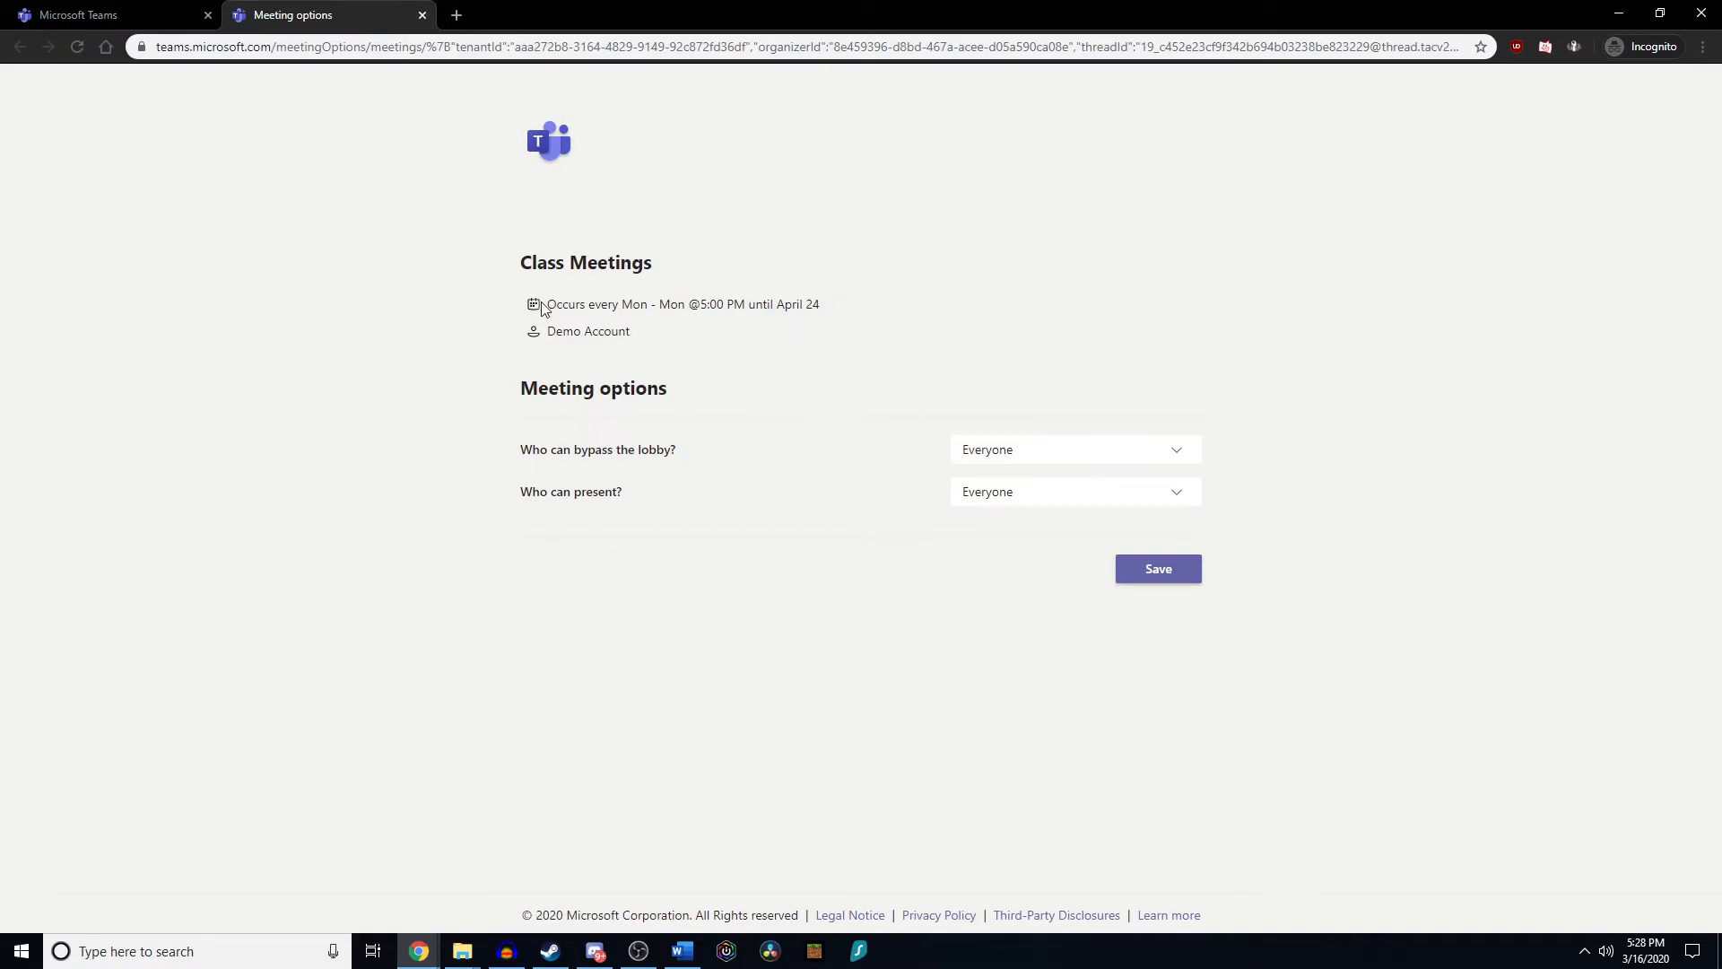
{"action": "mouse_move", "coordinate": [506, 350]}
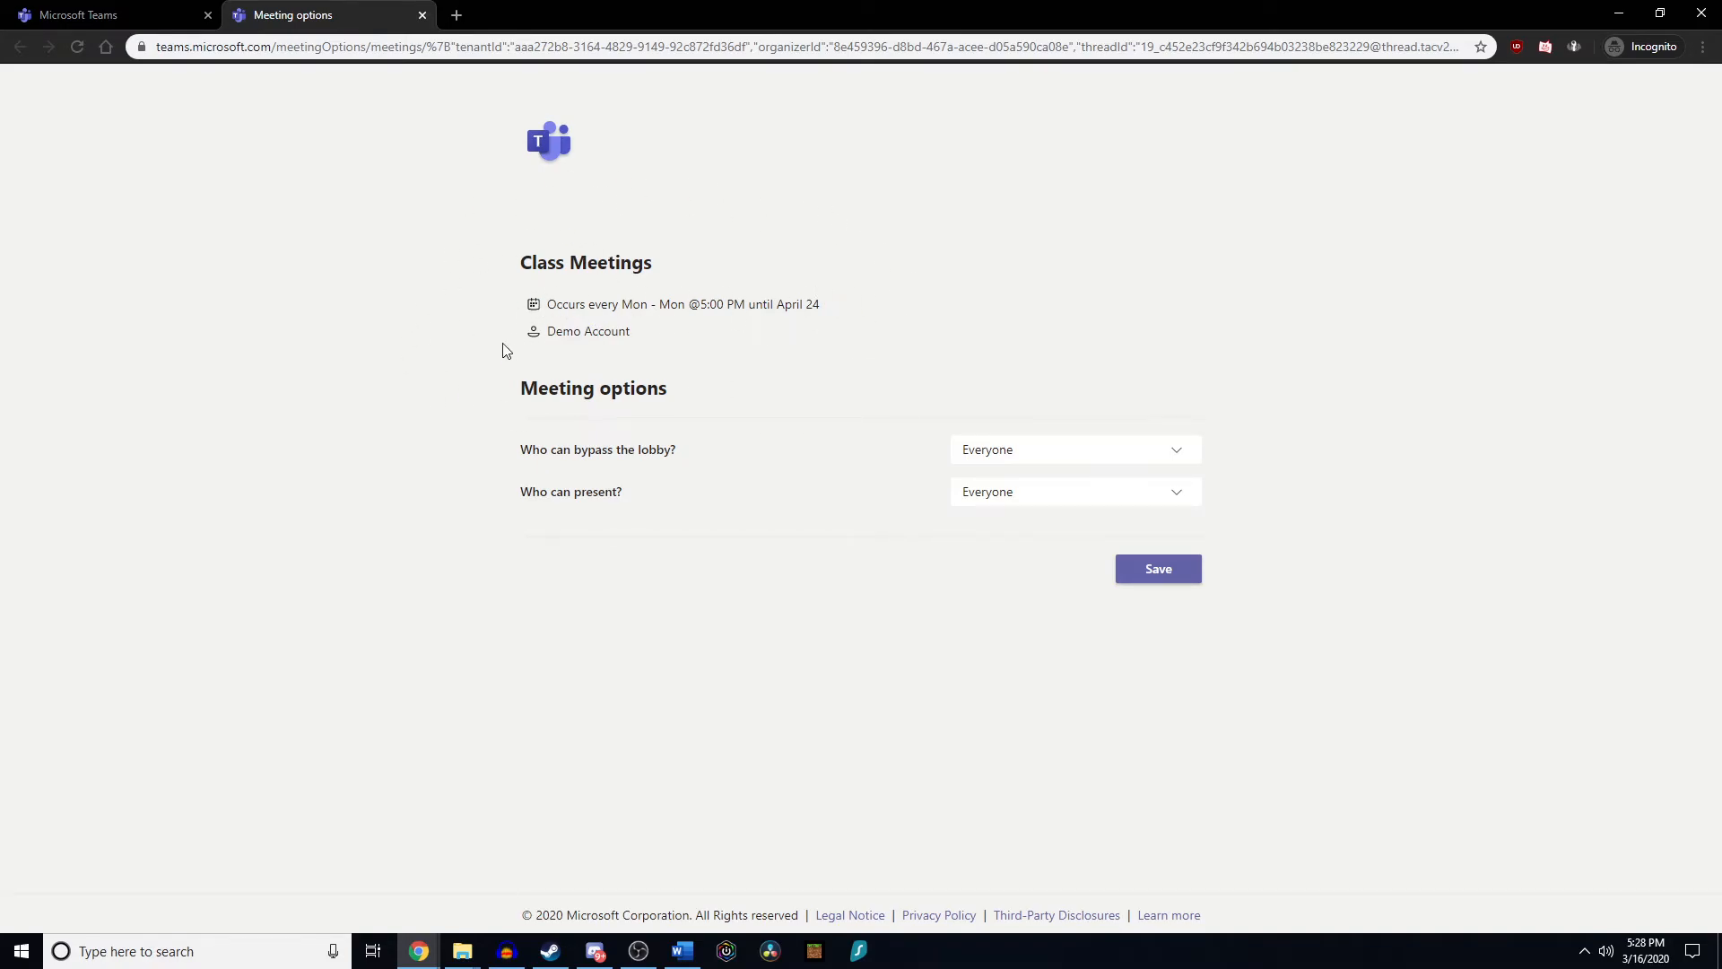
{"action": "mouse_move", "coordinate": [1042, 341]}
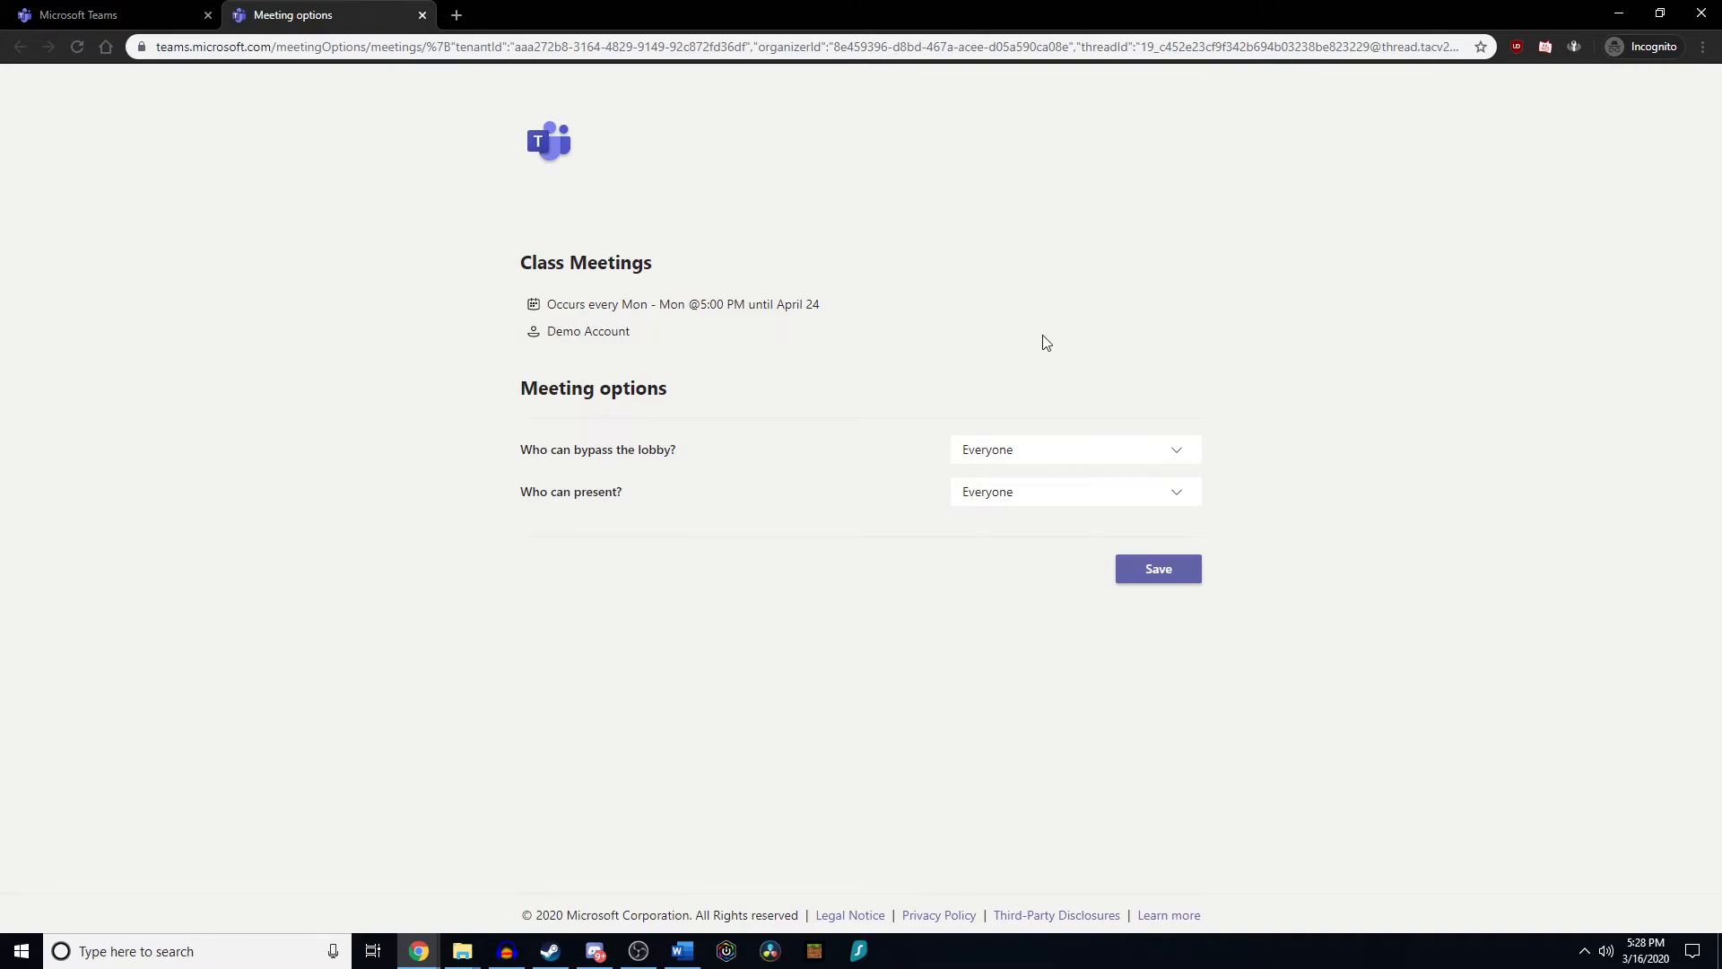
{"action": "mouse_move", "coordinate": [524, 502]}
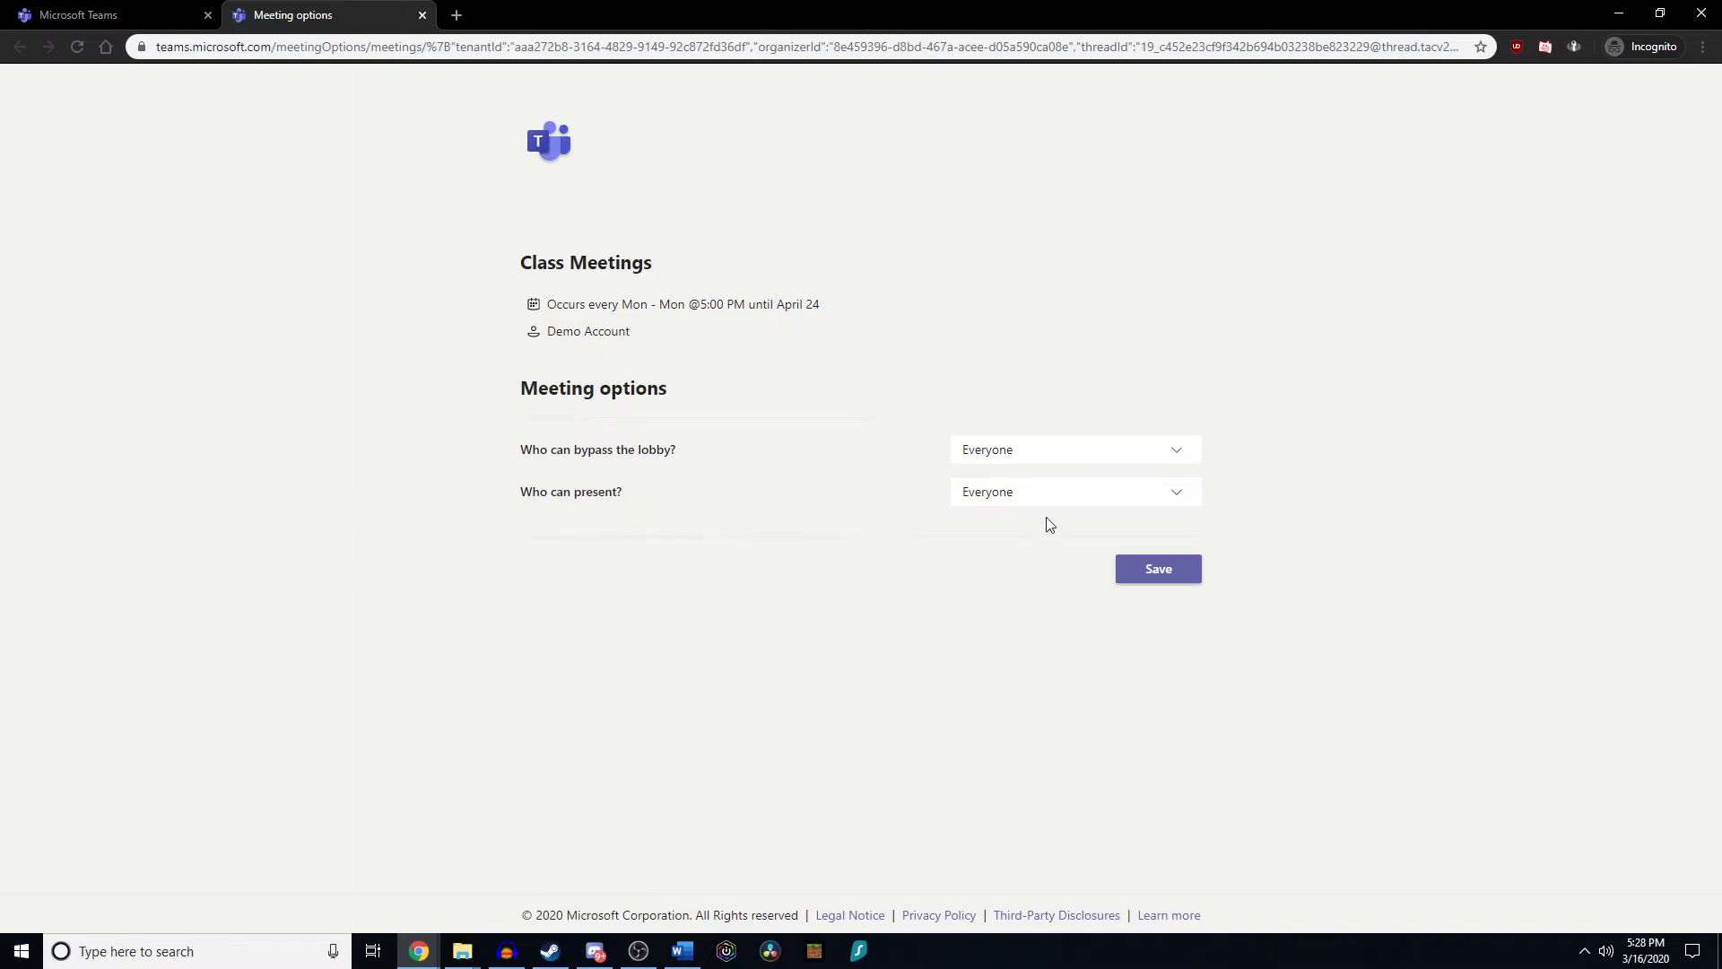
{"action": "left_click", "coordinate": [1072, 492]}
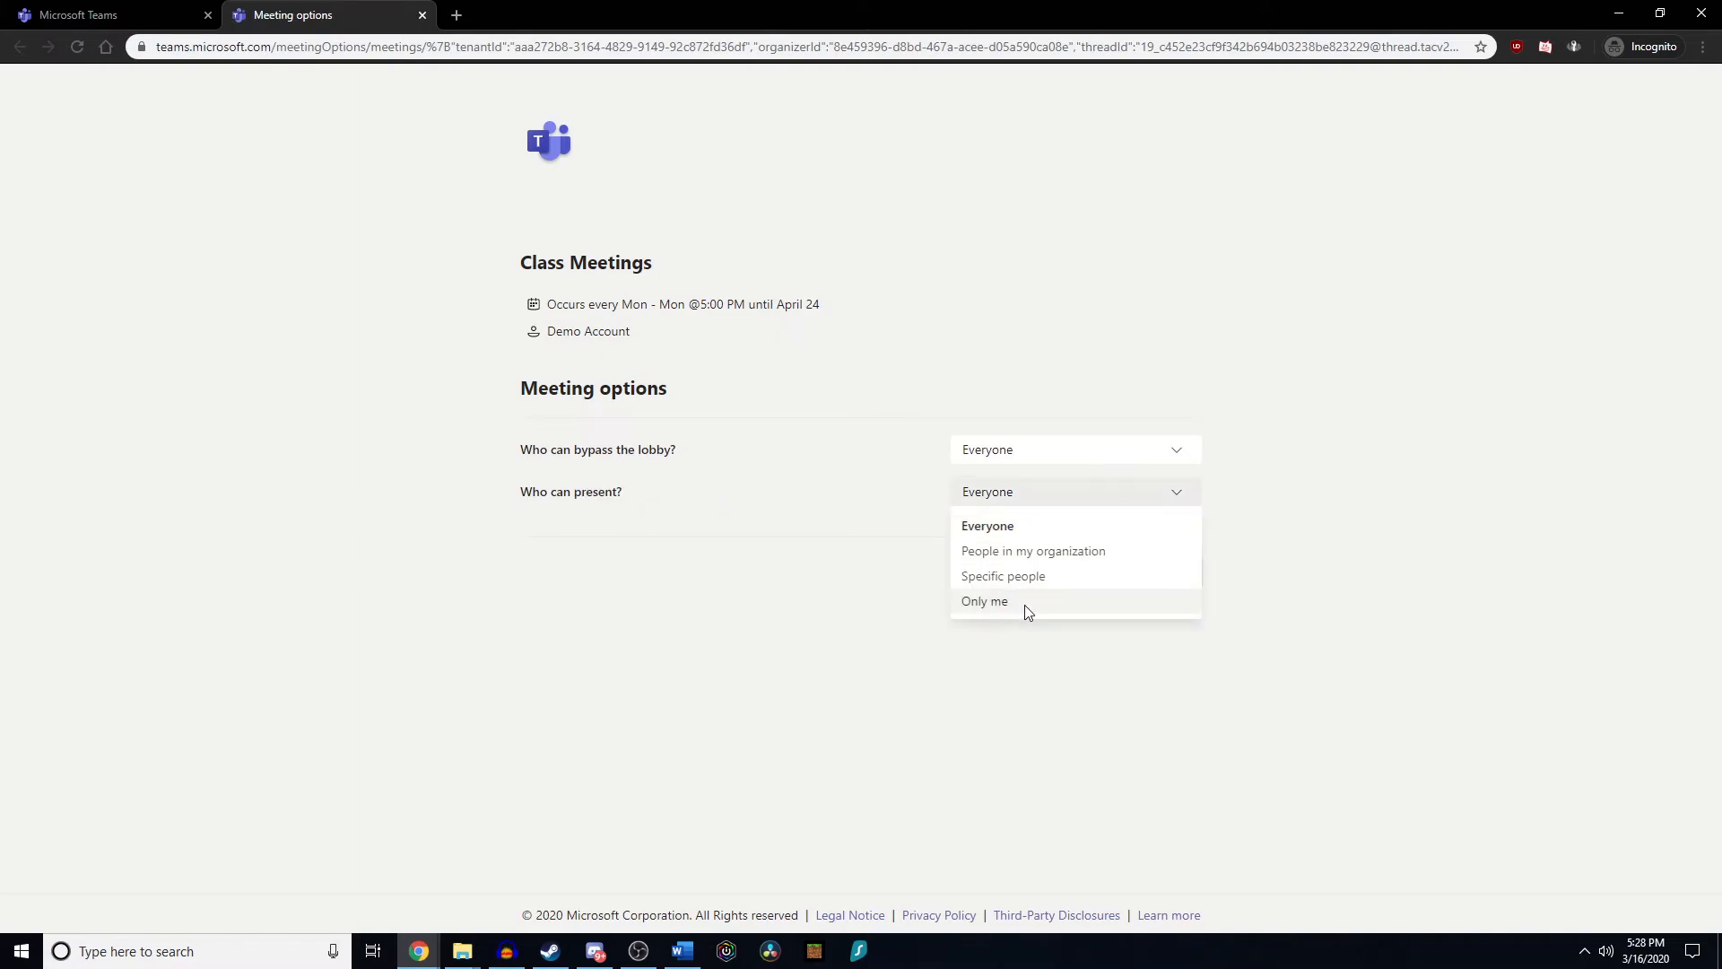
{"action": "left_click", "coordinate": [985, 601]}
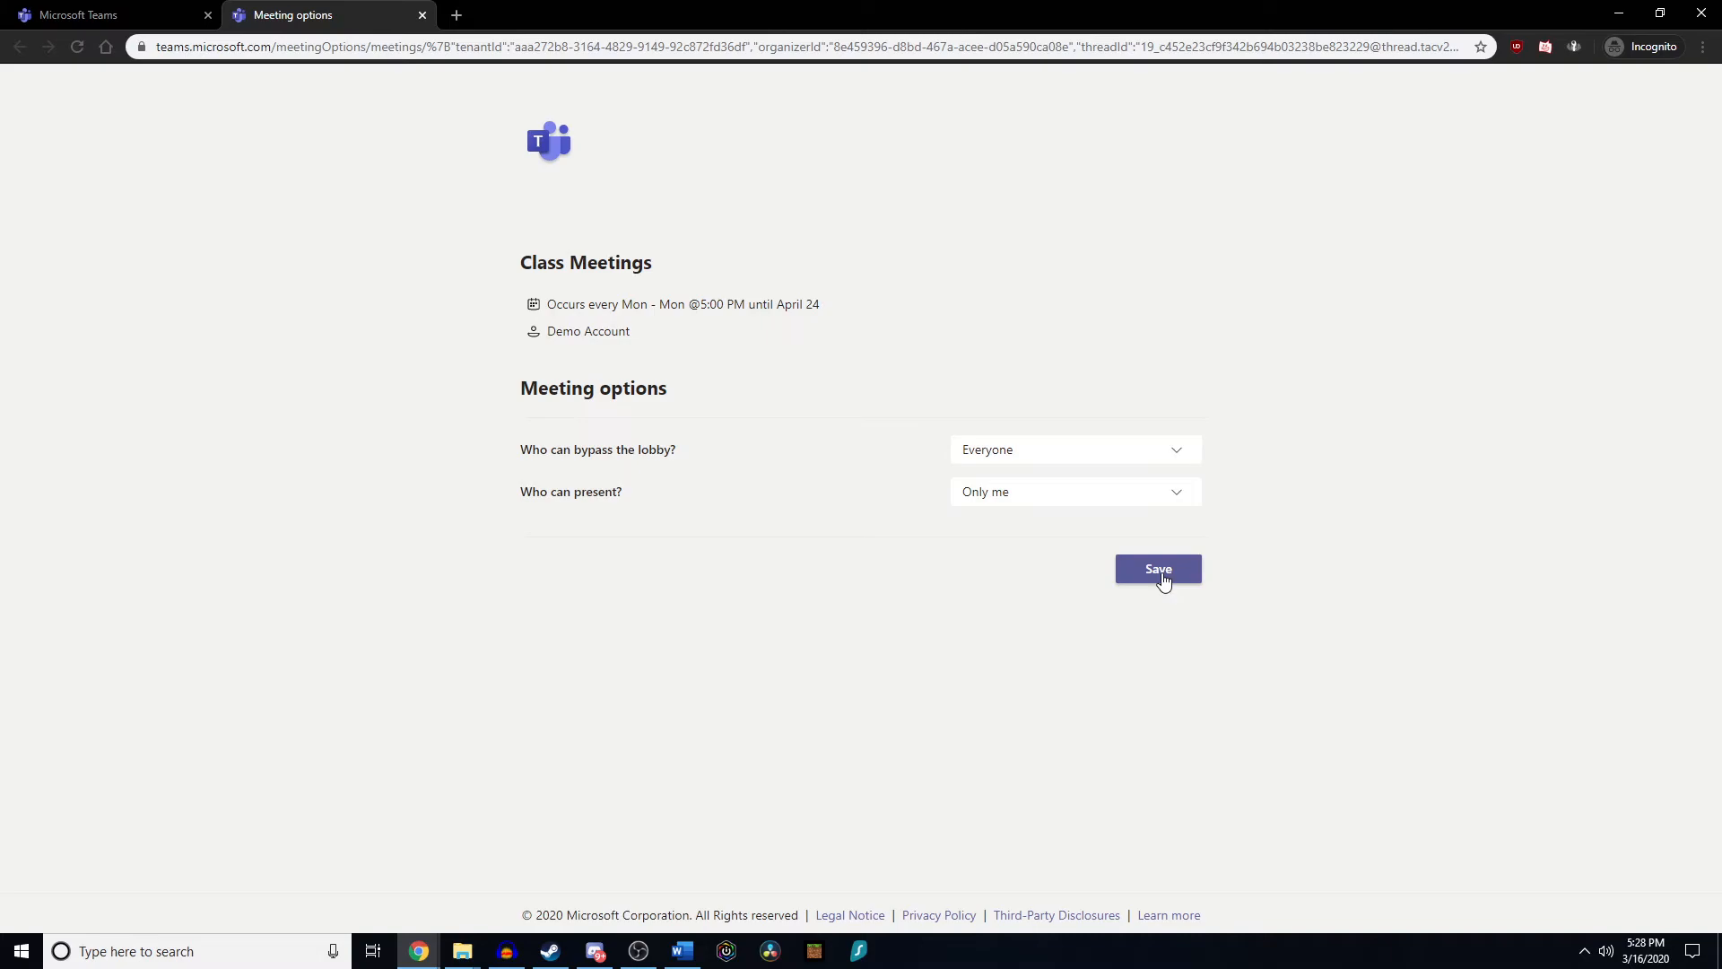
{"action": "left_click", "coordinate": [1157, 568]}
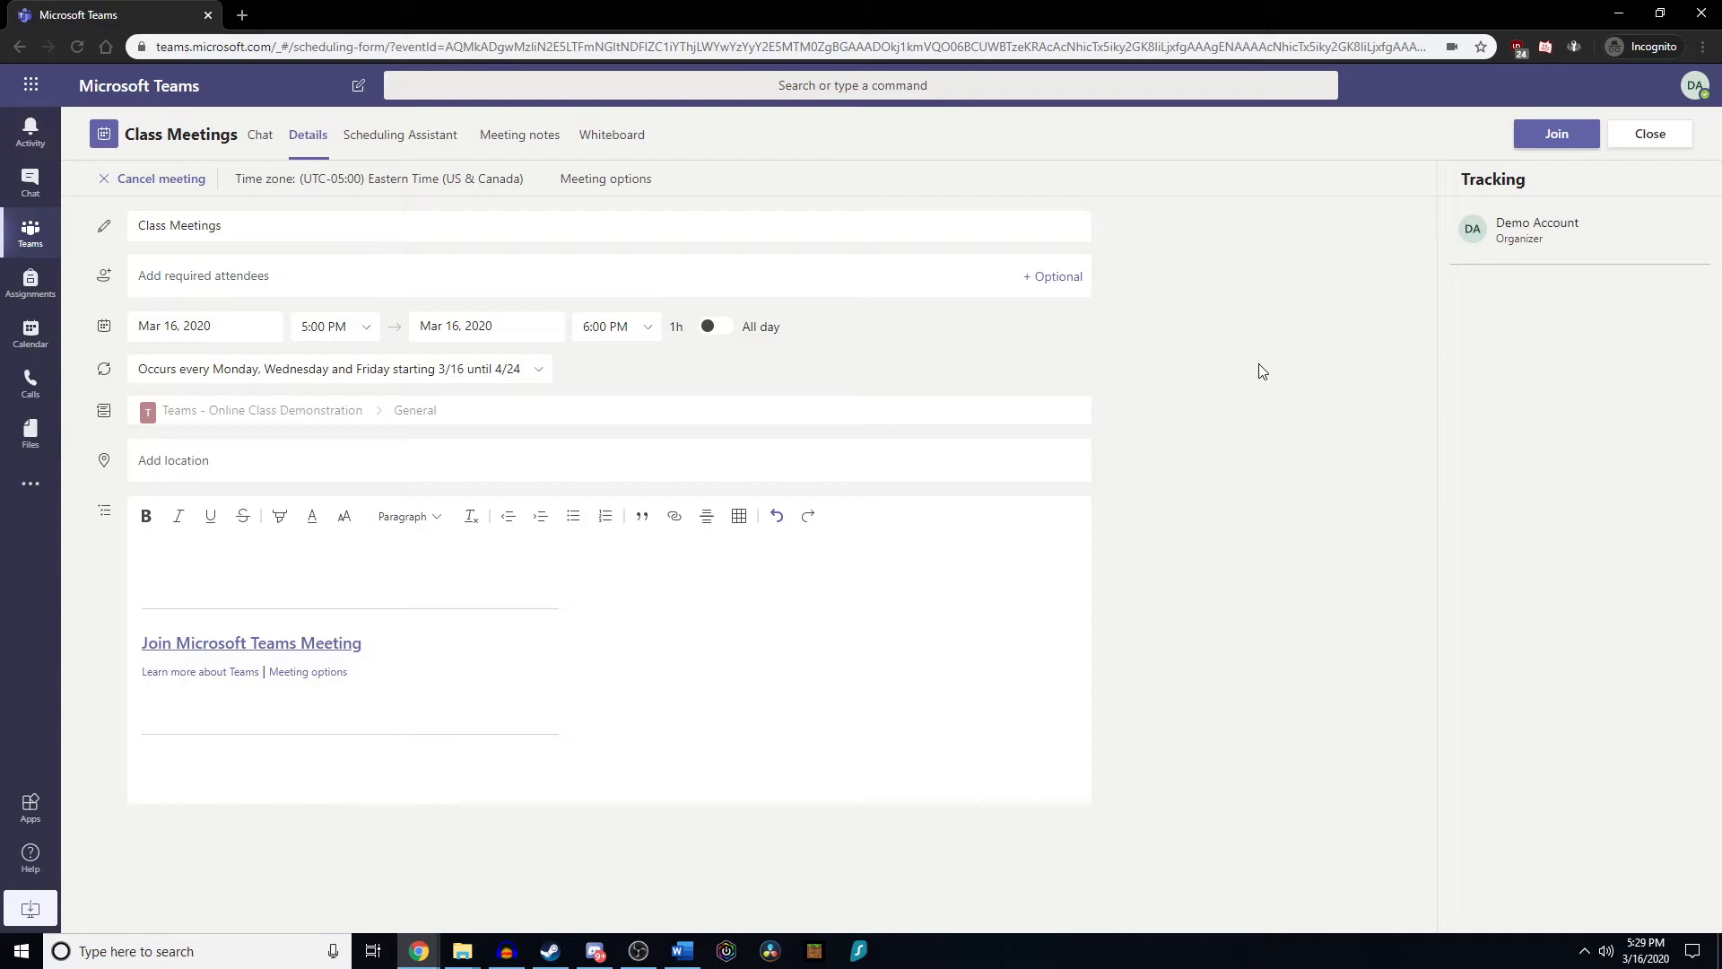
{"action": "mouse_move", "coordinate": [1288, 373]}
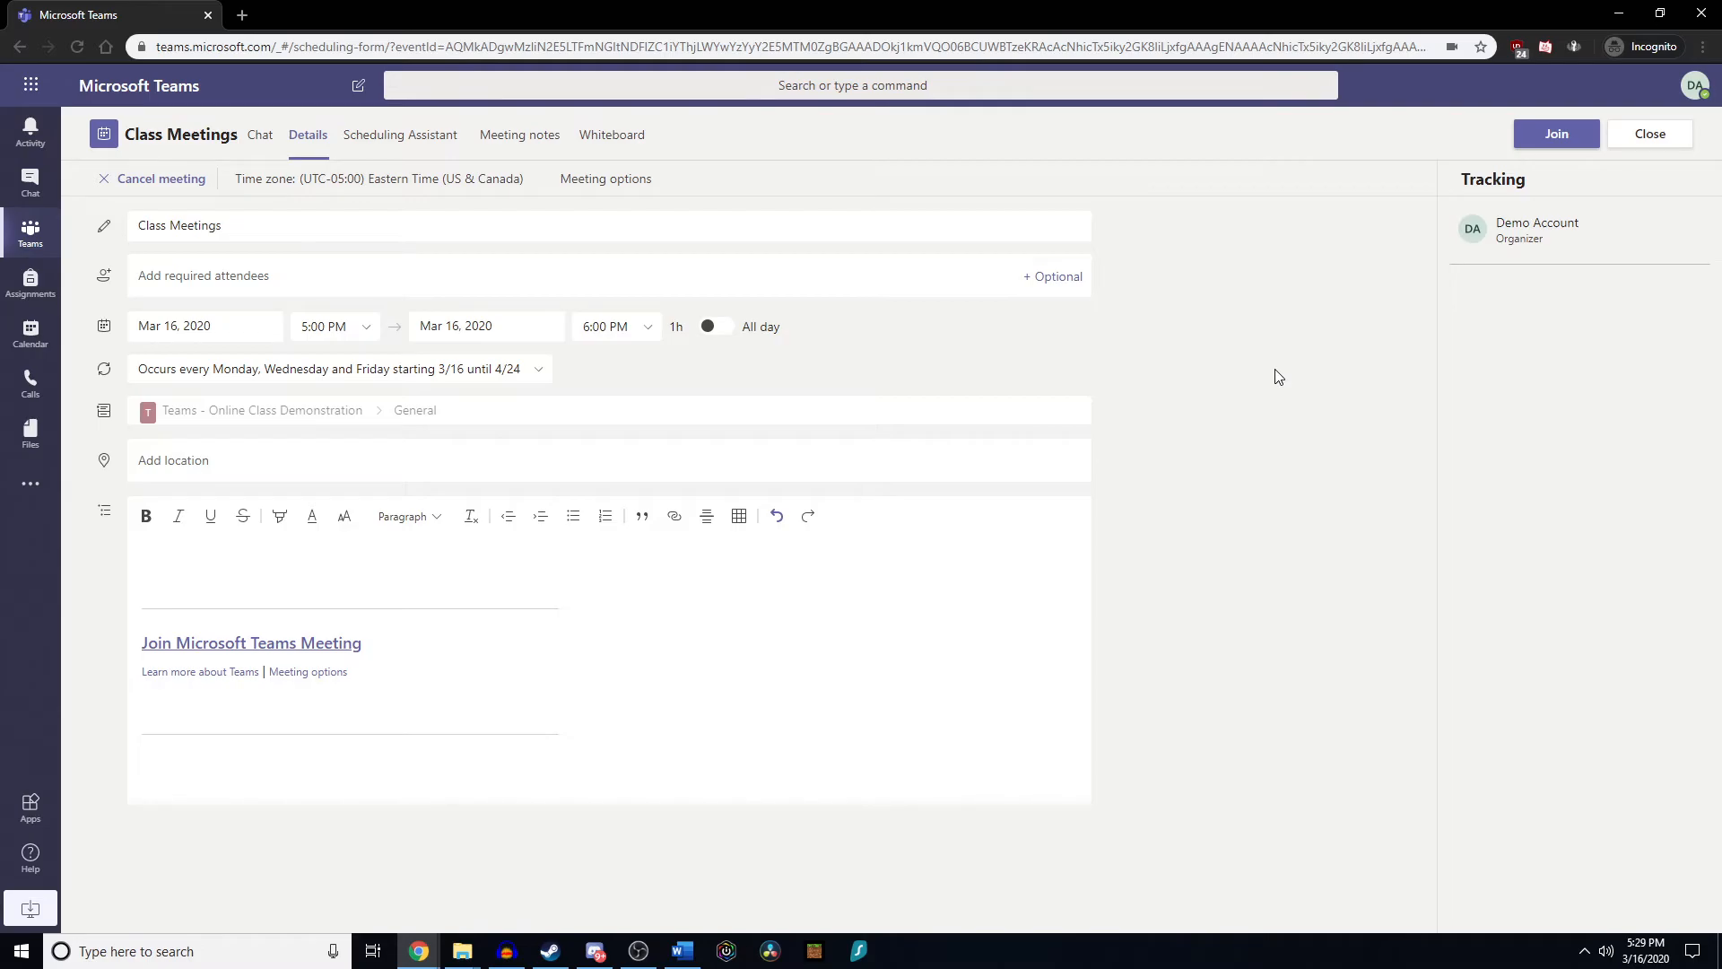
Join 'Class Meetings' from its details page to reach the pre-join screen.
{"action": "left_click", "coordinate": [1553, 133]}
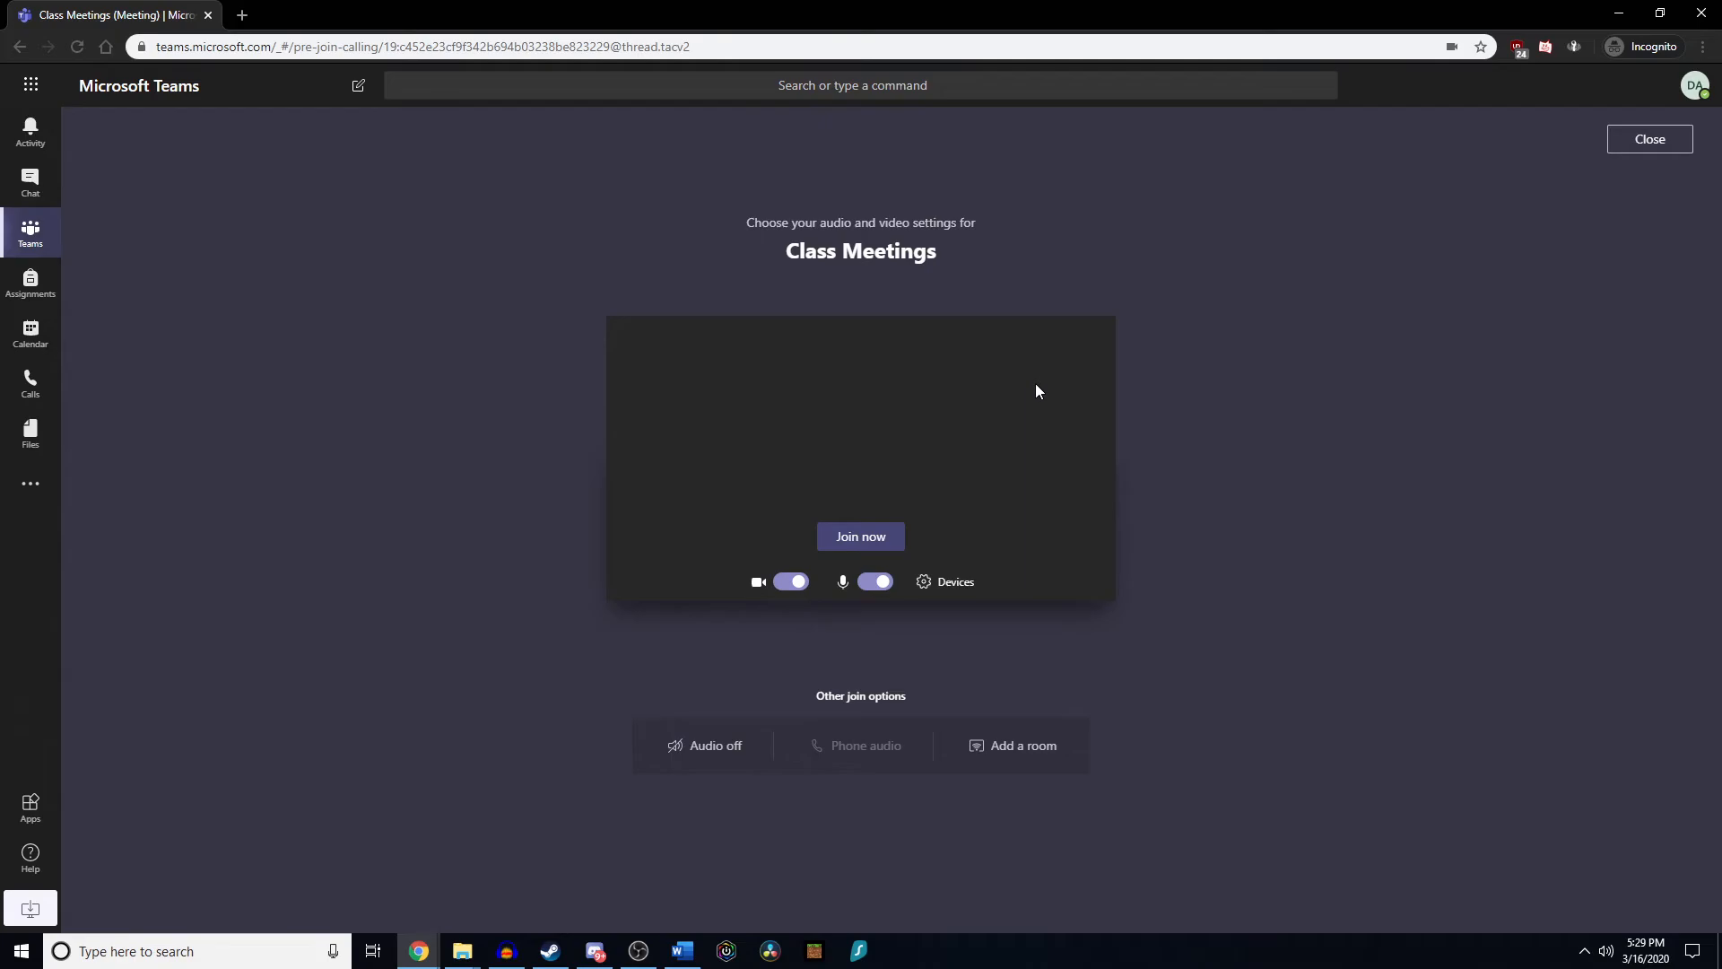
{"action": "mouse_move", "coordinate": [1039, 387]}
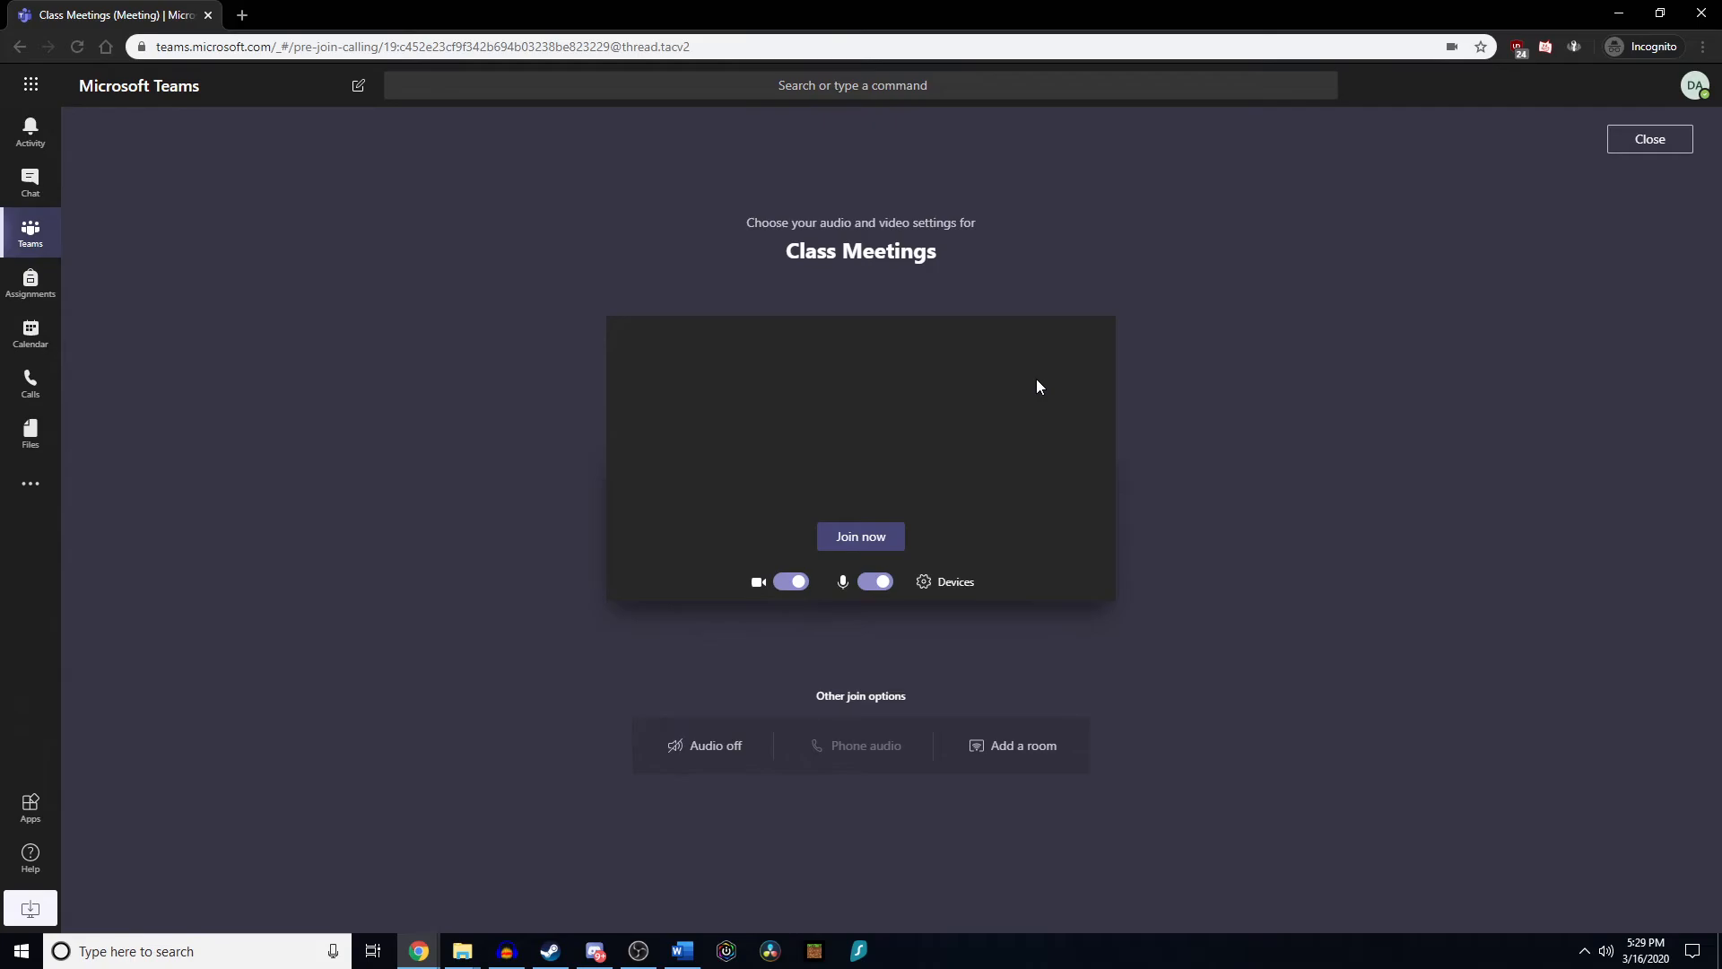
Turn off camera and microphone, then join the 'Class Meetings' call now.
{"action": "left_click", "coordinate": [791, 581]}
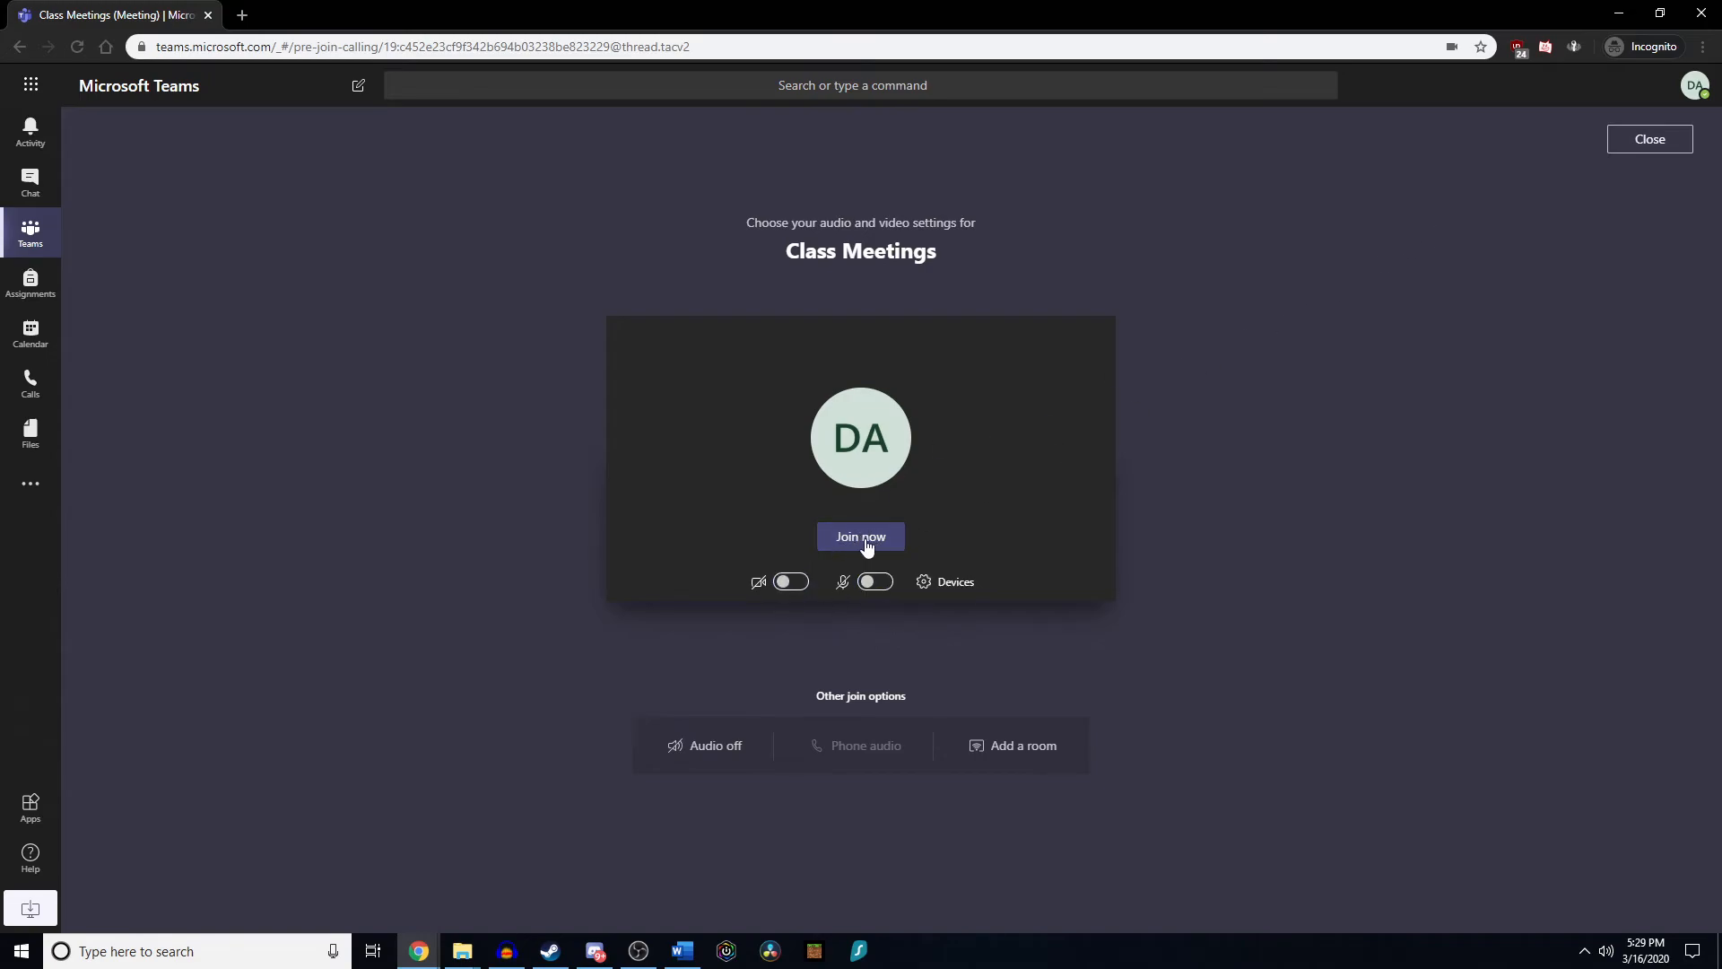
{"action": "left_click", "coordinate": [859, 536]}
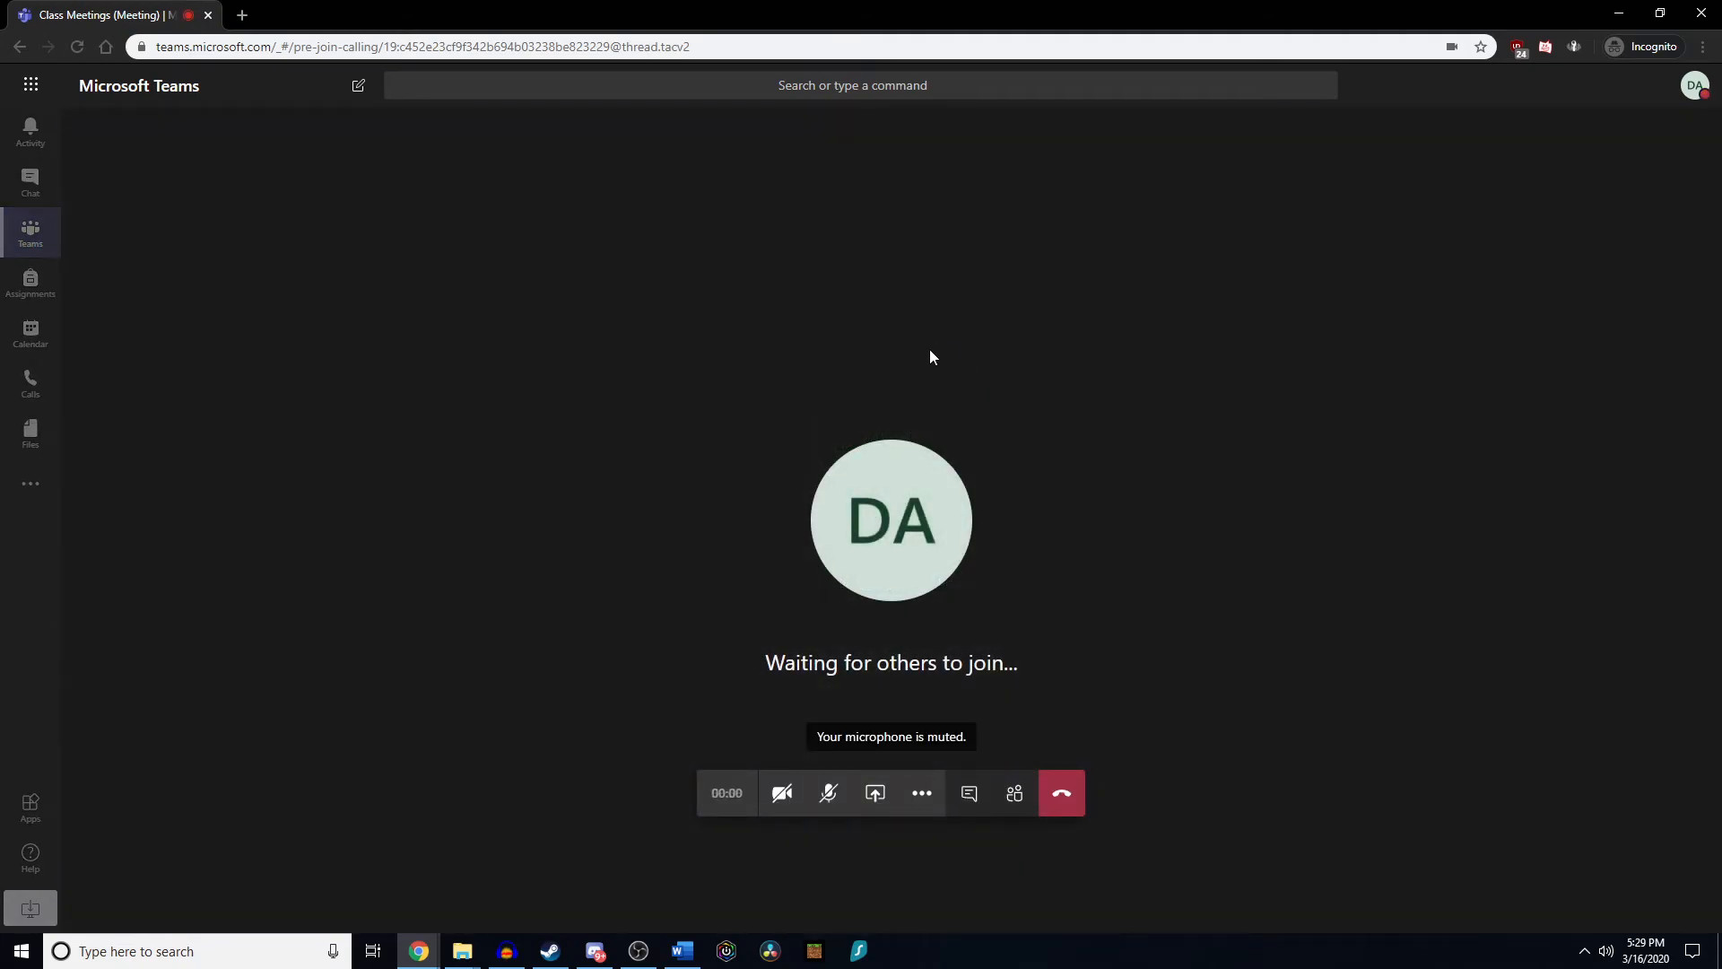
Show the People panel listing Demo Account as organiser, dismissing a stray browser menu.
{"action": "left_click", "coordinate": [1012, 791]}
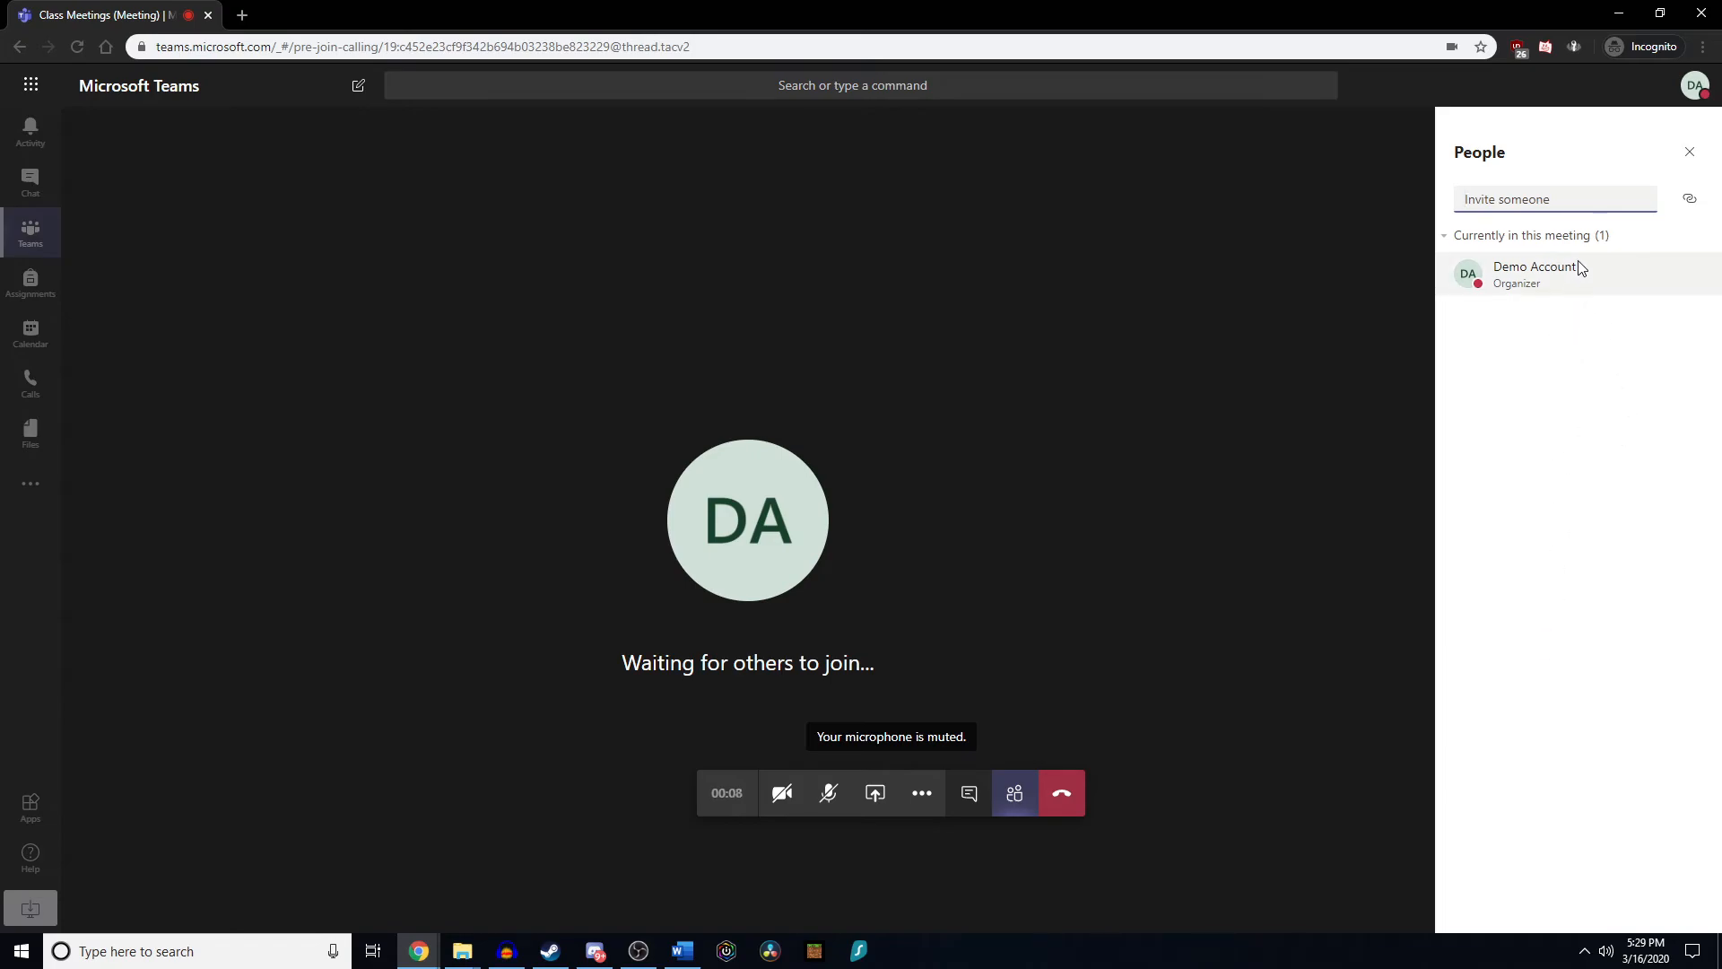
{"action": "right_click", "coordinate": [1538, 267]}
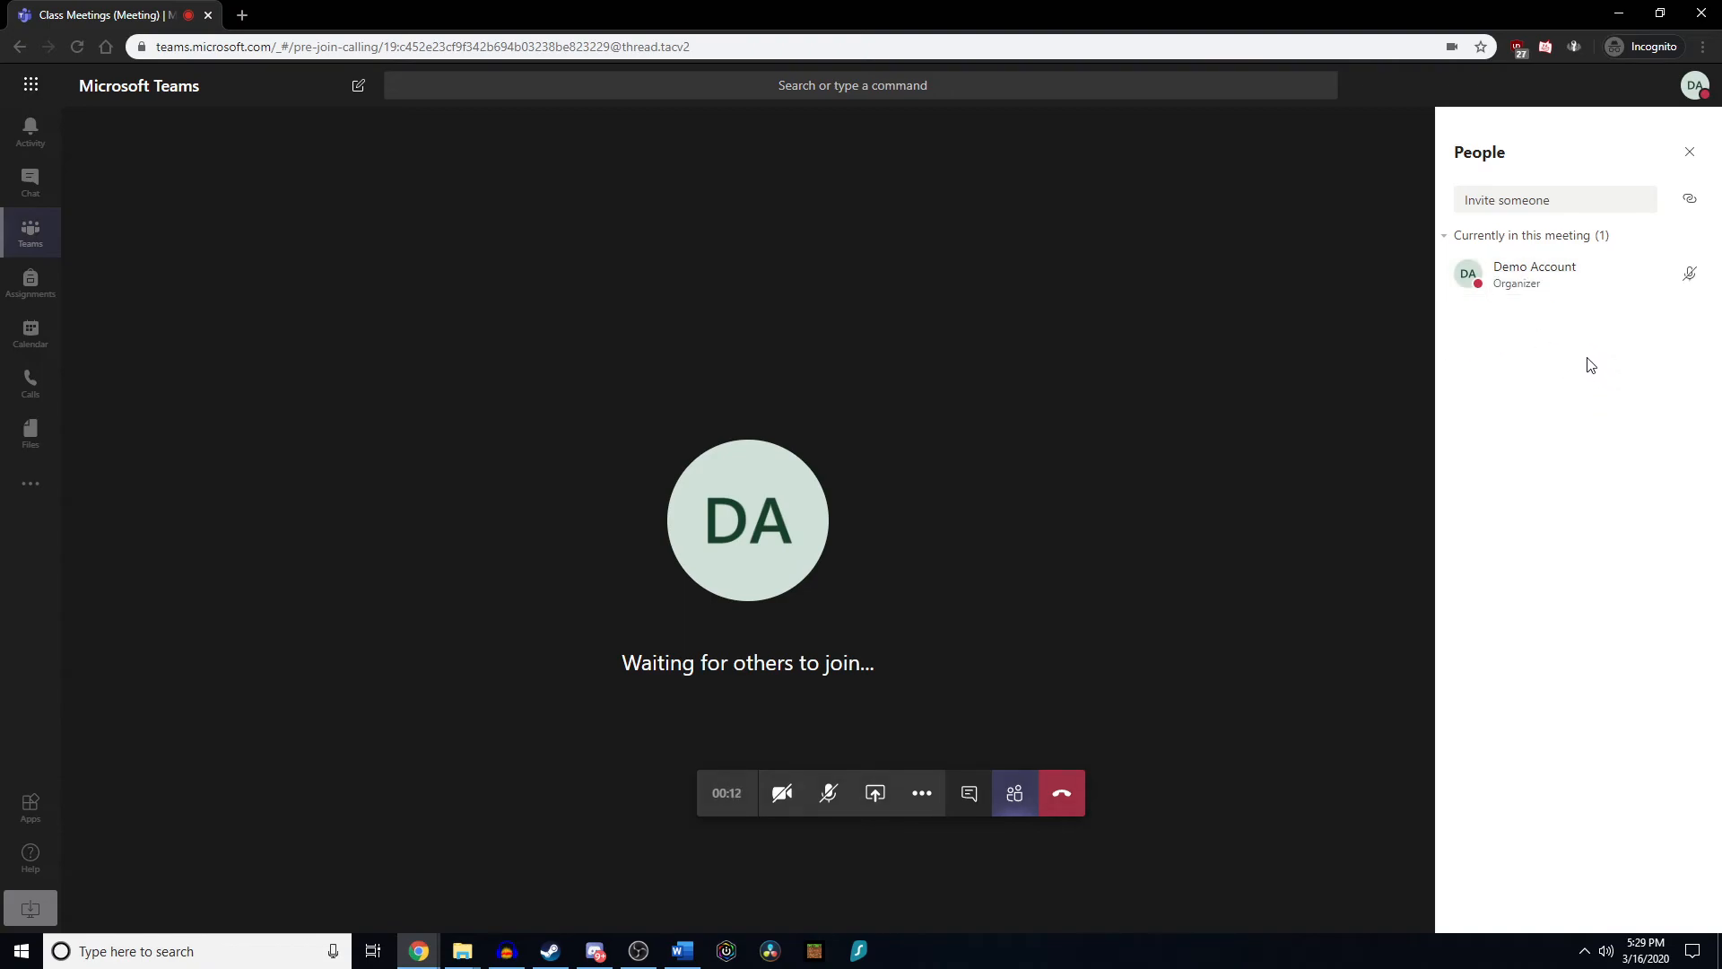
{"action": "mouse_move", "coordinate": [1689, 317]}
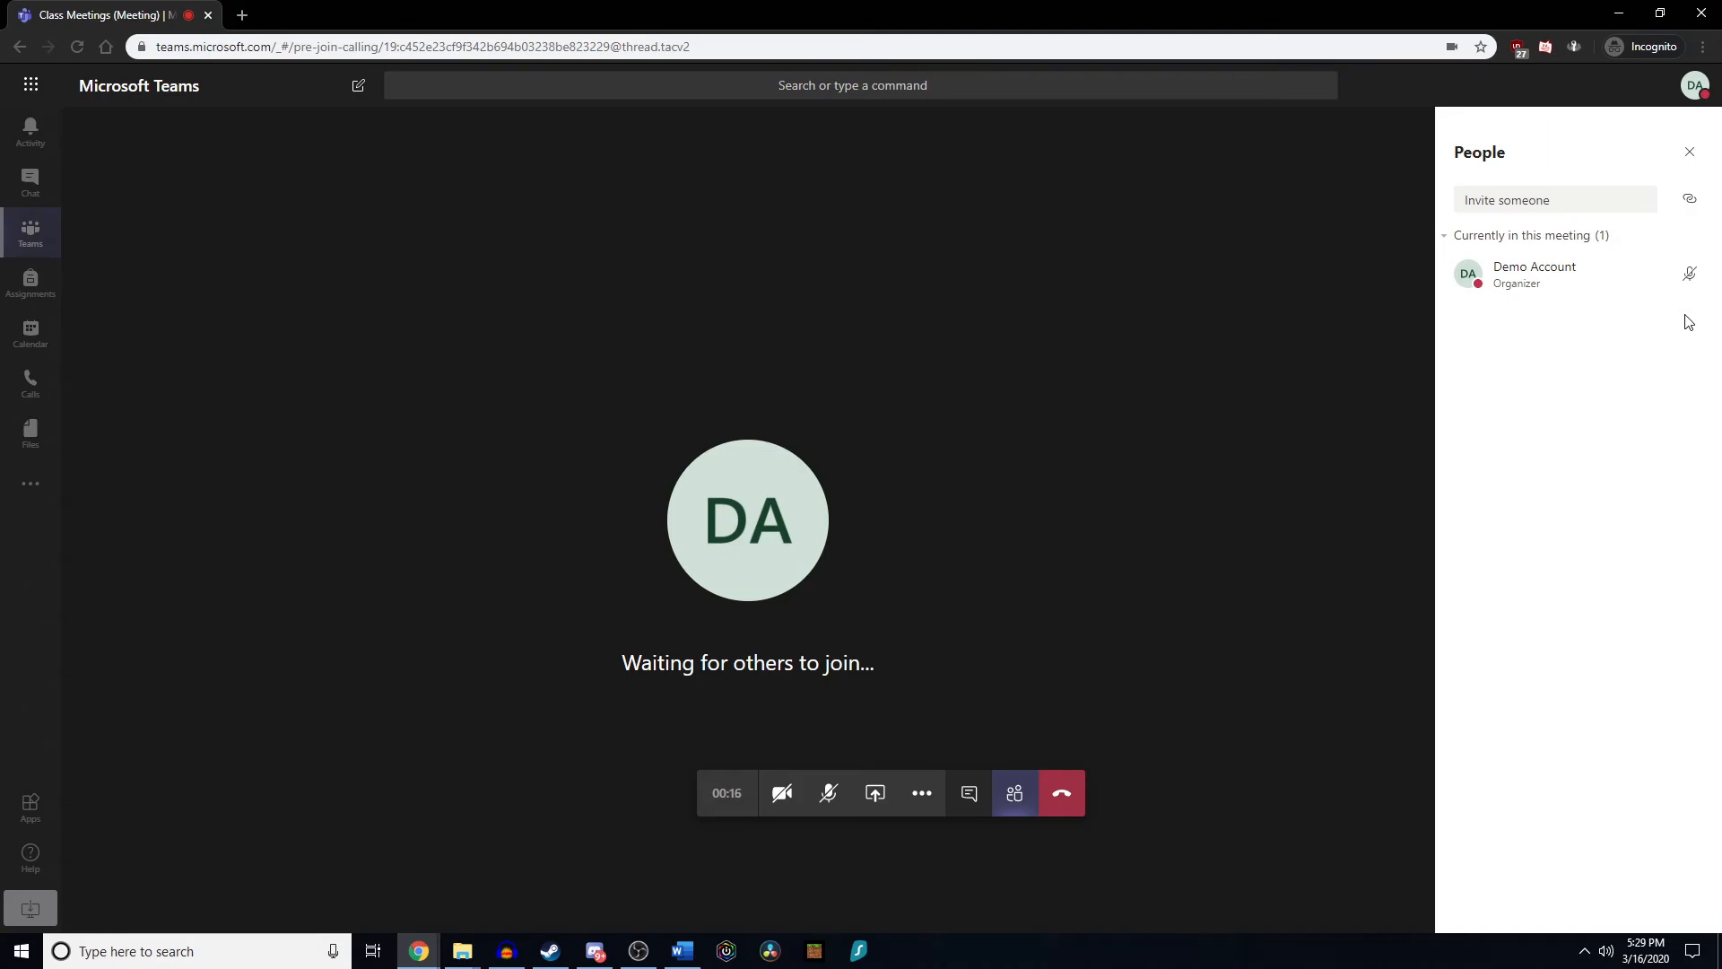
{"action": "mouse_move", "coordinate": [1508, 325]}
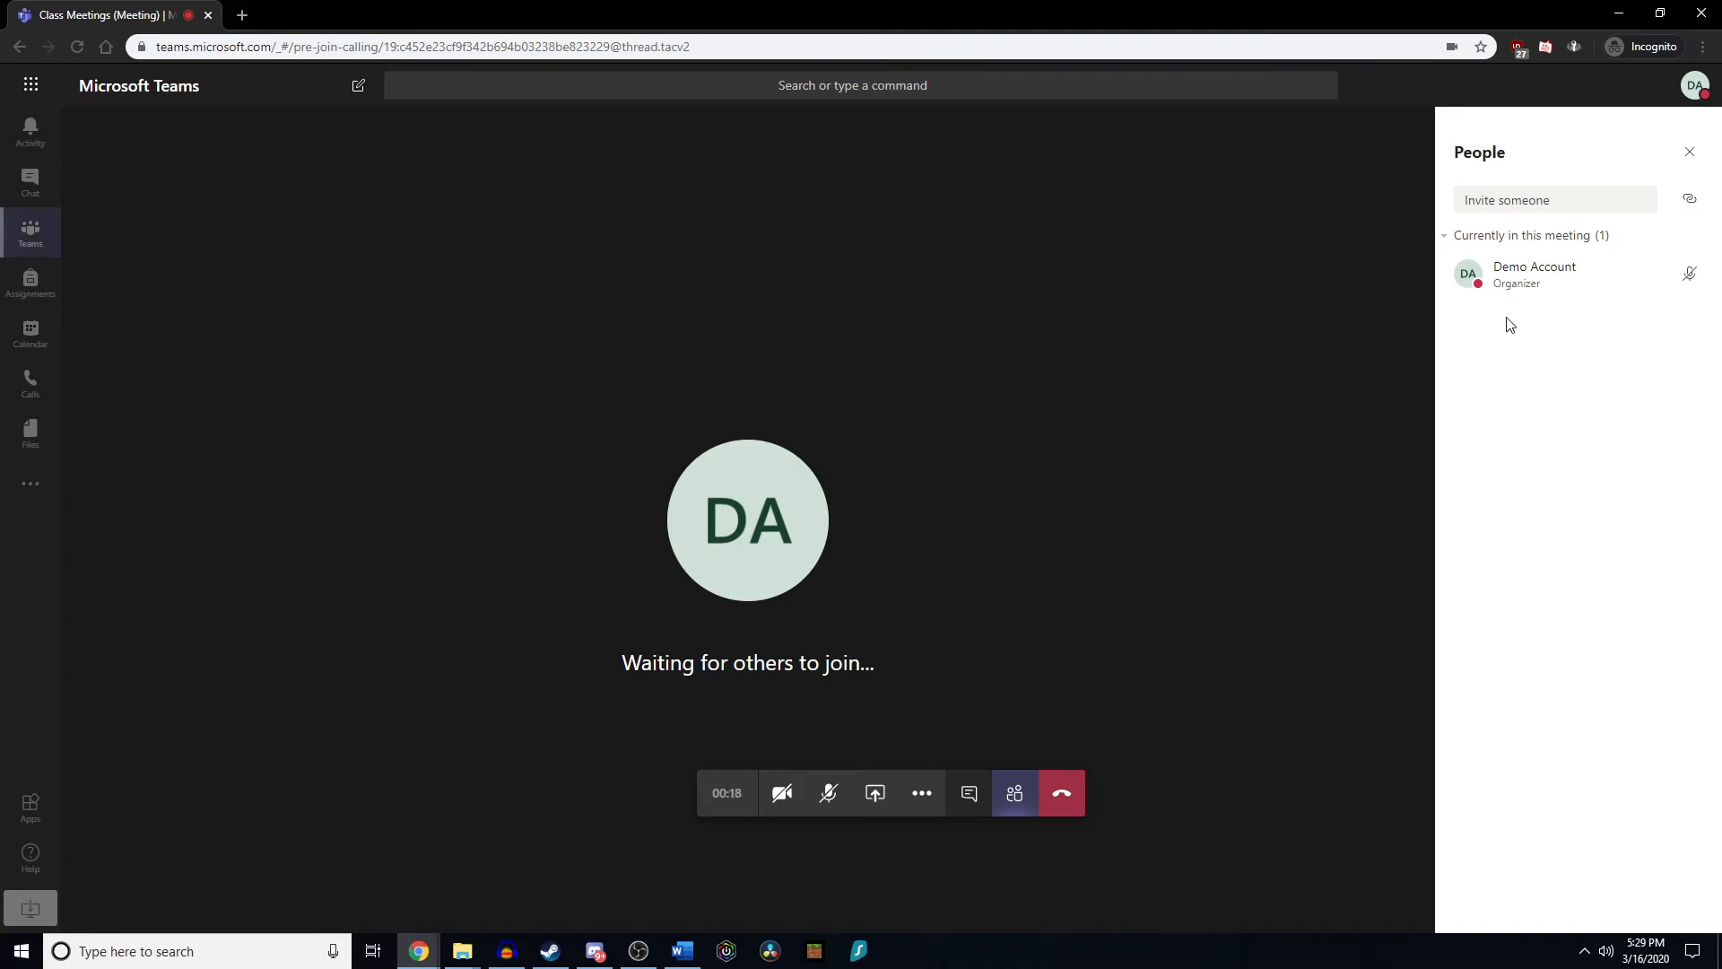
{"action": "right_click", "coordinate": [1505, 323]}
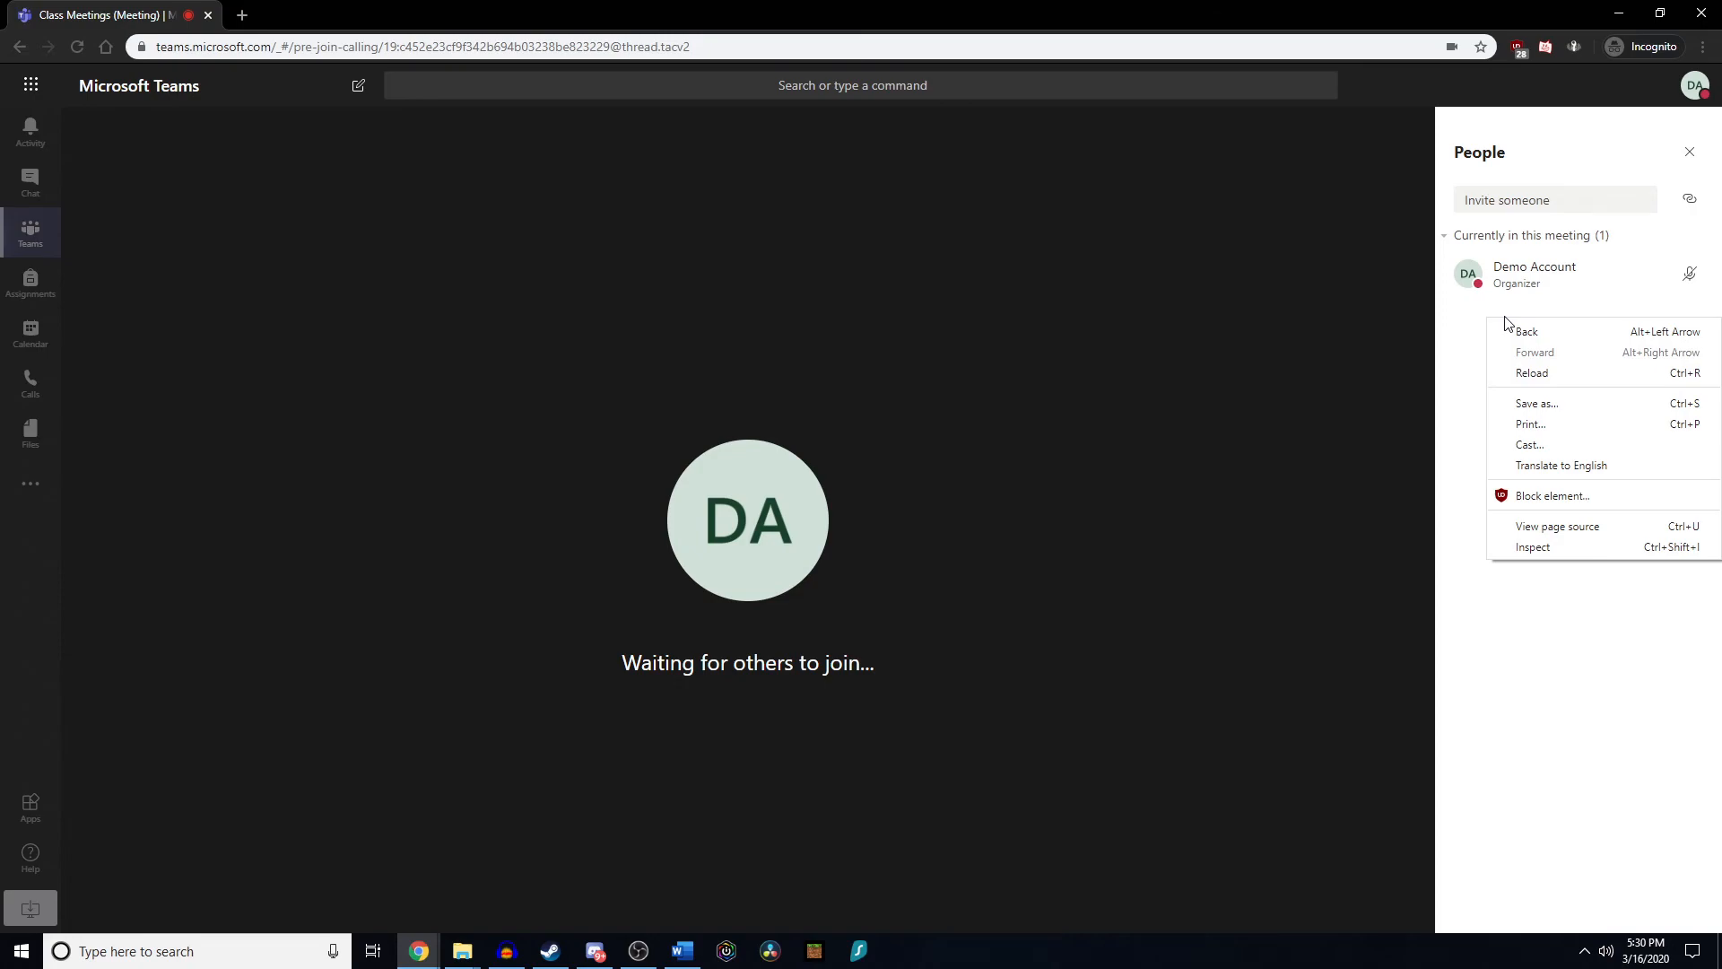
{"action": "mouse_move", "coordinate": [1484, 321]}
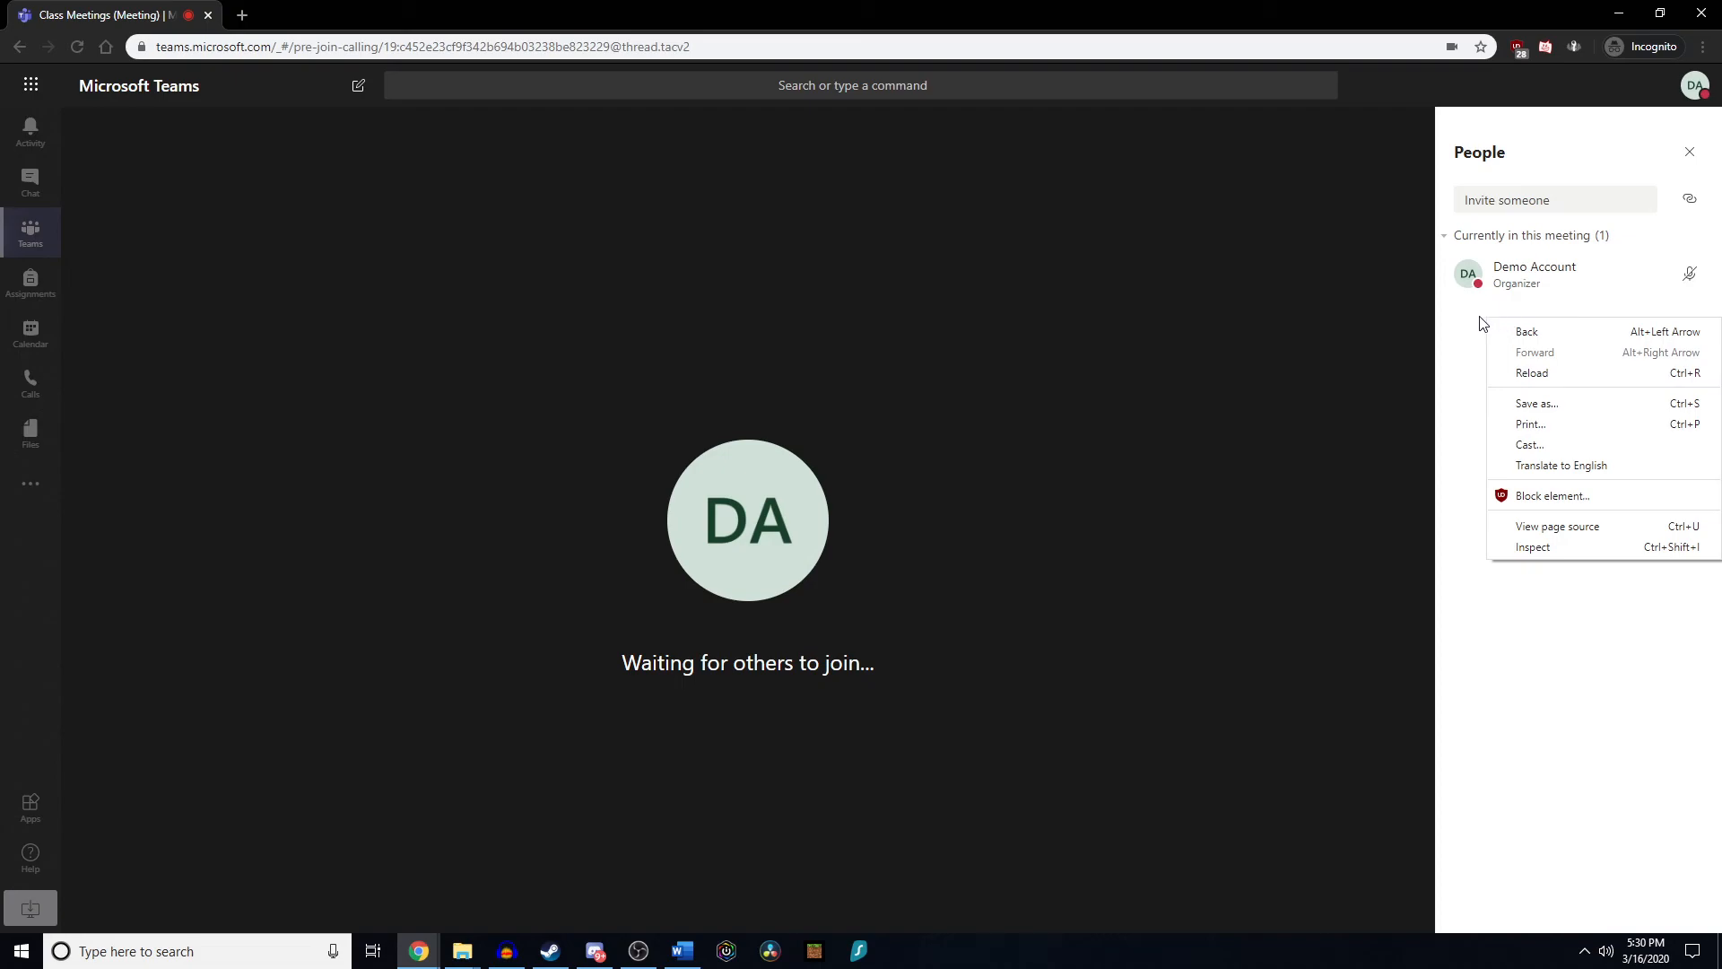
{"action": "mouse_move", "coordinate": [1482, 330]}
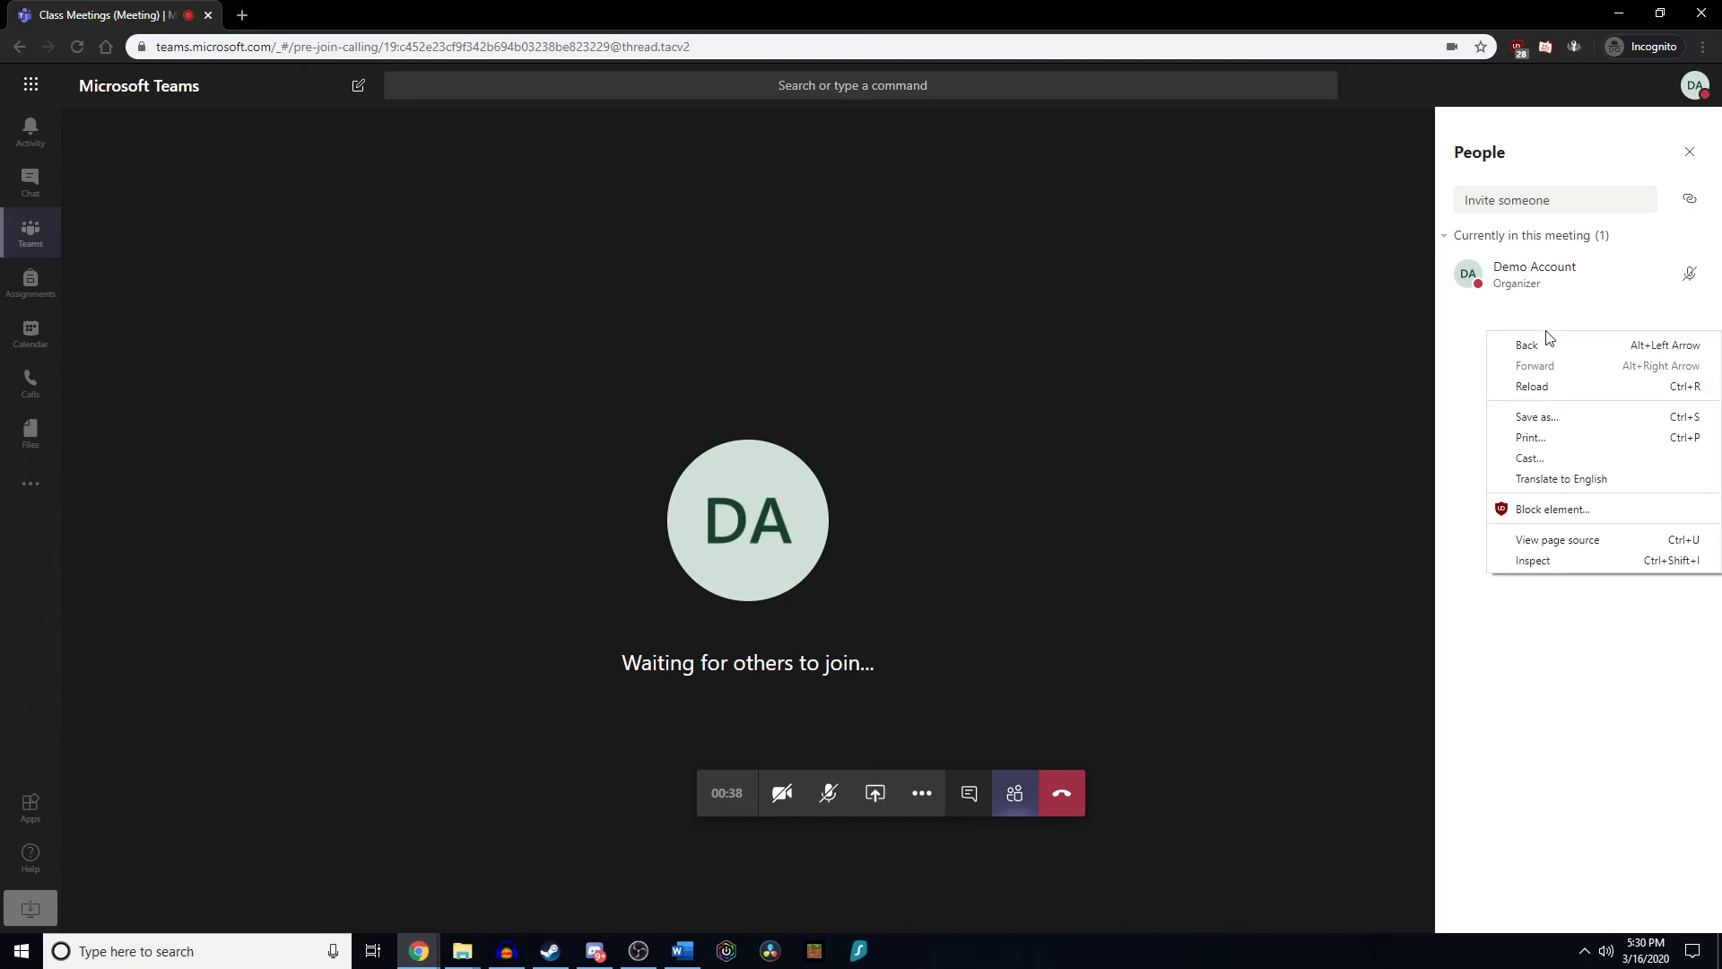
{"action": "left_click", "coordinate": [1449, 495]}
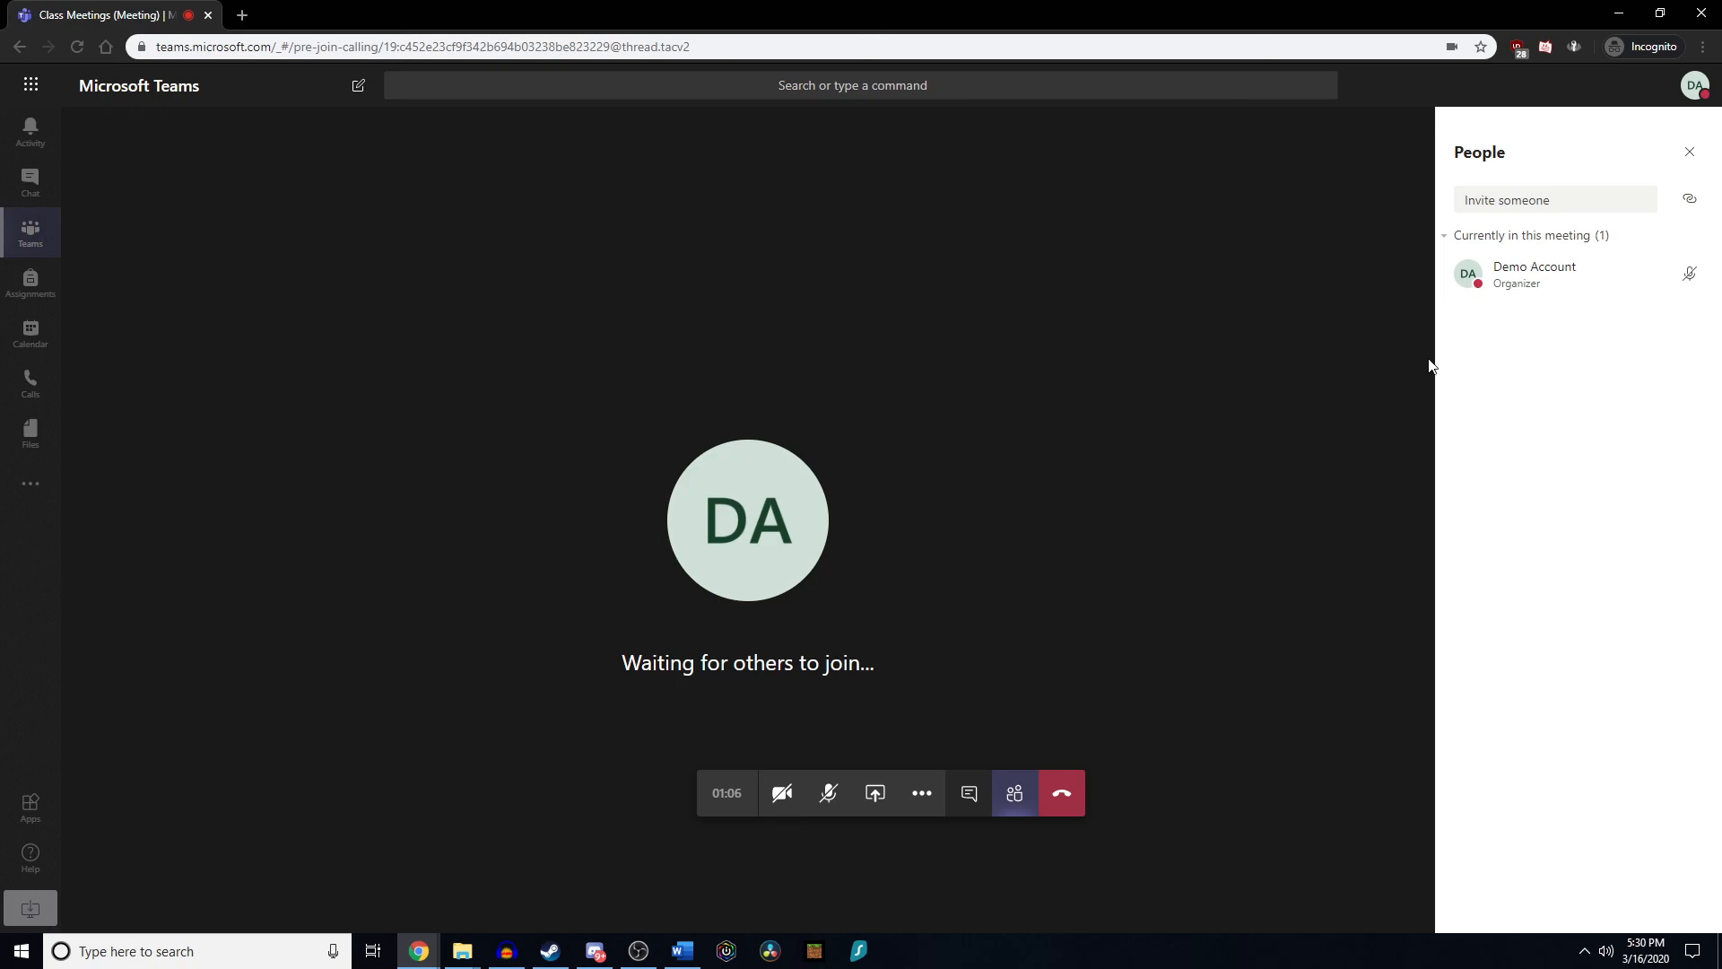
{"action": "mouse_move", "coordinate": [1347, 388]}
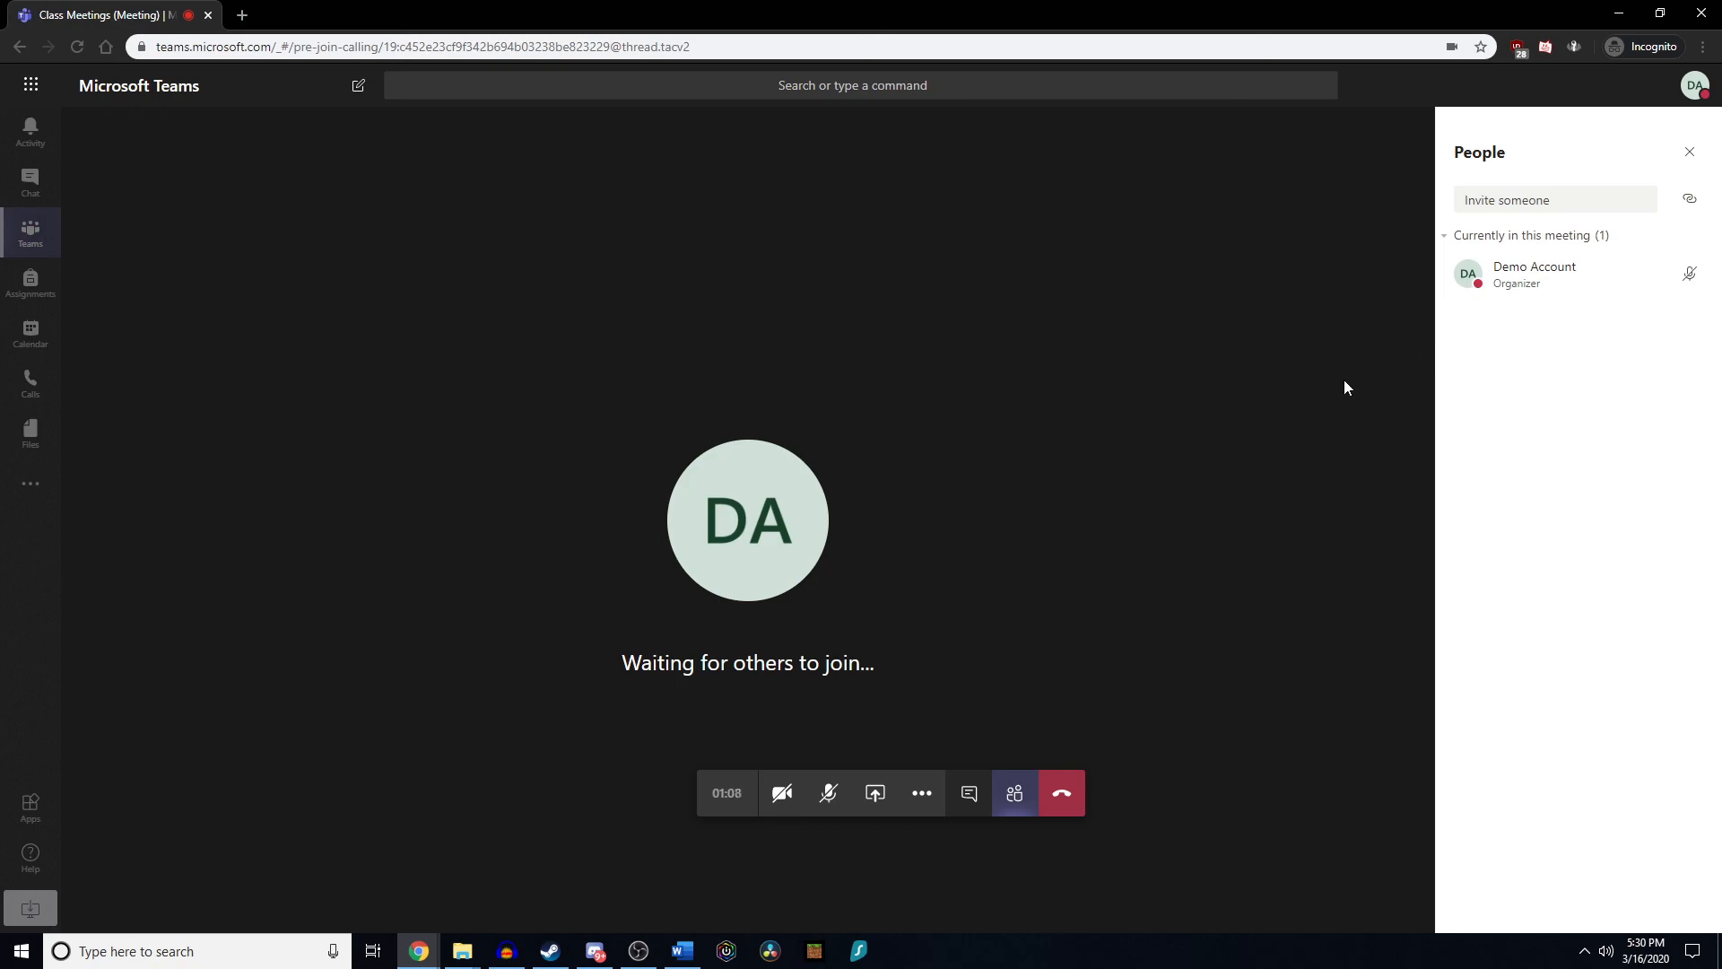
{"action": "mouse_move", "coordinate": [1332, 412]}
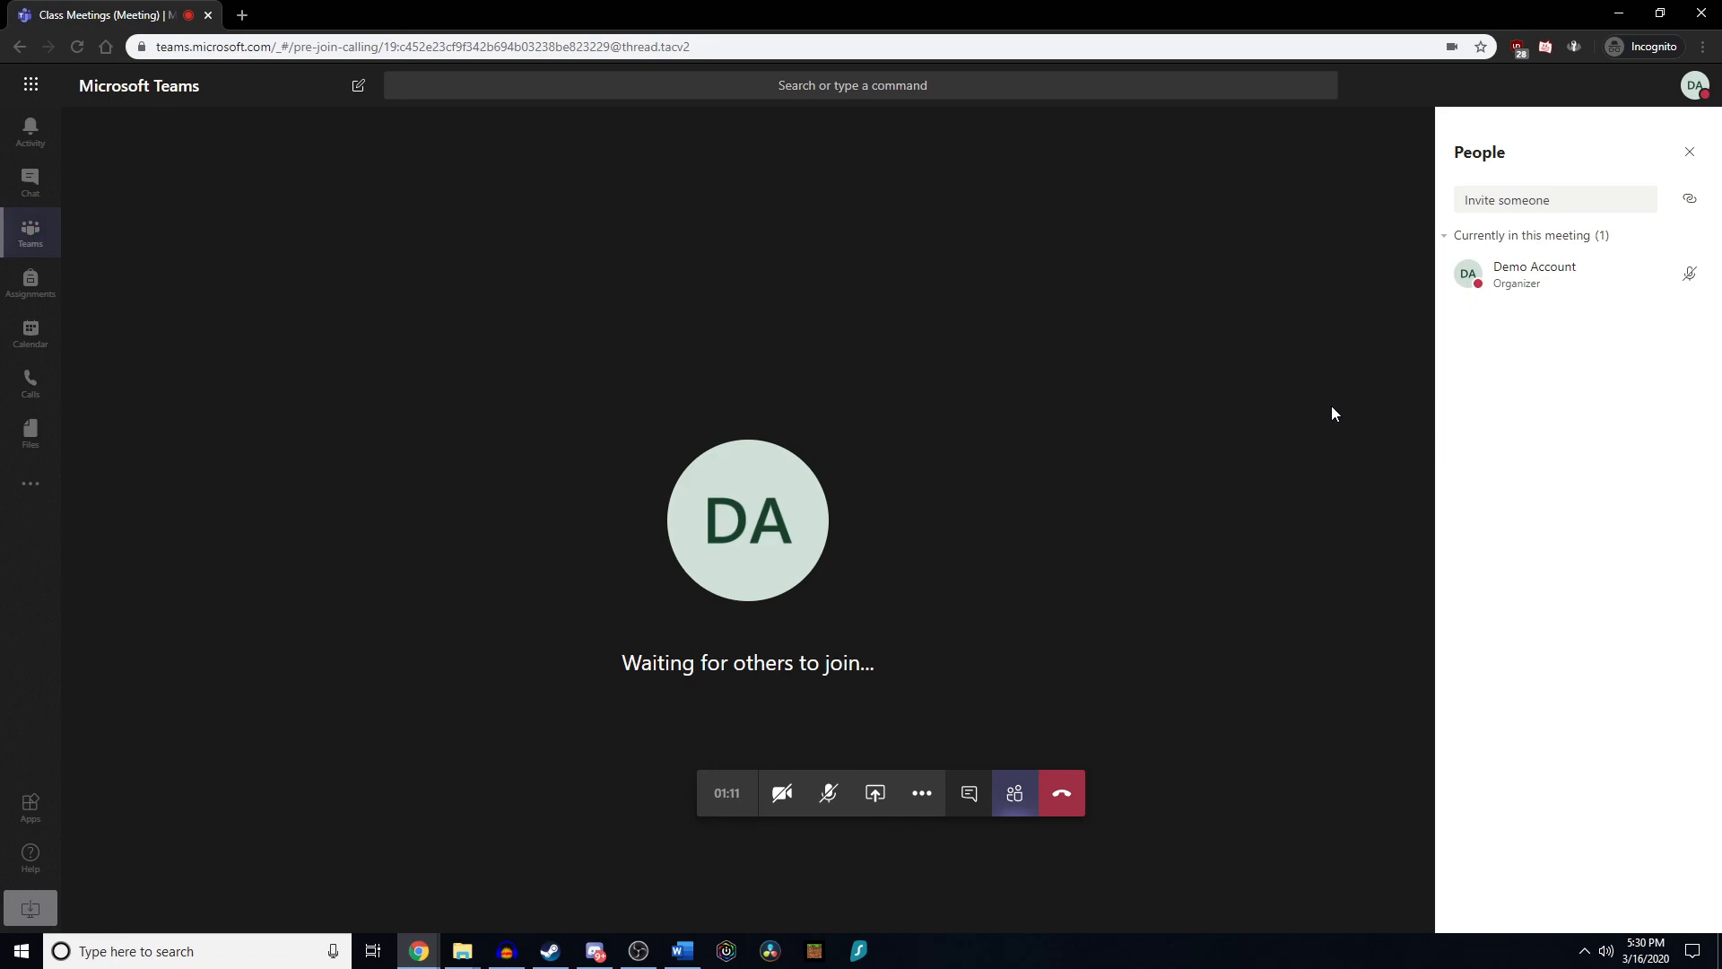
{"action": "mouse_move", "coordinate": [1322, 391]}
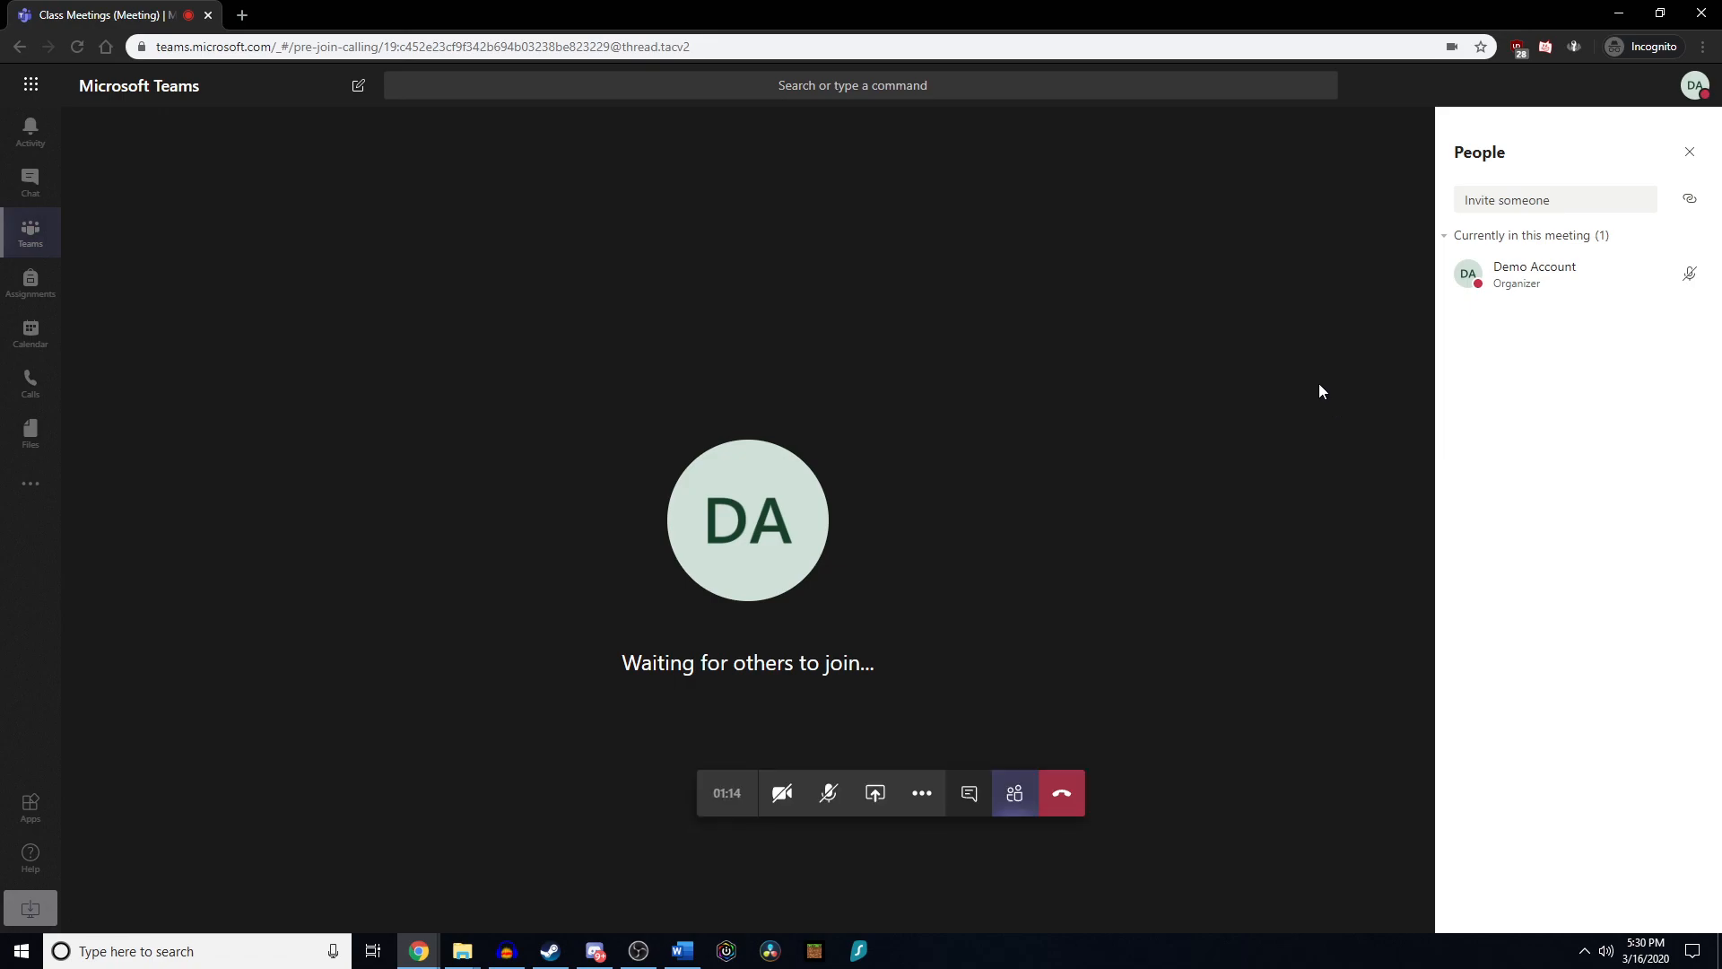
{"action": "mouse_move", "coordinate": [1202, 718]}
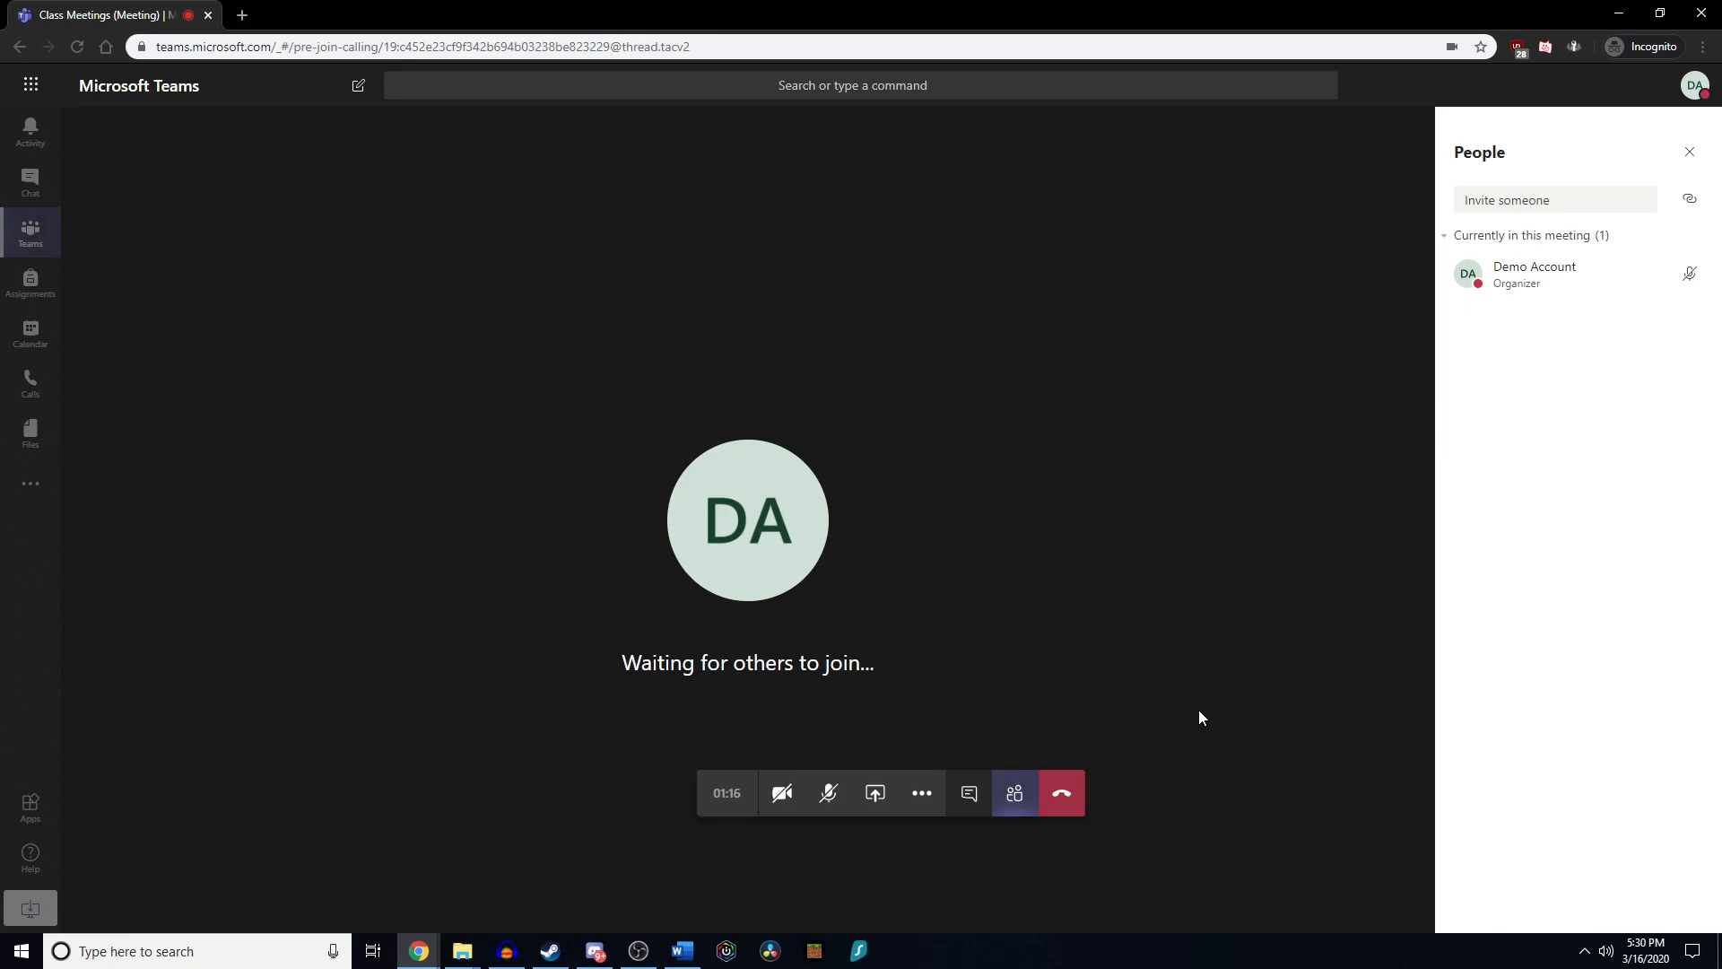